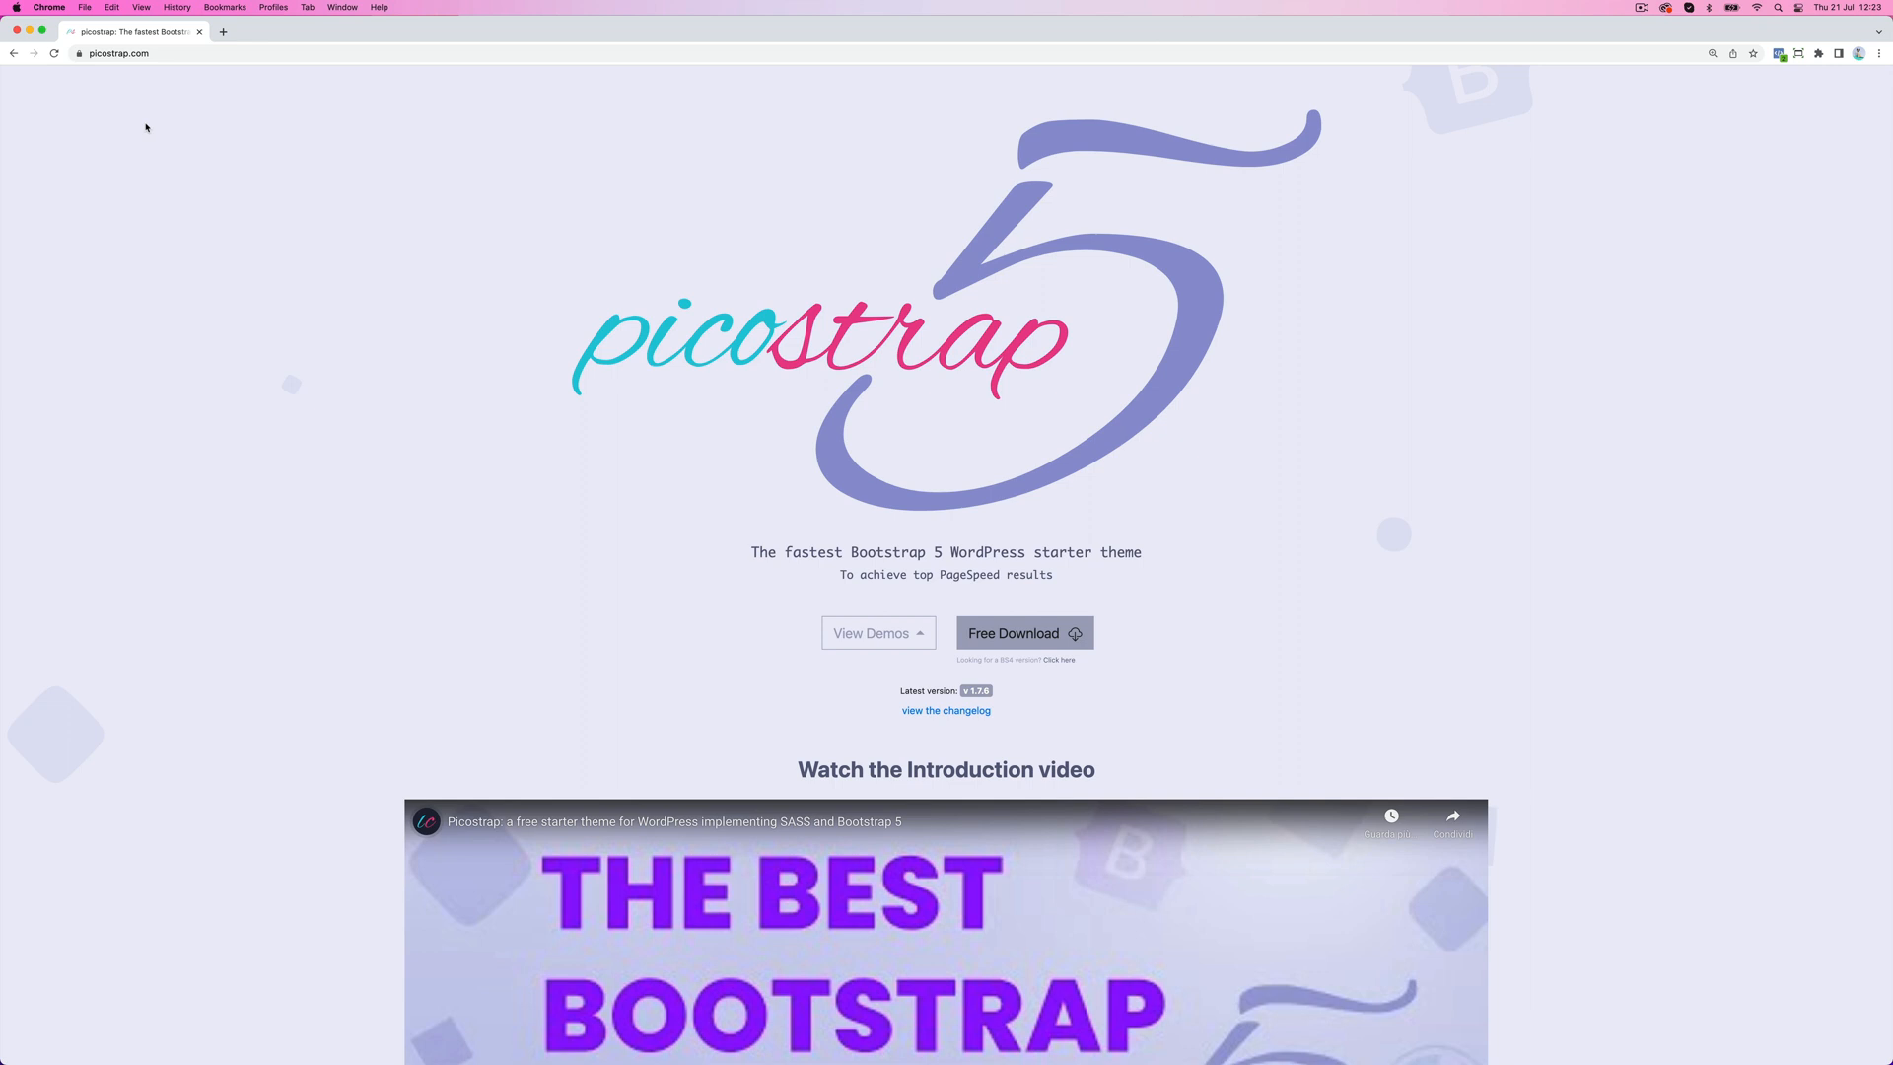
mouse_move(523, 339)
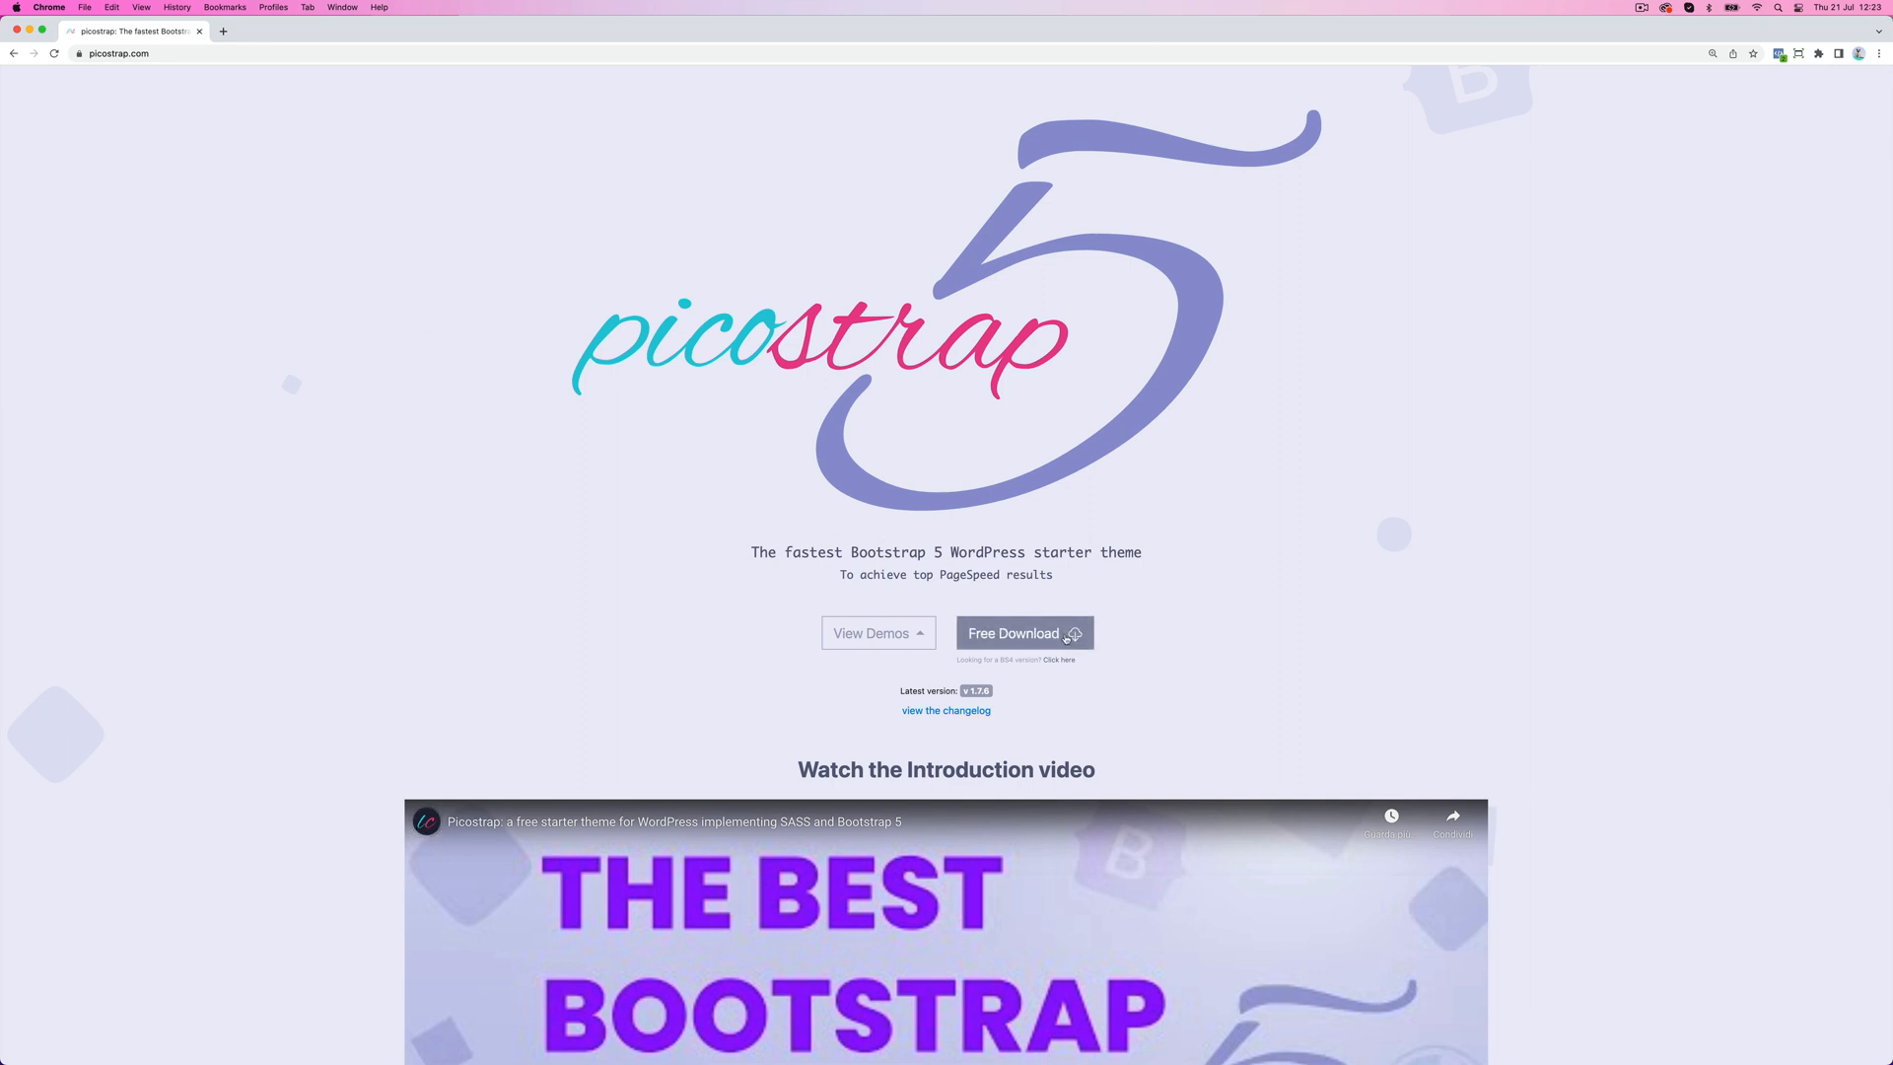
Step: Download the picostrap5 blank child theme from picostrap.com's Free Download options
left_click(1022, 633)
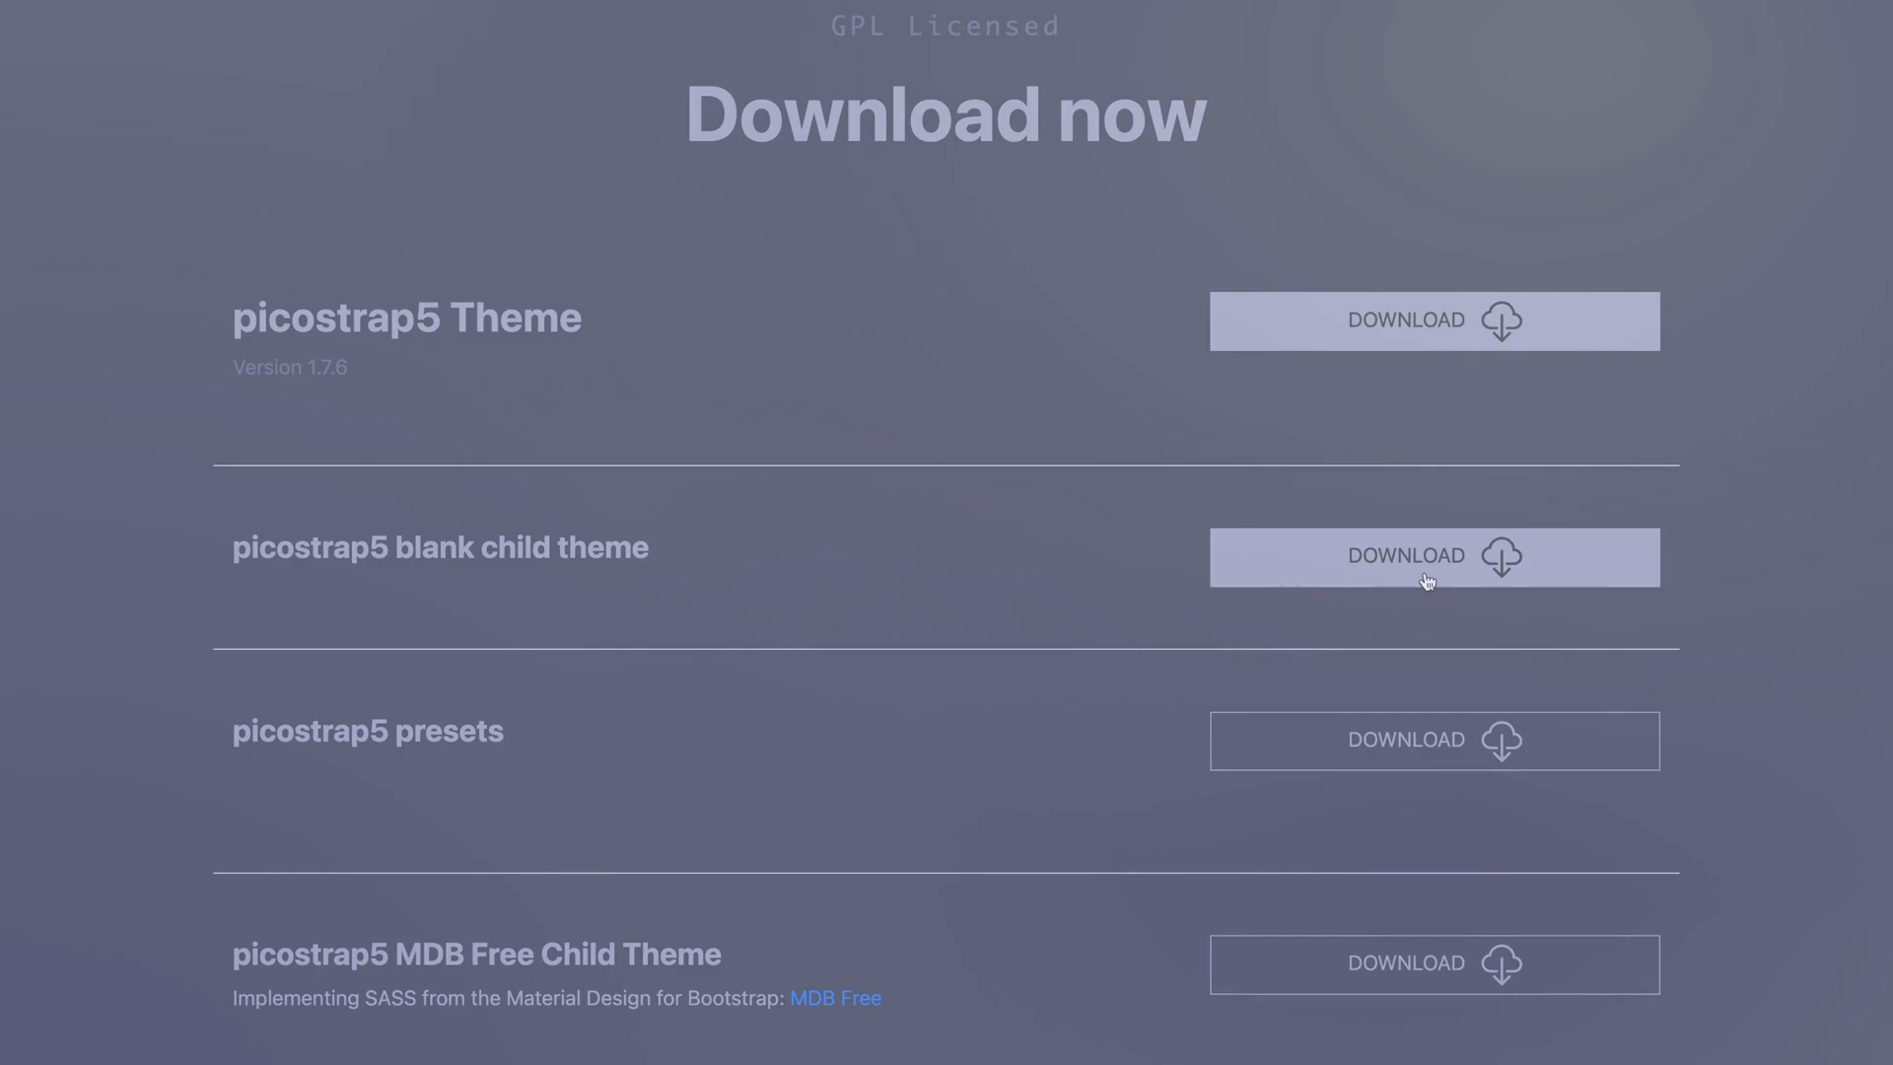
left_click(1433, 556)
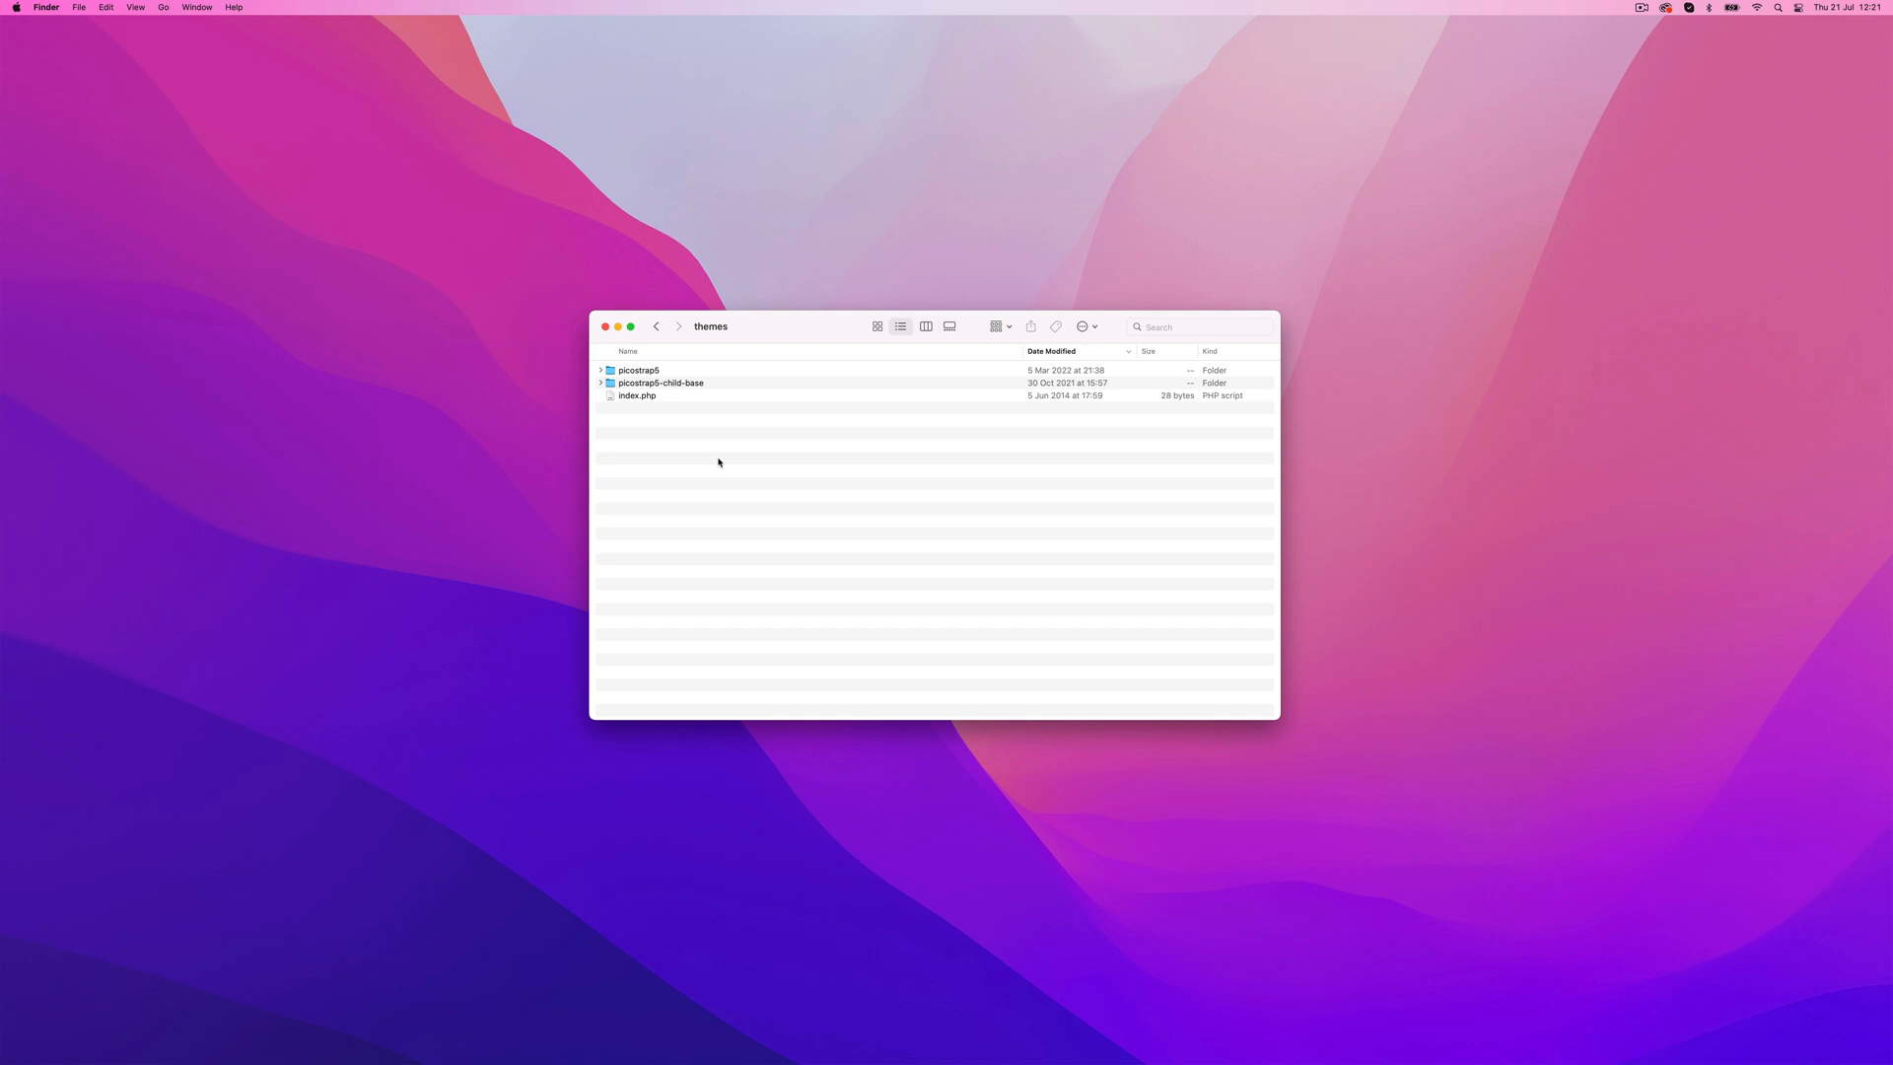
mouse_move(710, 456)
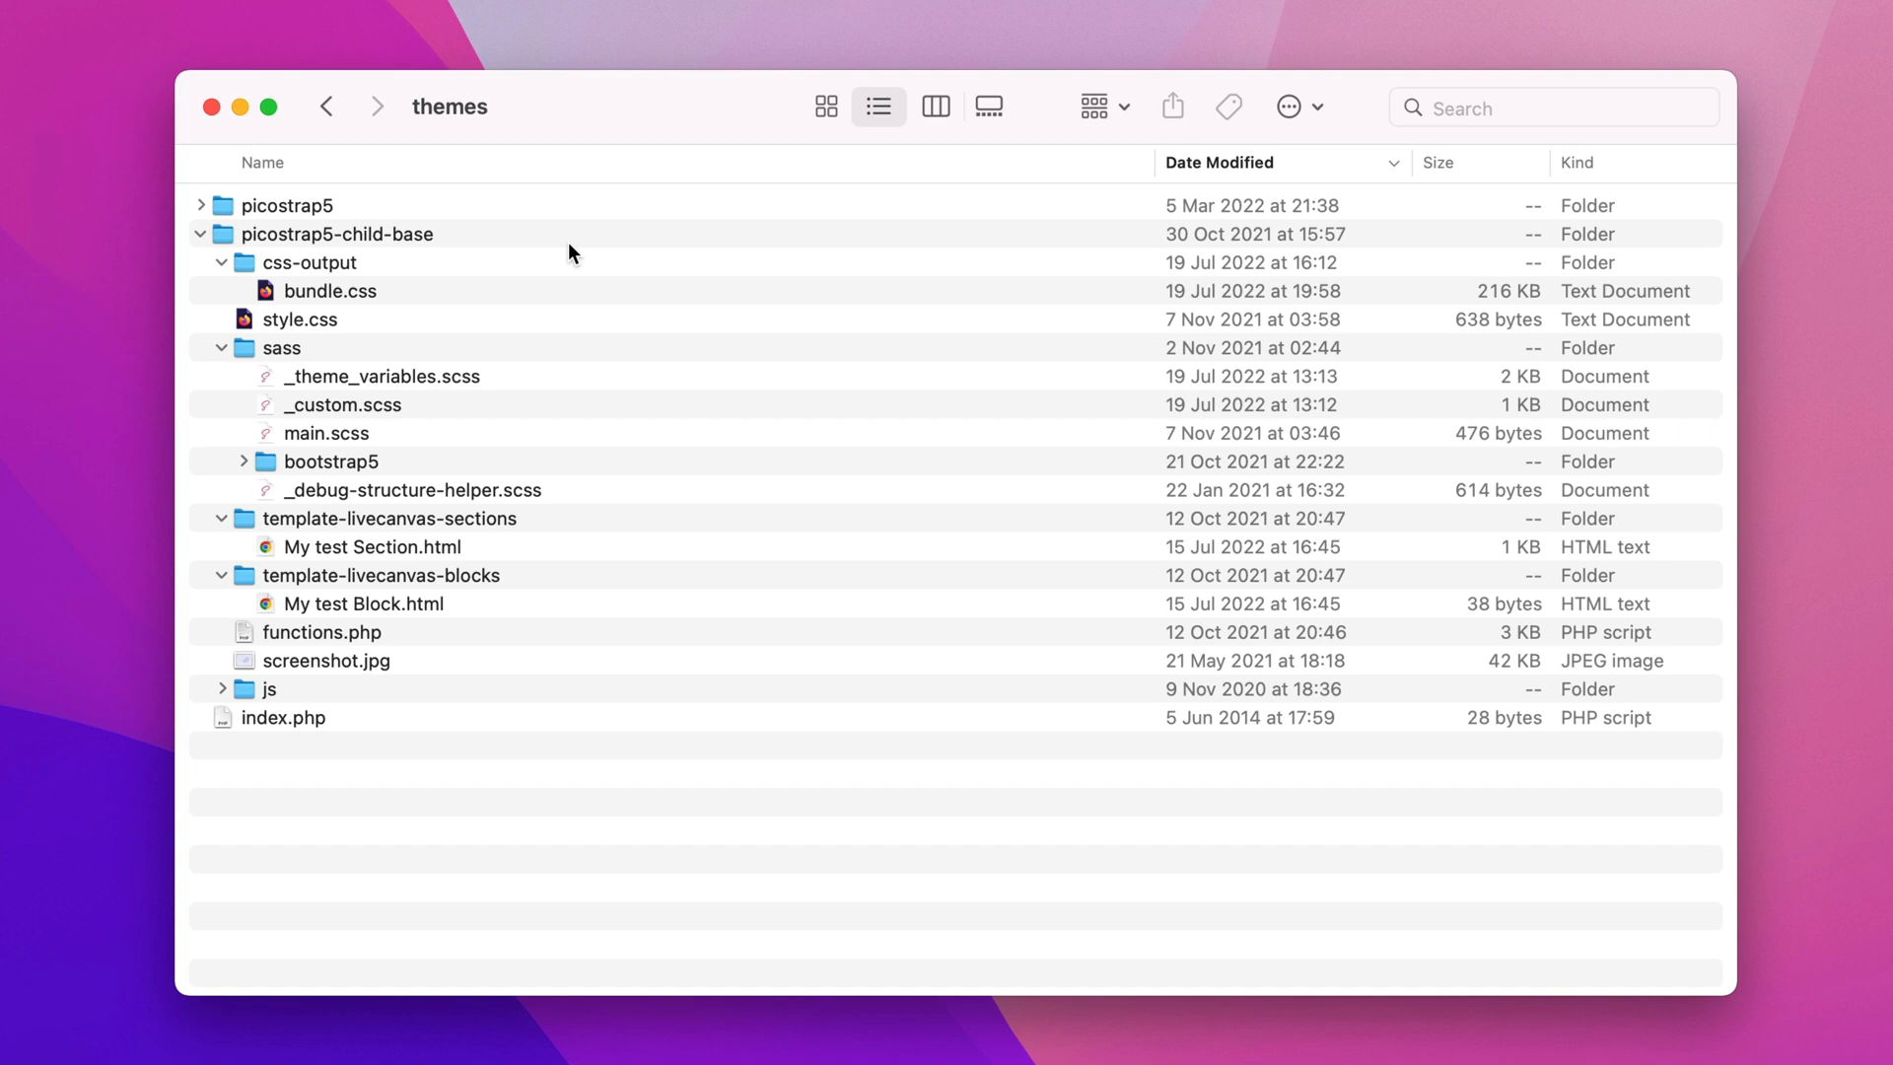
Step: Select picostrap5-child-base's sass folder and open its main.scss file
left_click(280, 348)
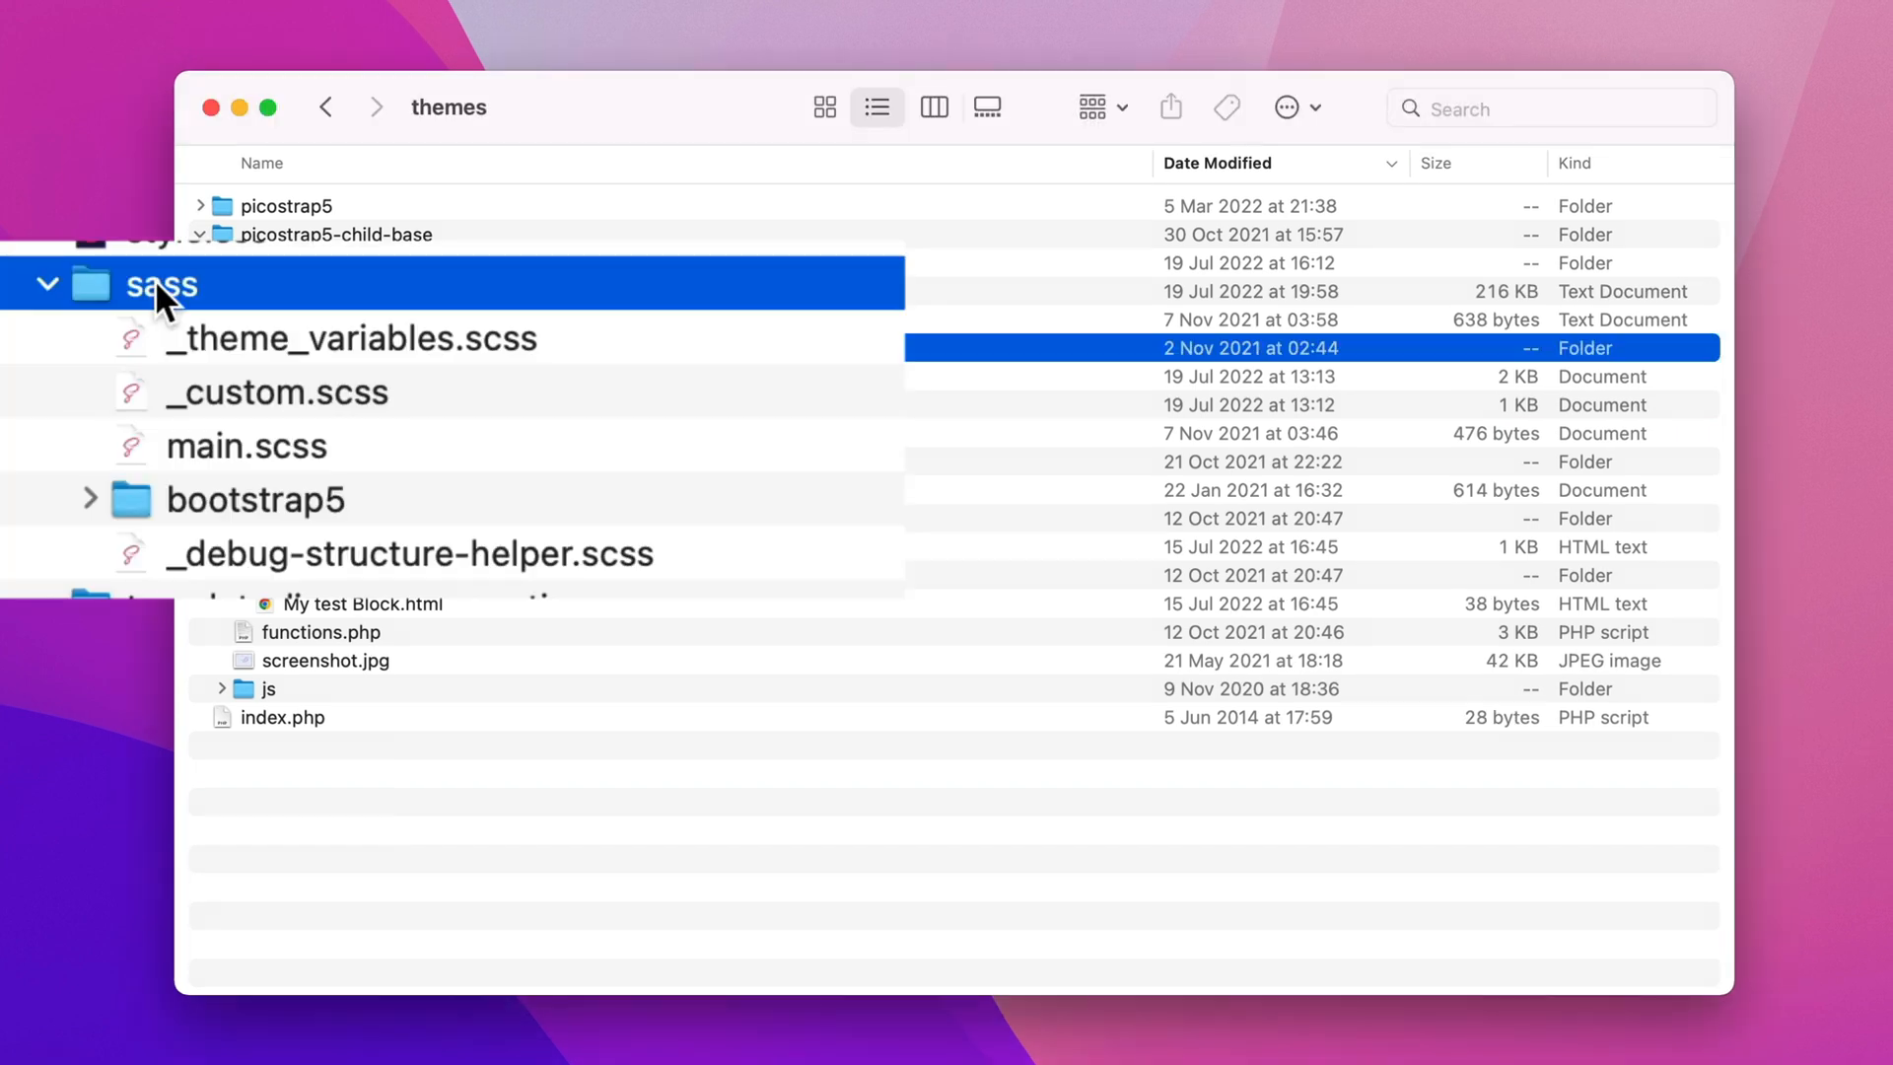
mouse_move(227, 414)
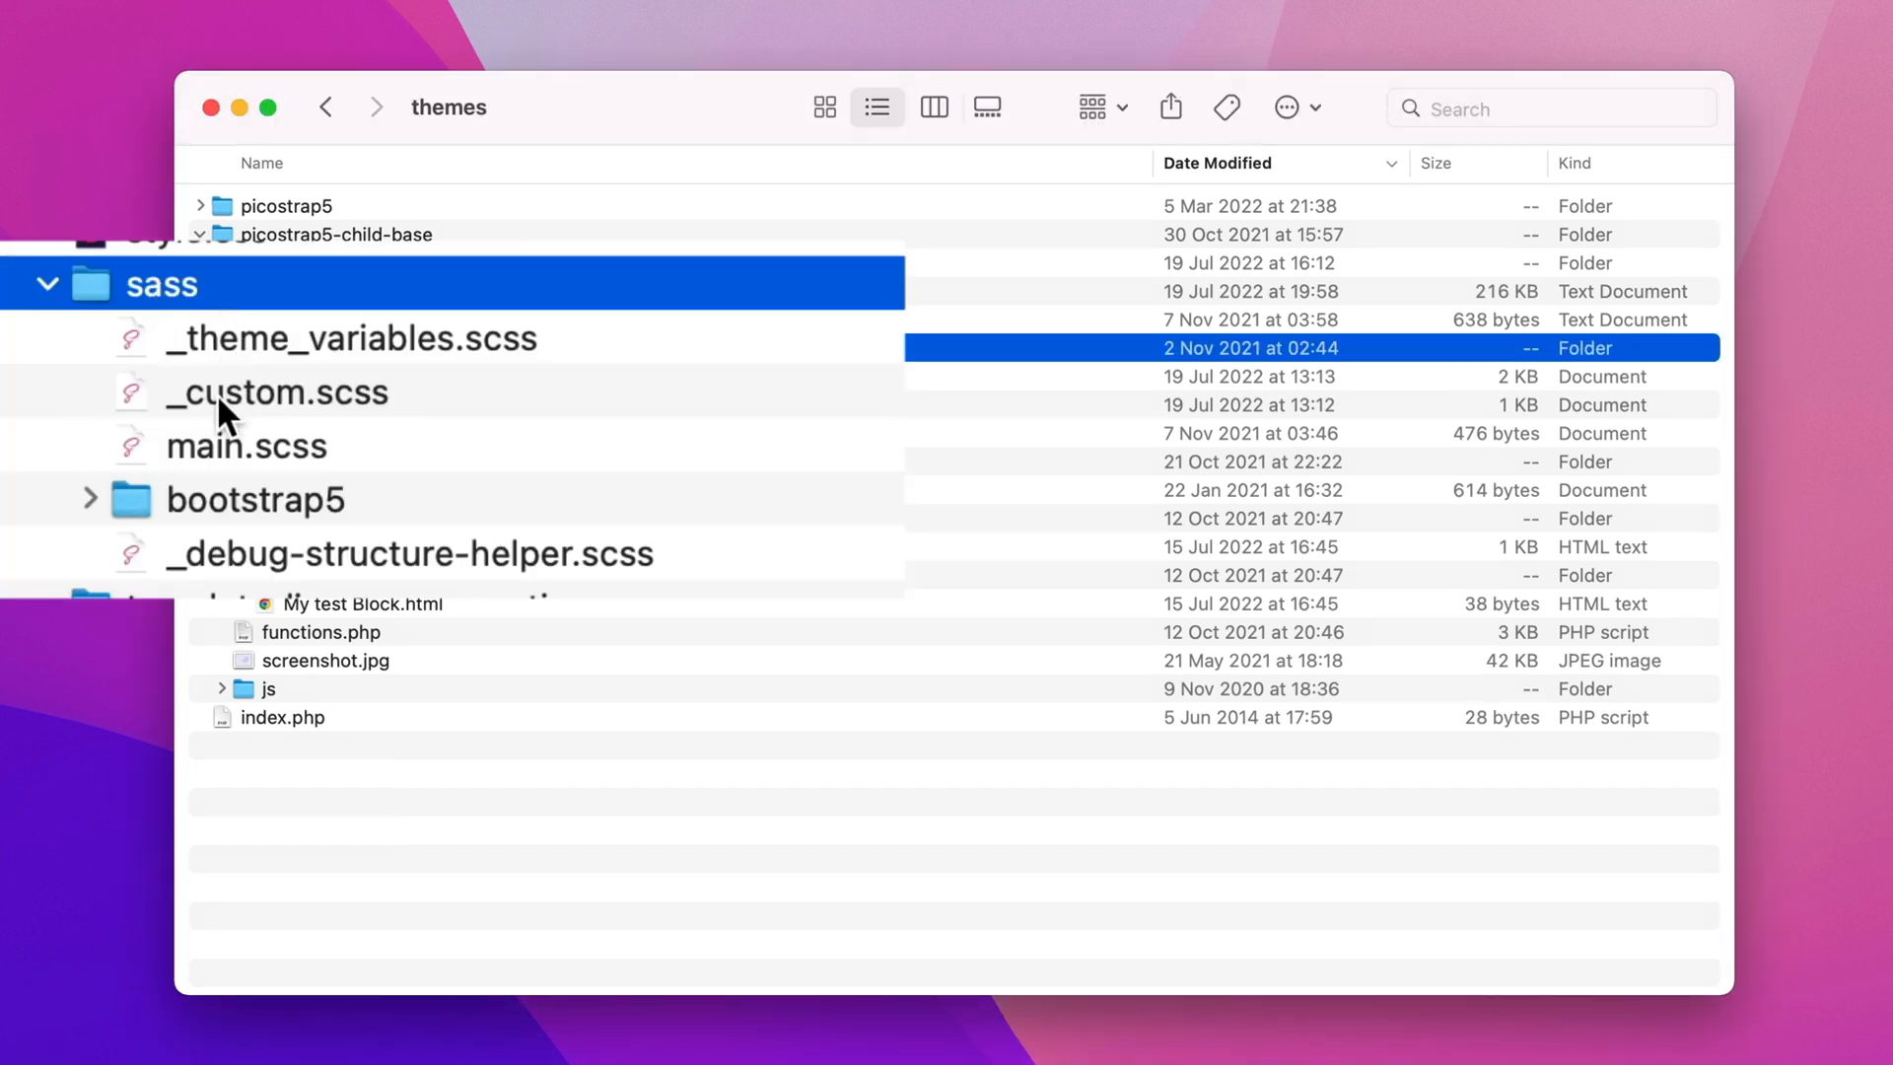
mouse_move(480, 545)
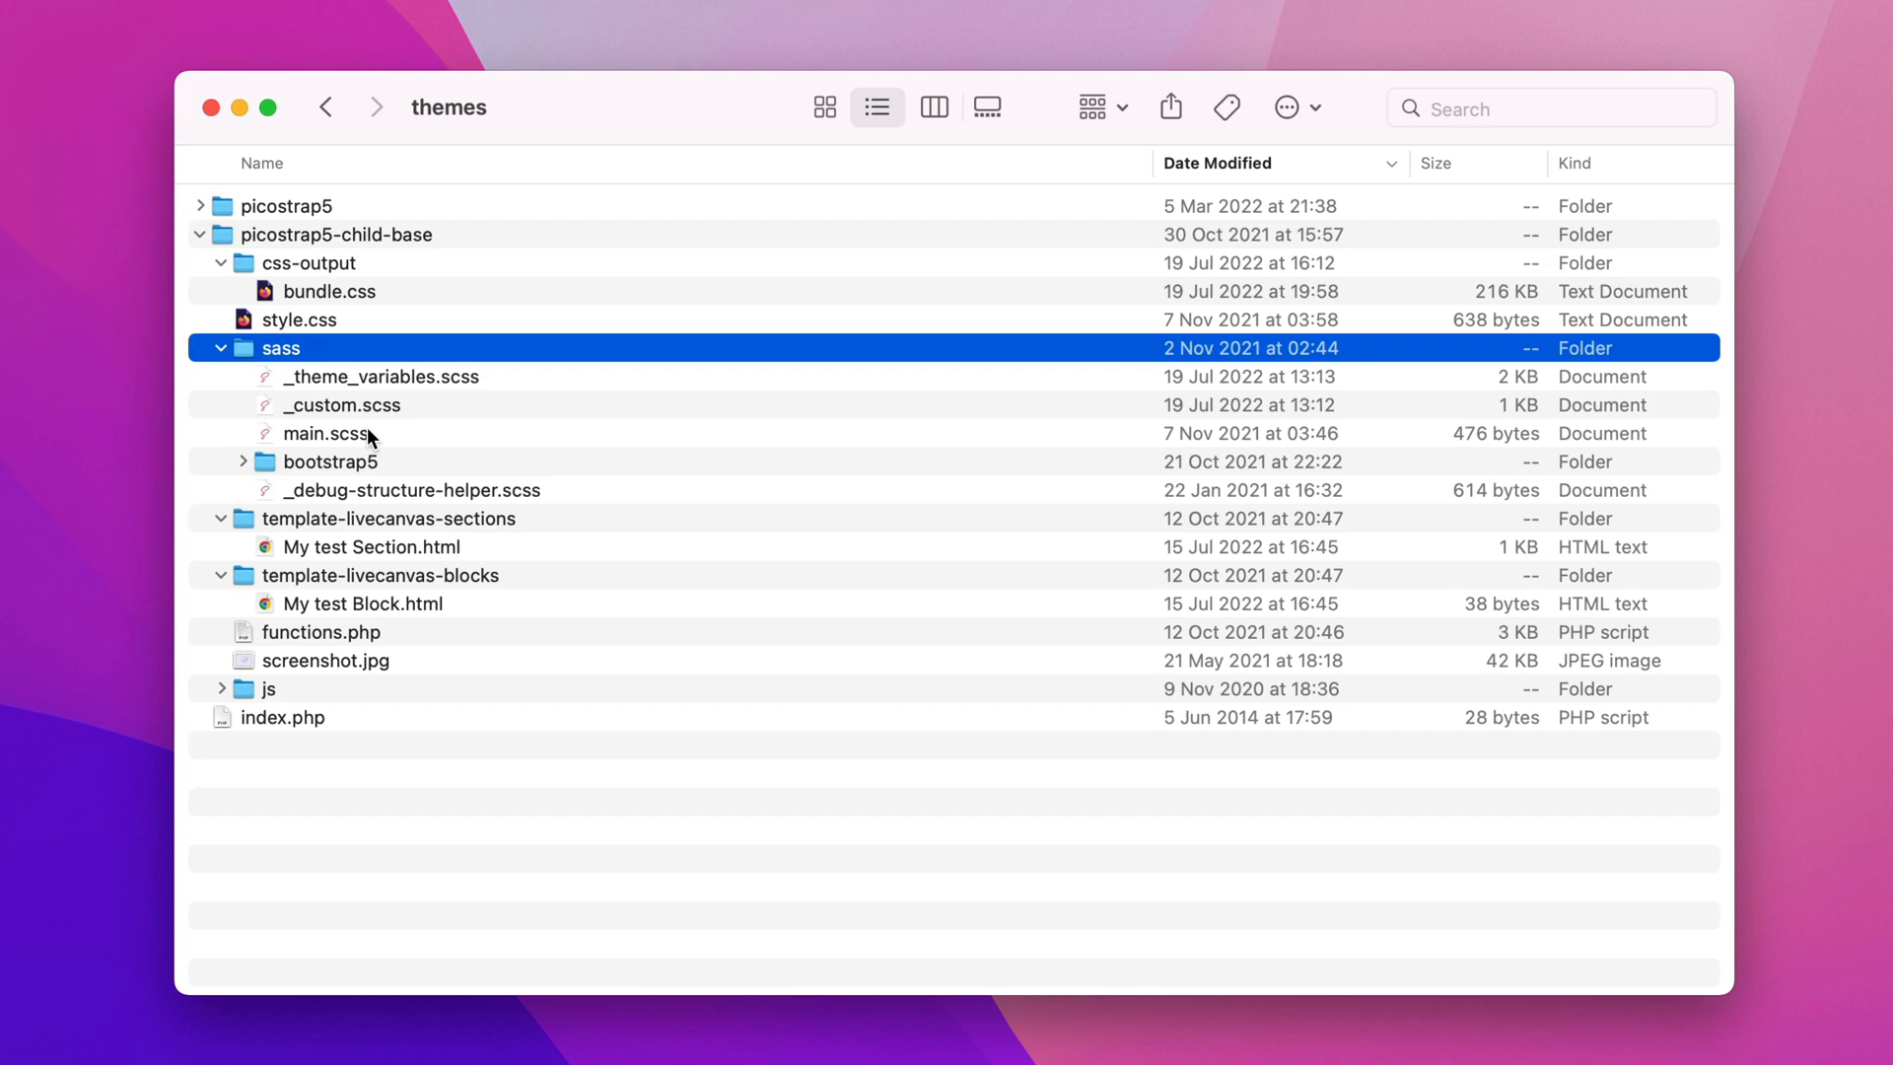
double_click(328, 434)
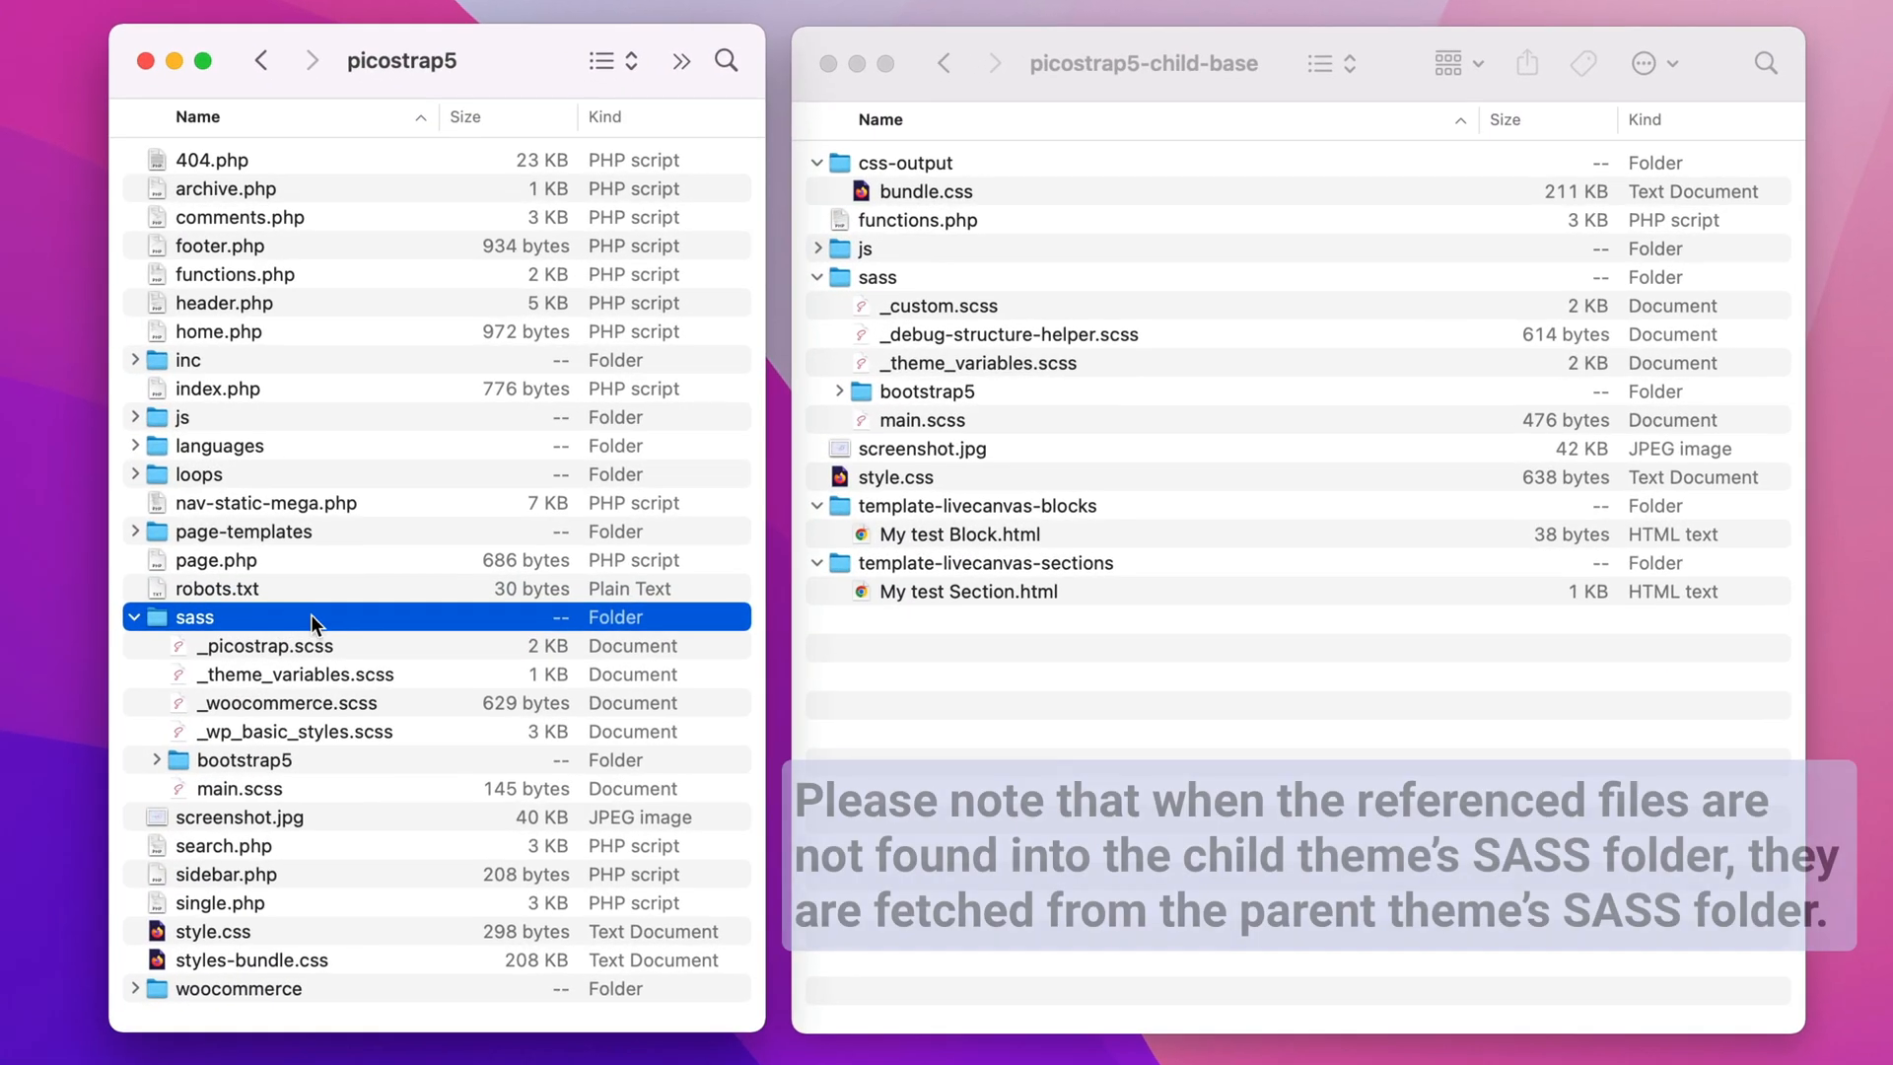
Step: Point out the parent theme's _picostrap.scss and _woocommerce.scss files for comparison
left_click(263, 645)
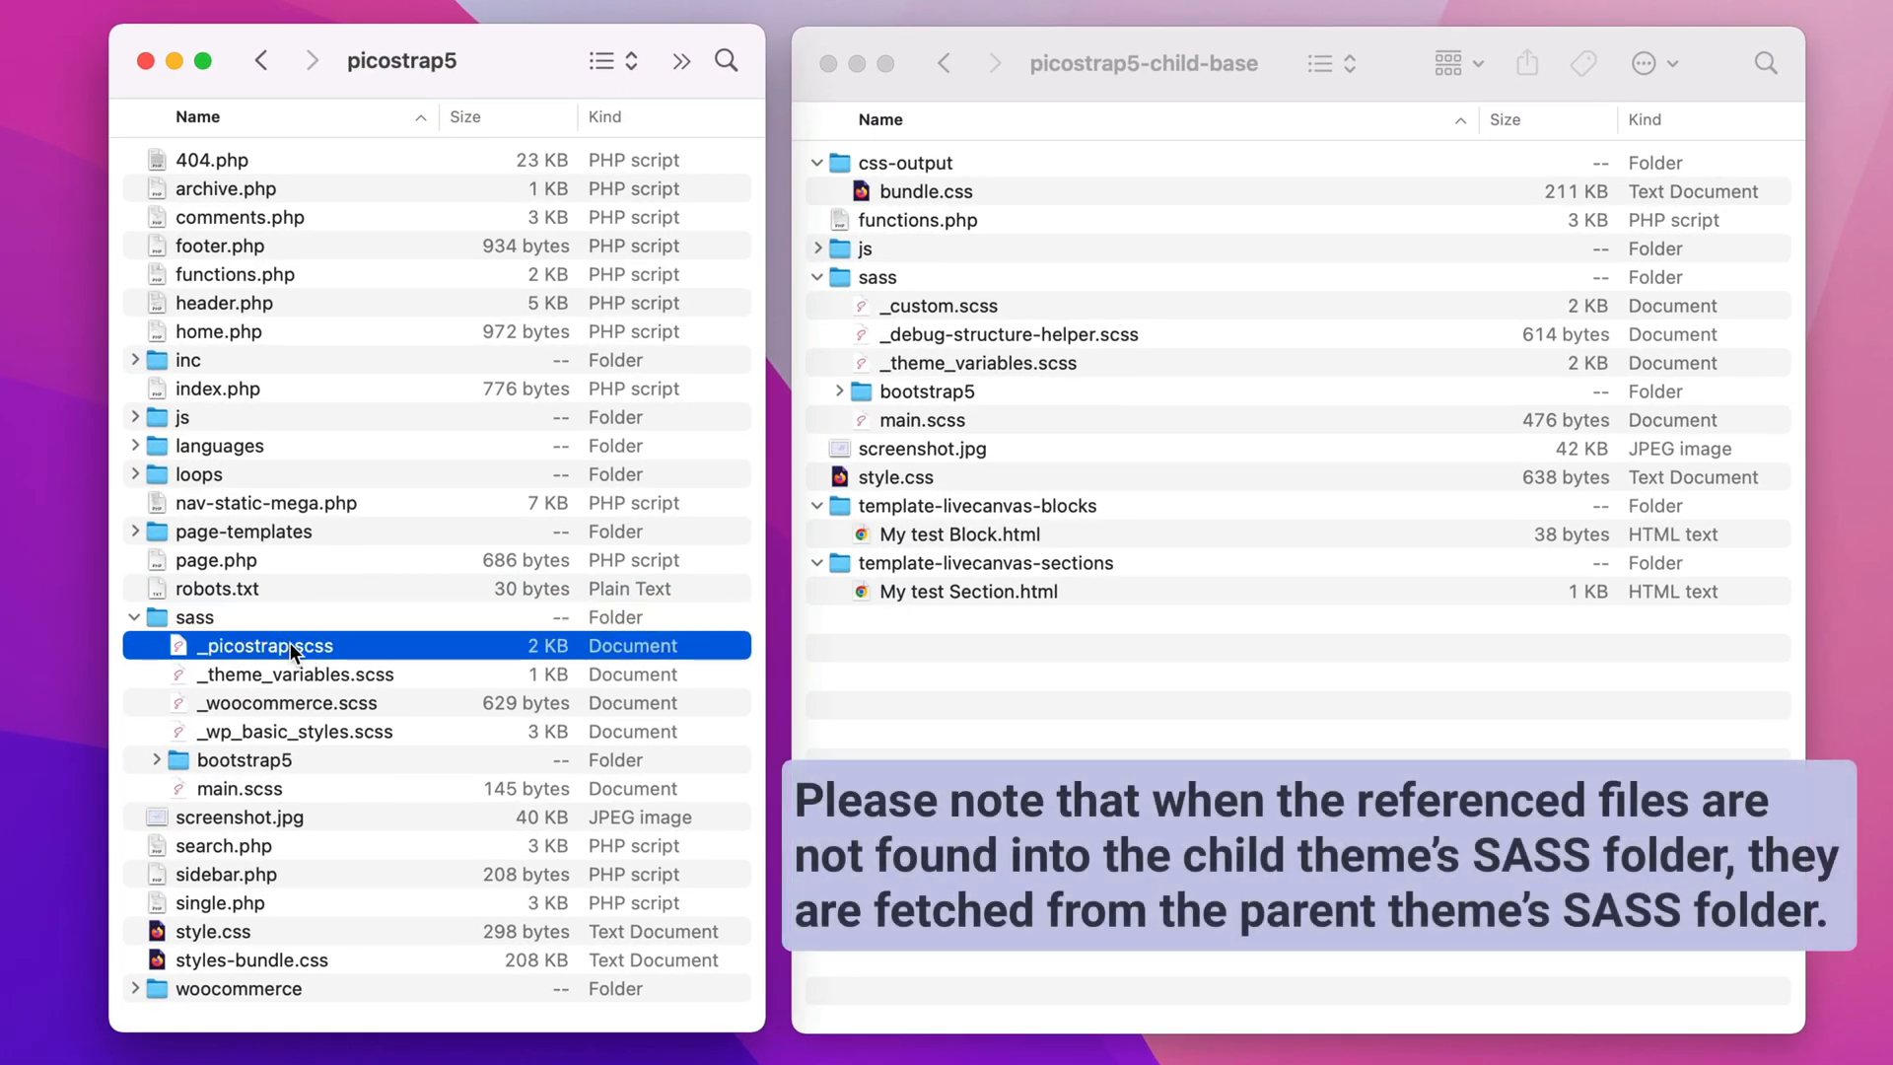
mouse_move(322, 708)
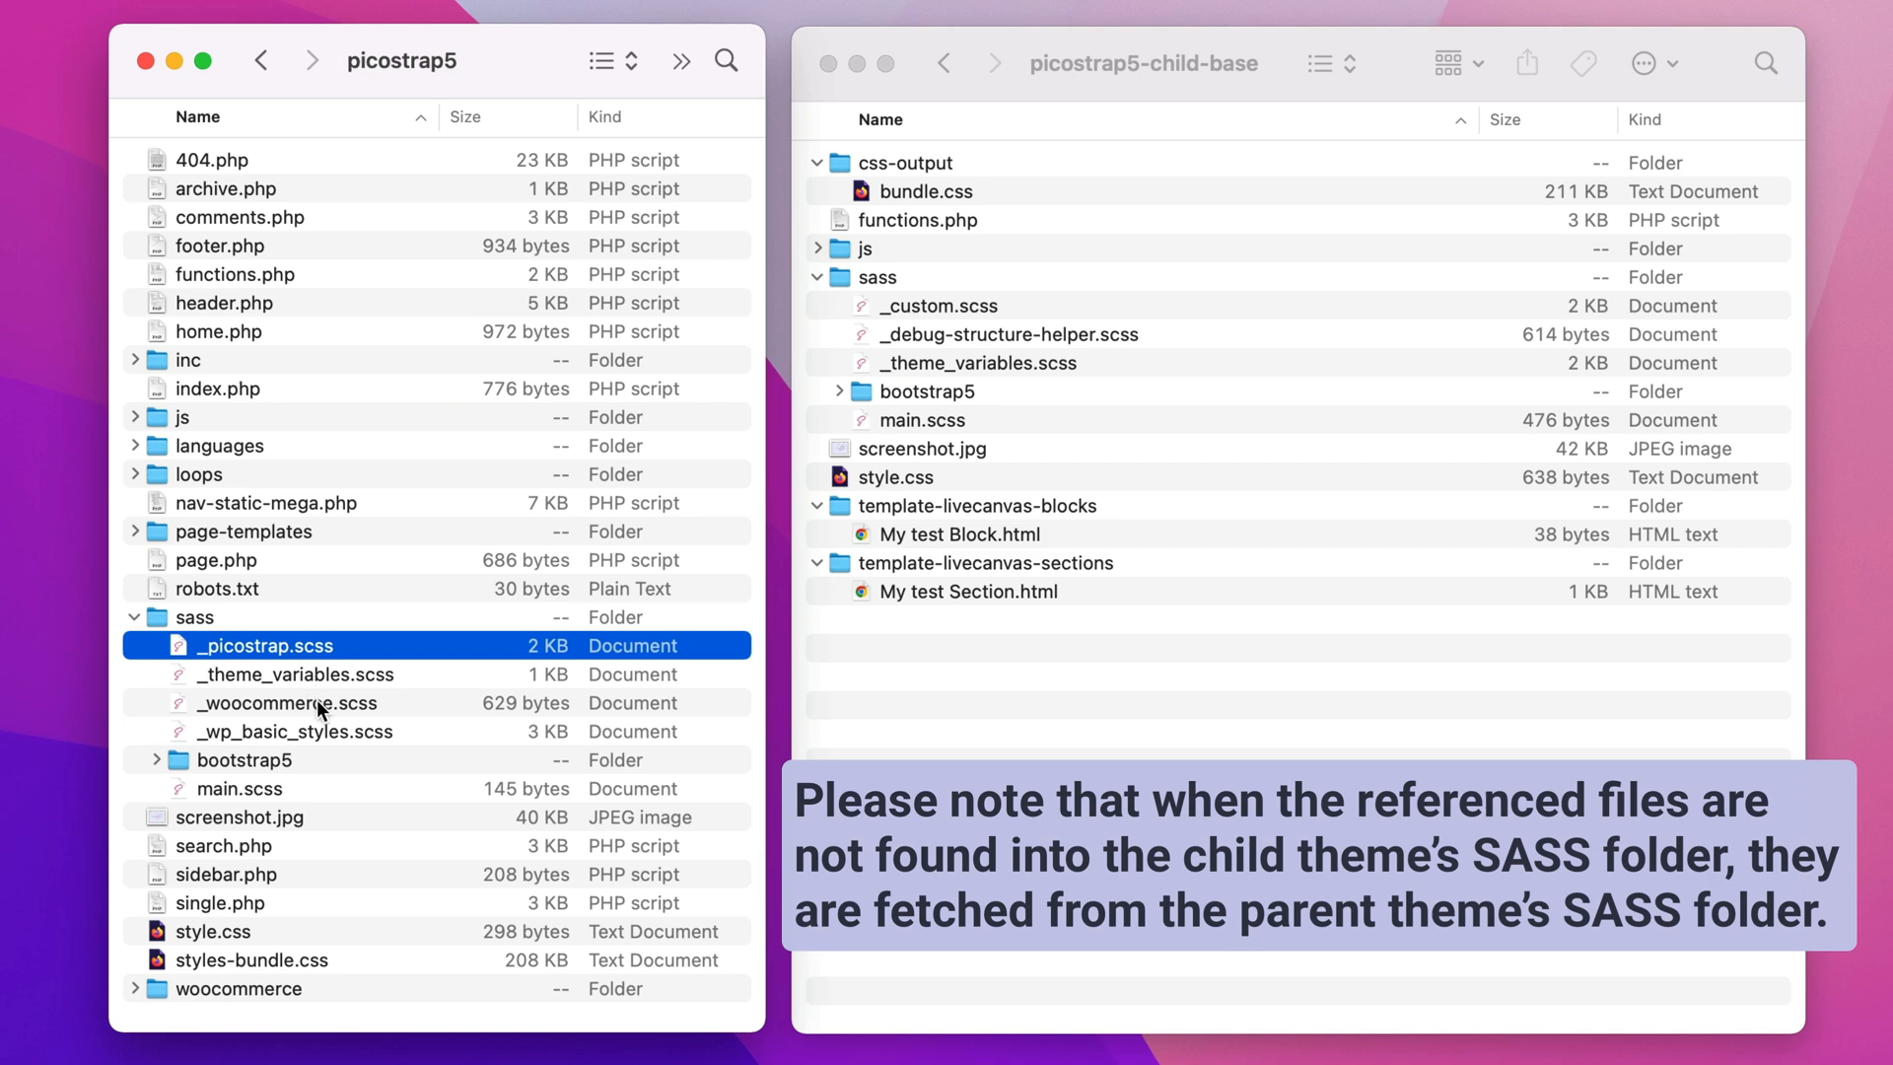
left_click(294, 731)
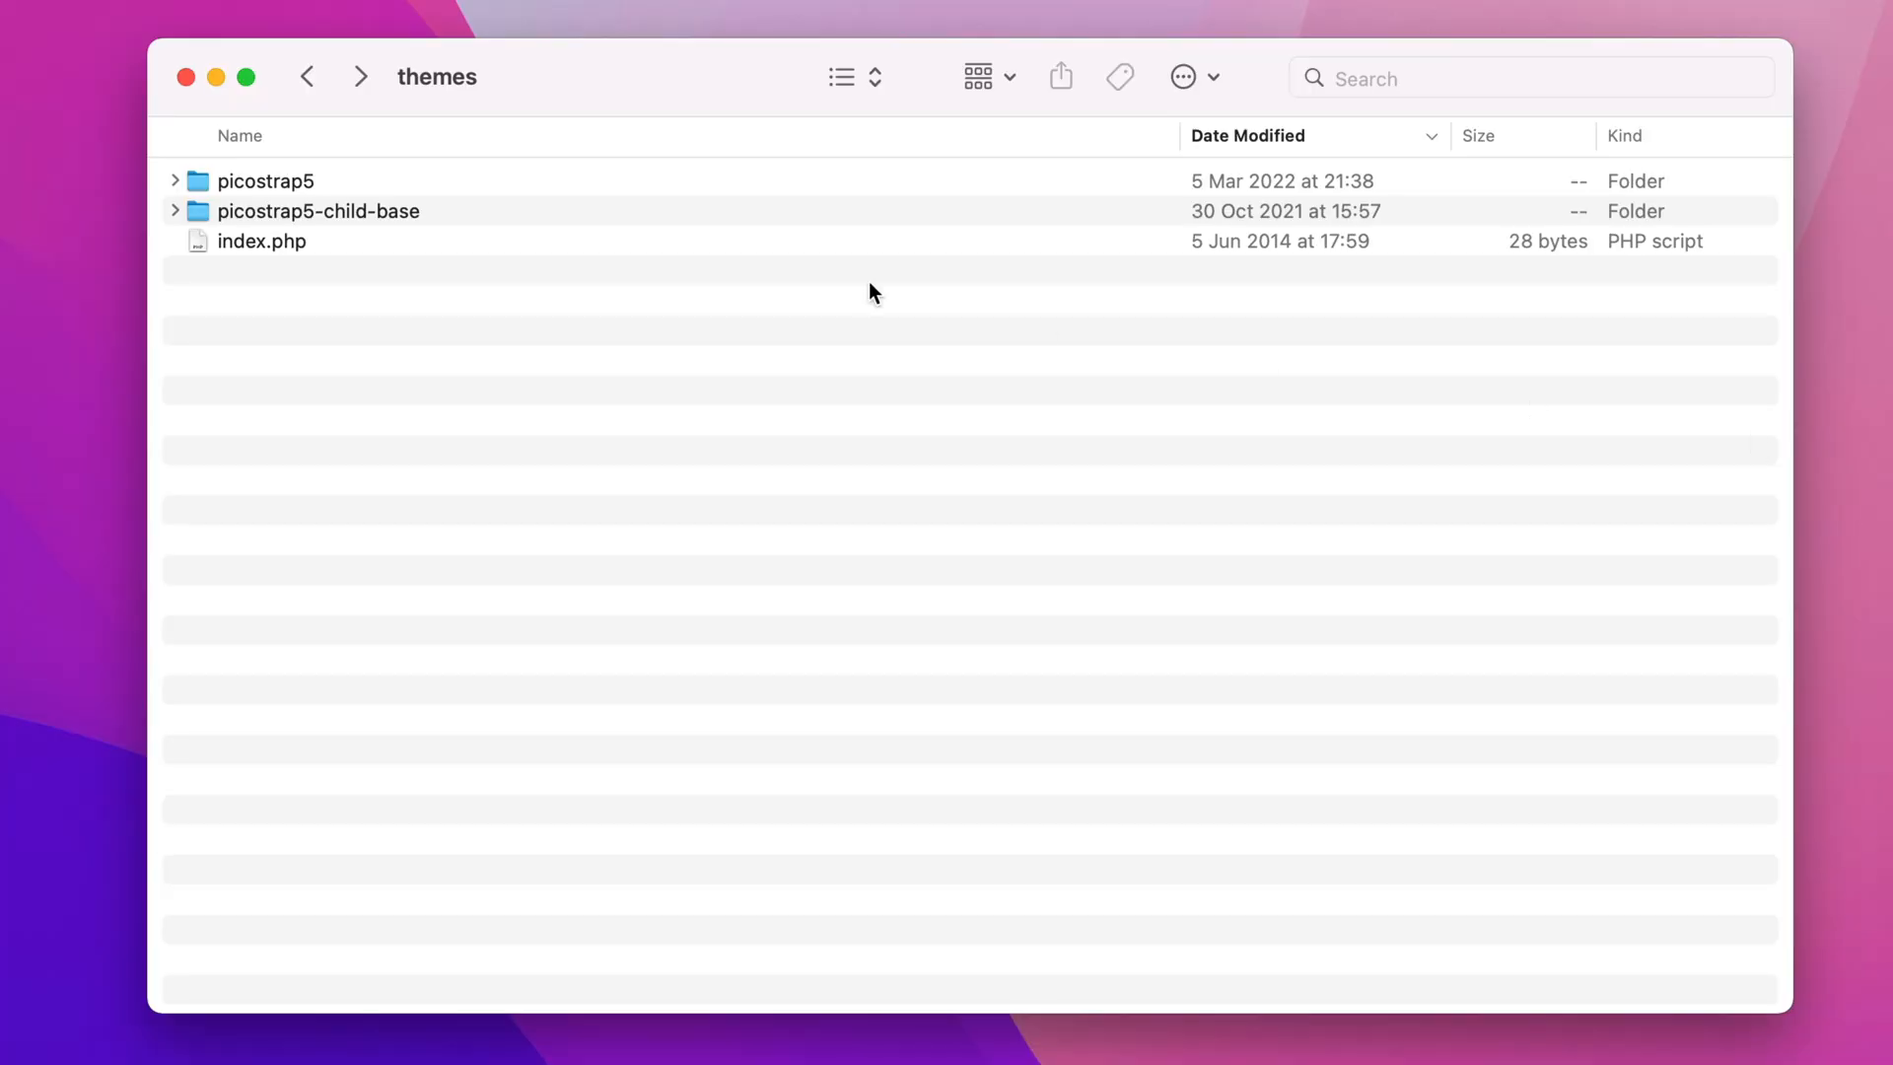
Step: Open the child theme's _theme_variables.scss and main.scss in VS Code and scroll the imports
double_click(318, 210)
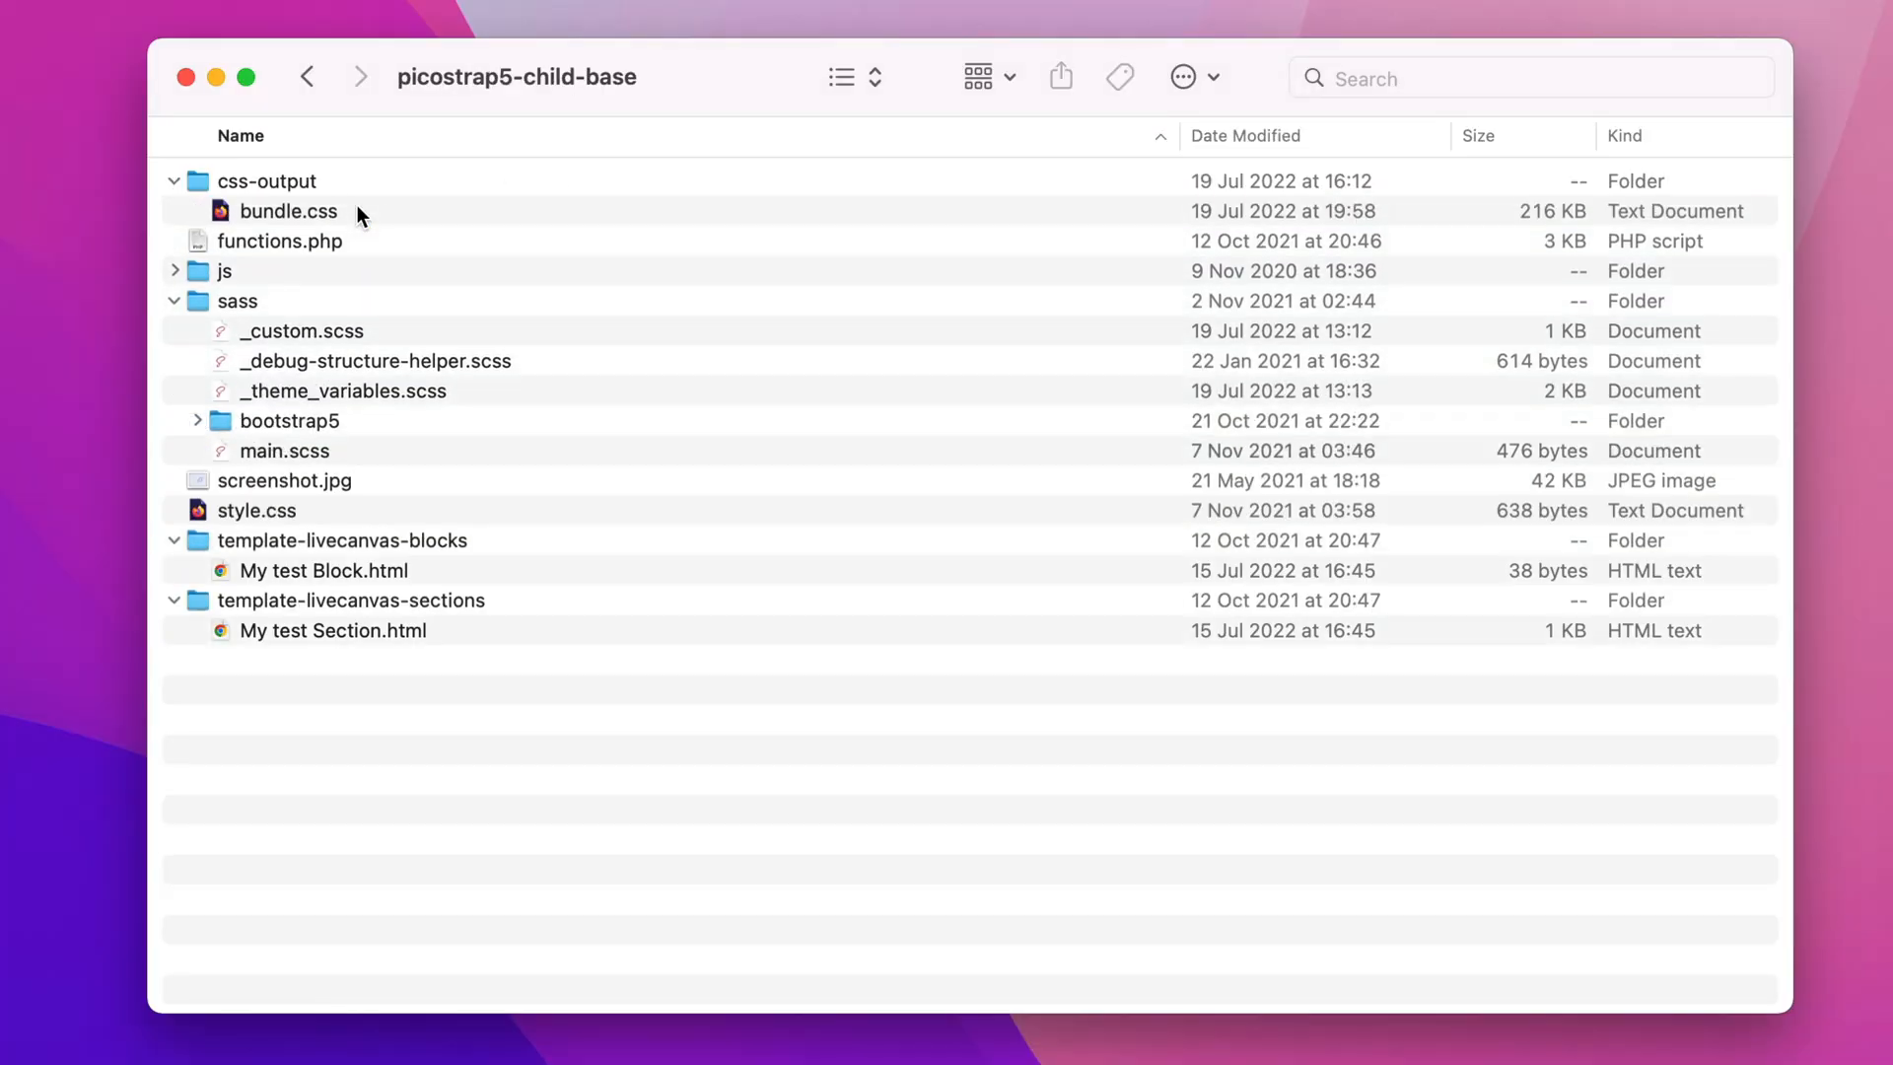
left_click(343, 390)
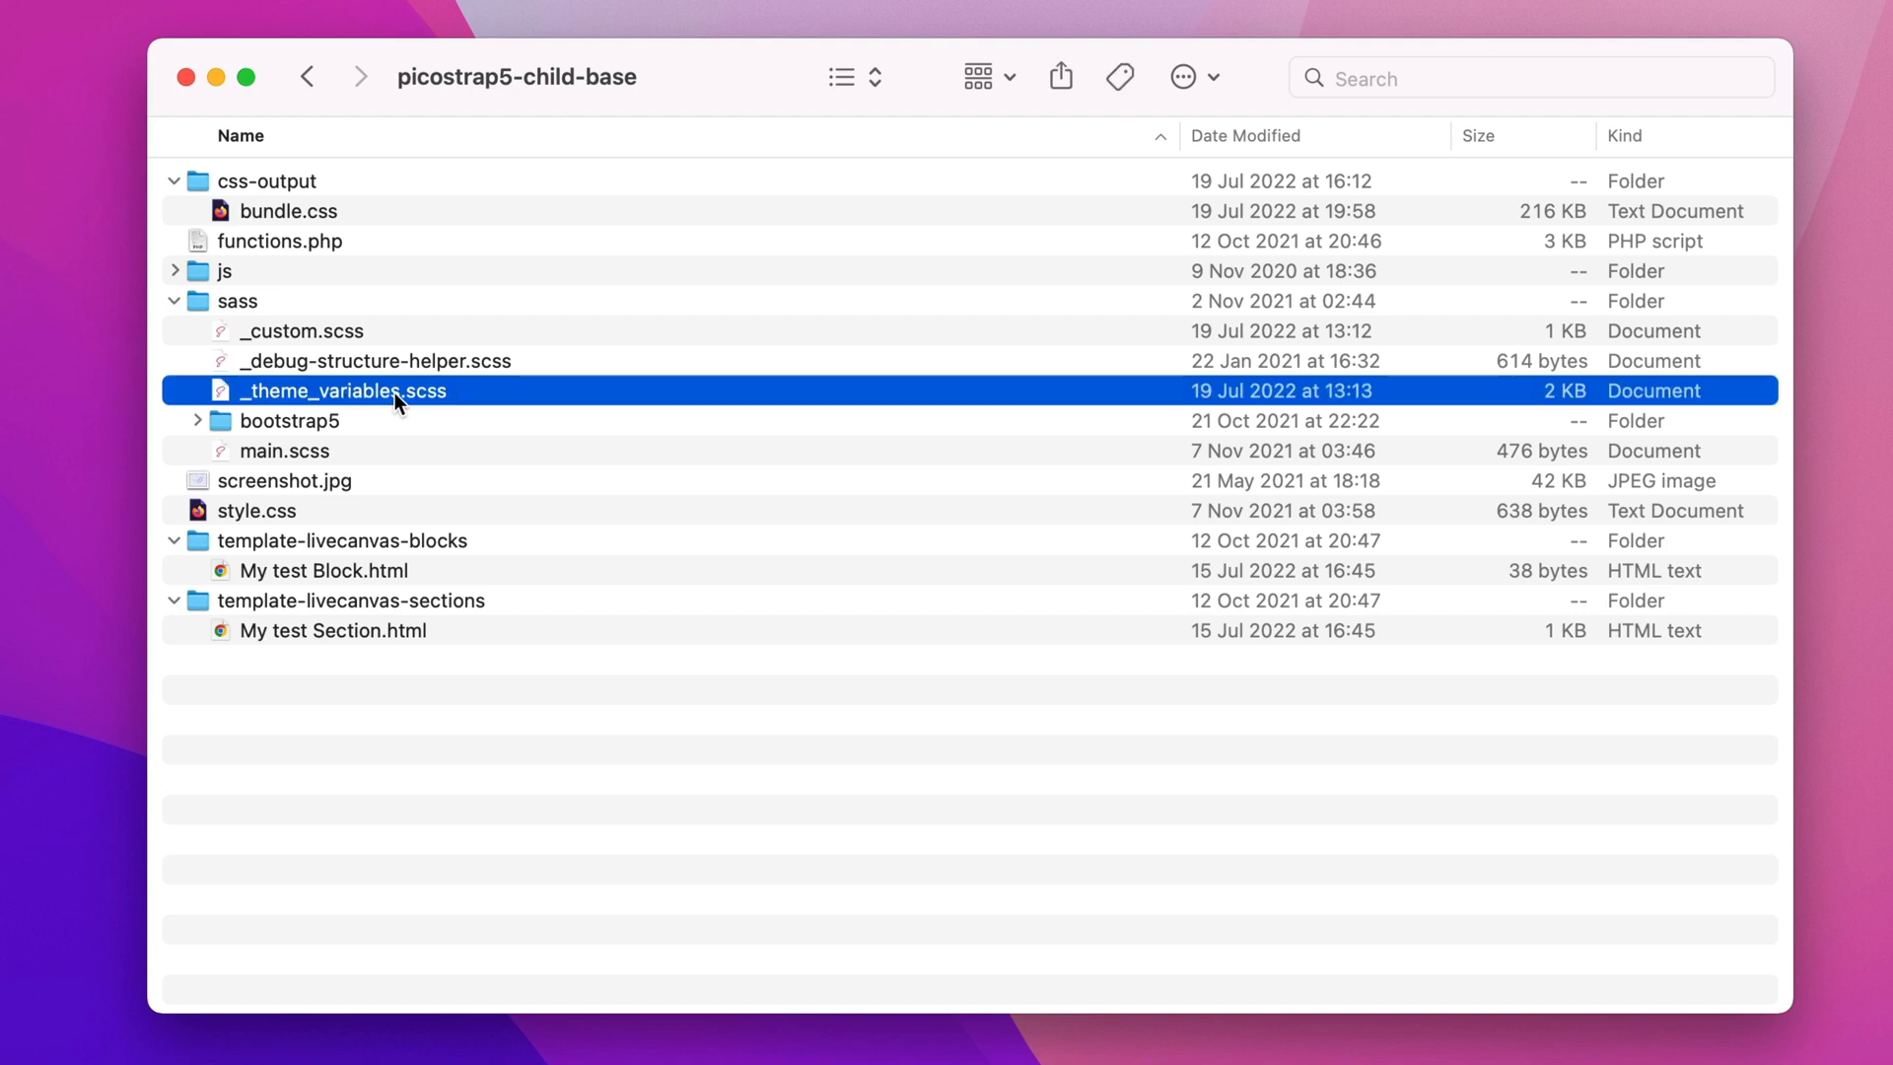
double_click(342, 390)
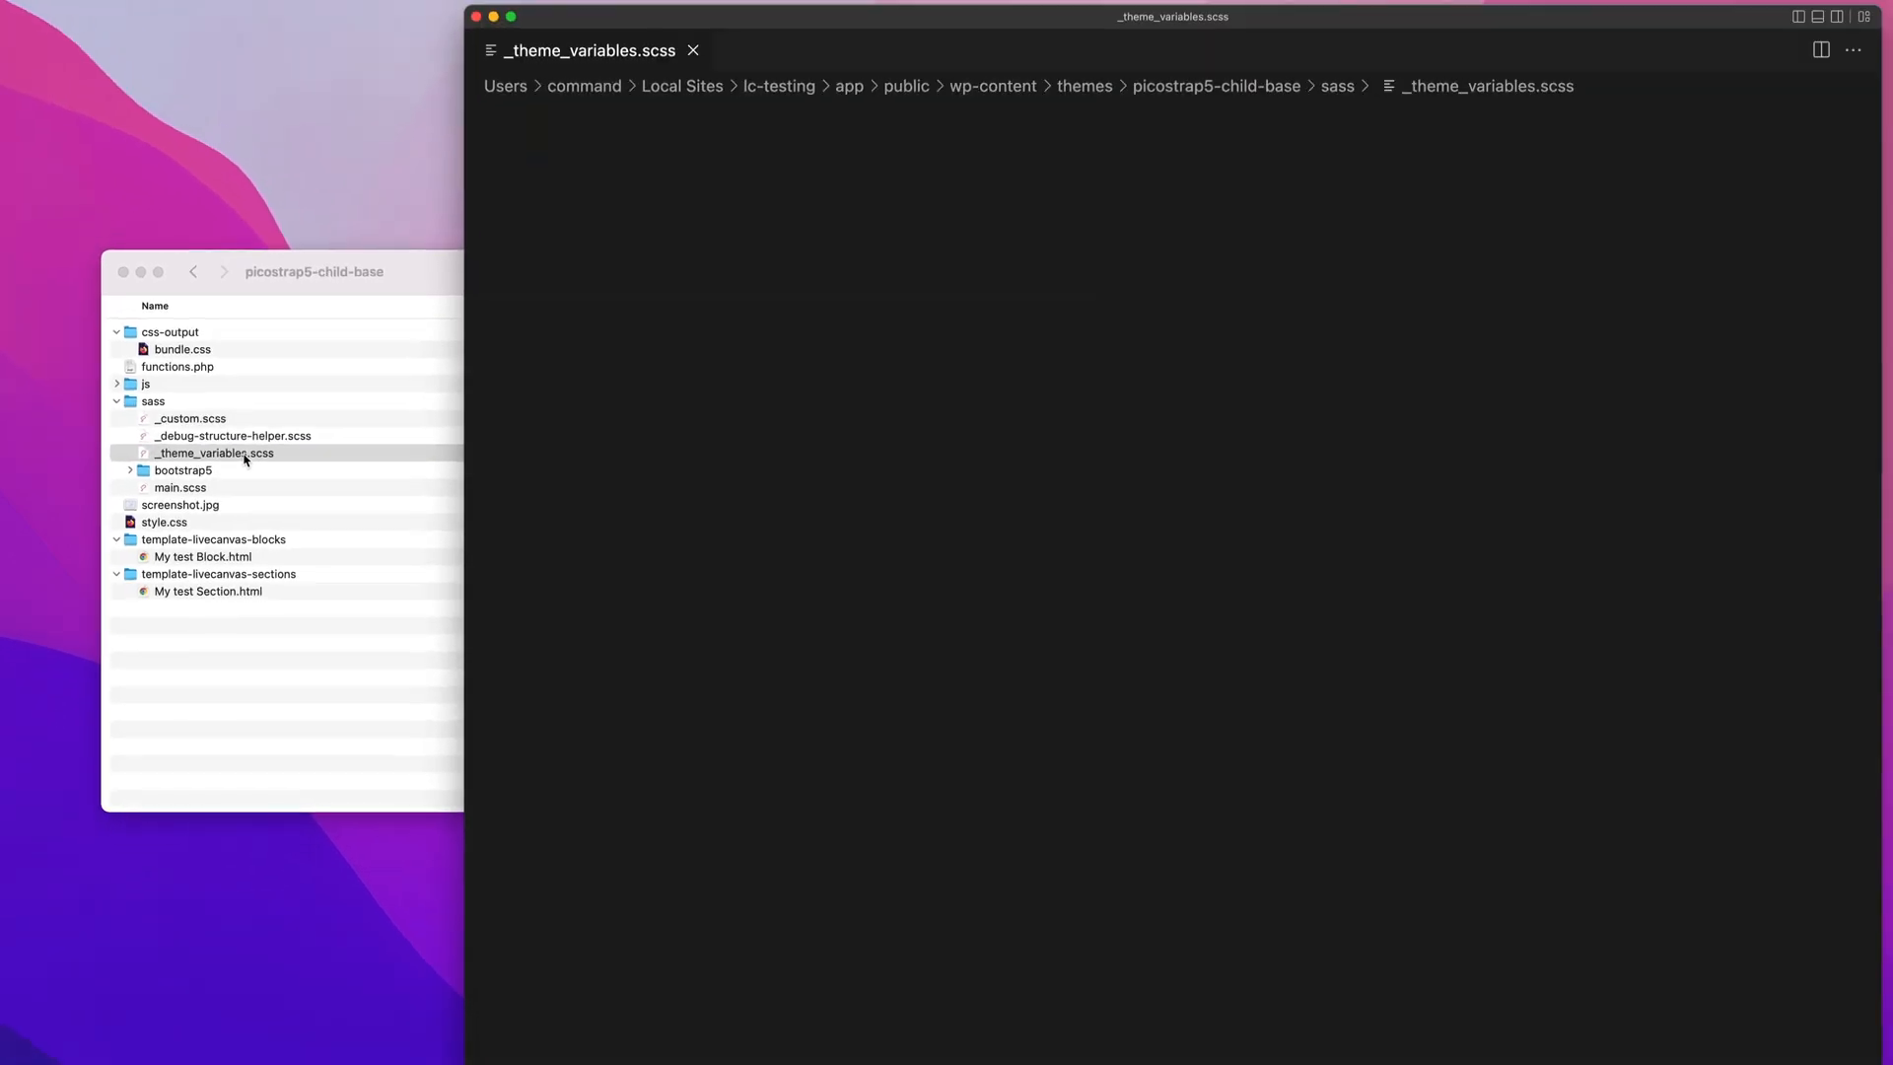
left_click(214, 453)
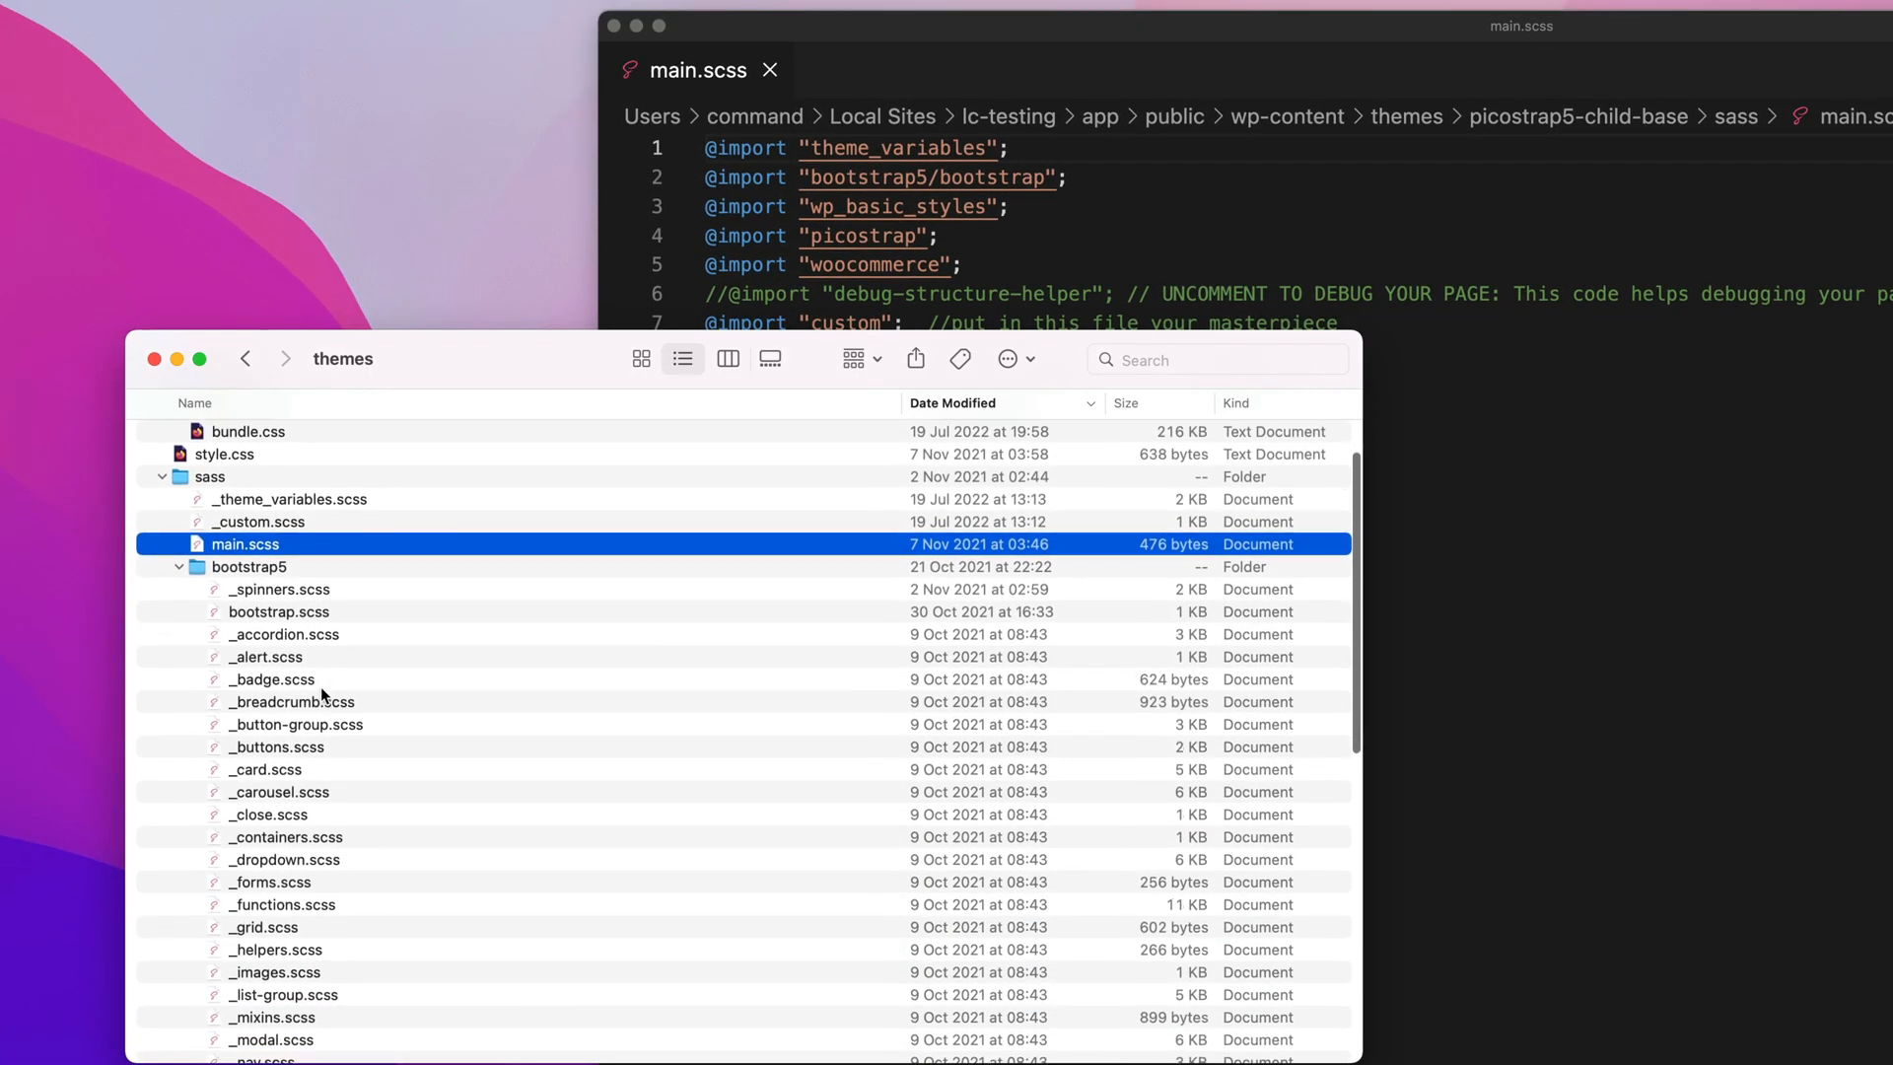
scroll("down", 3)
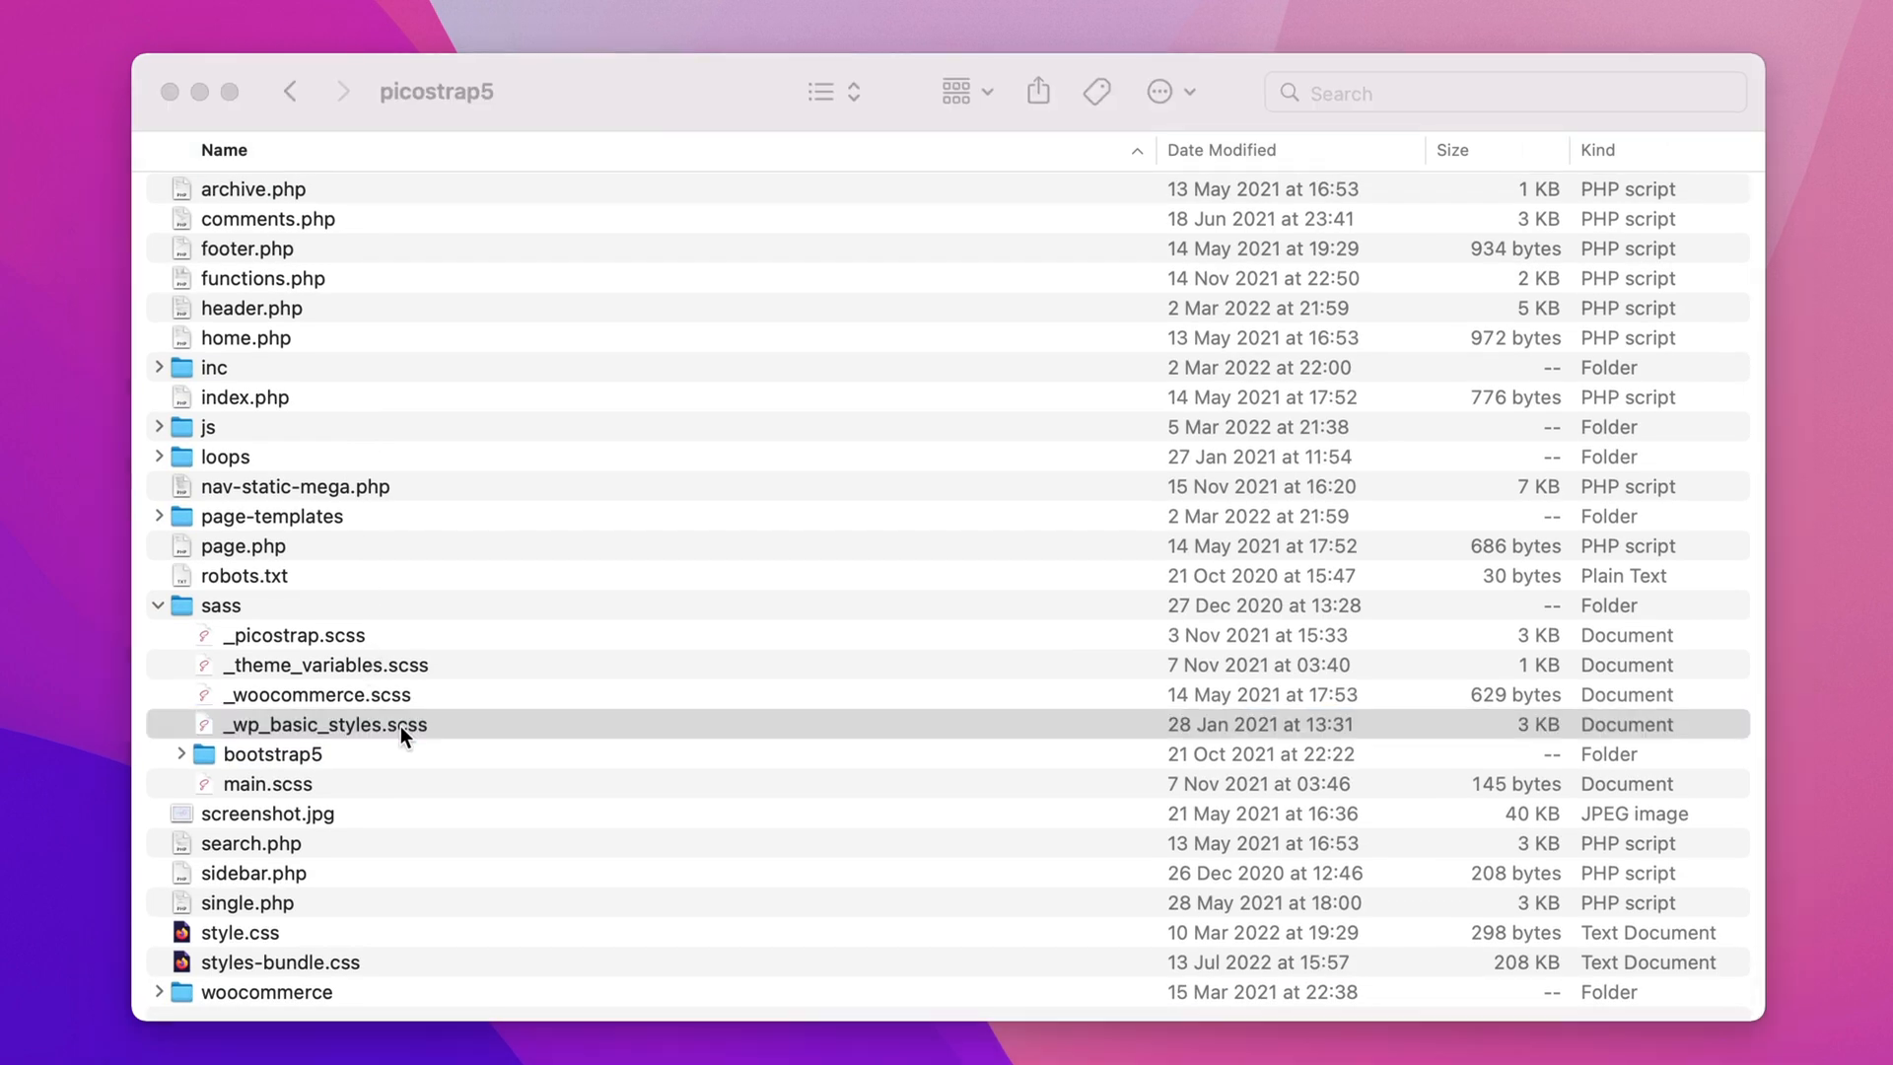
Step: Open the parent theme's _wp_basic_styles.scss in VS Code and scroll through it
double_click(323, 723)
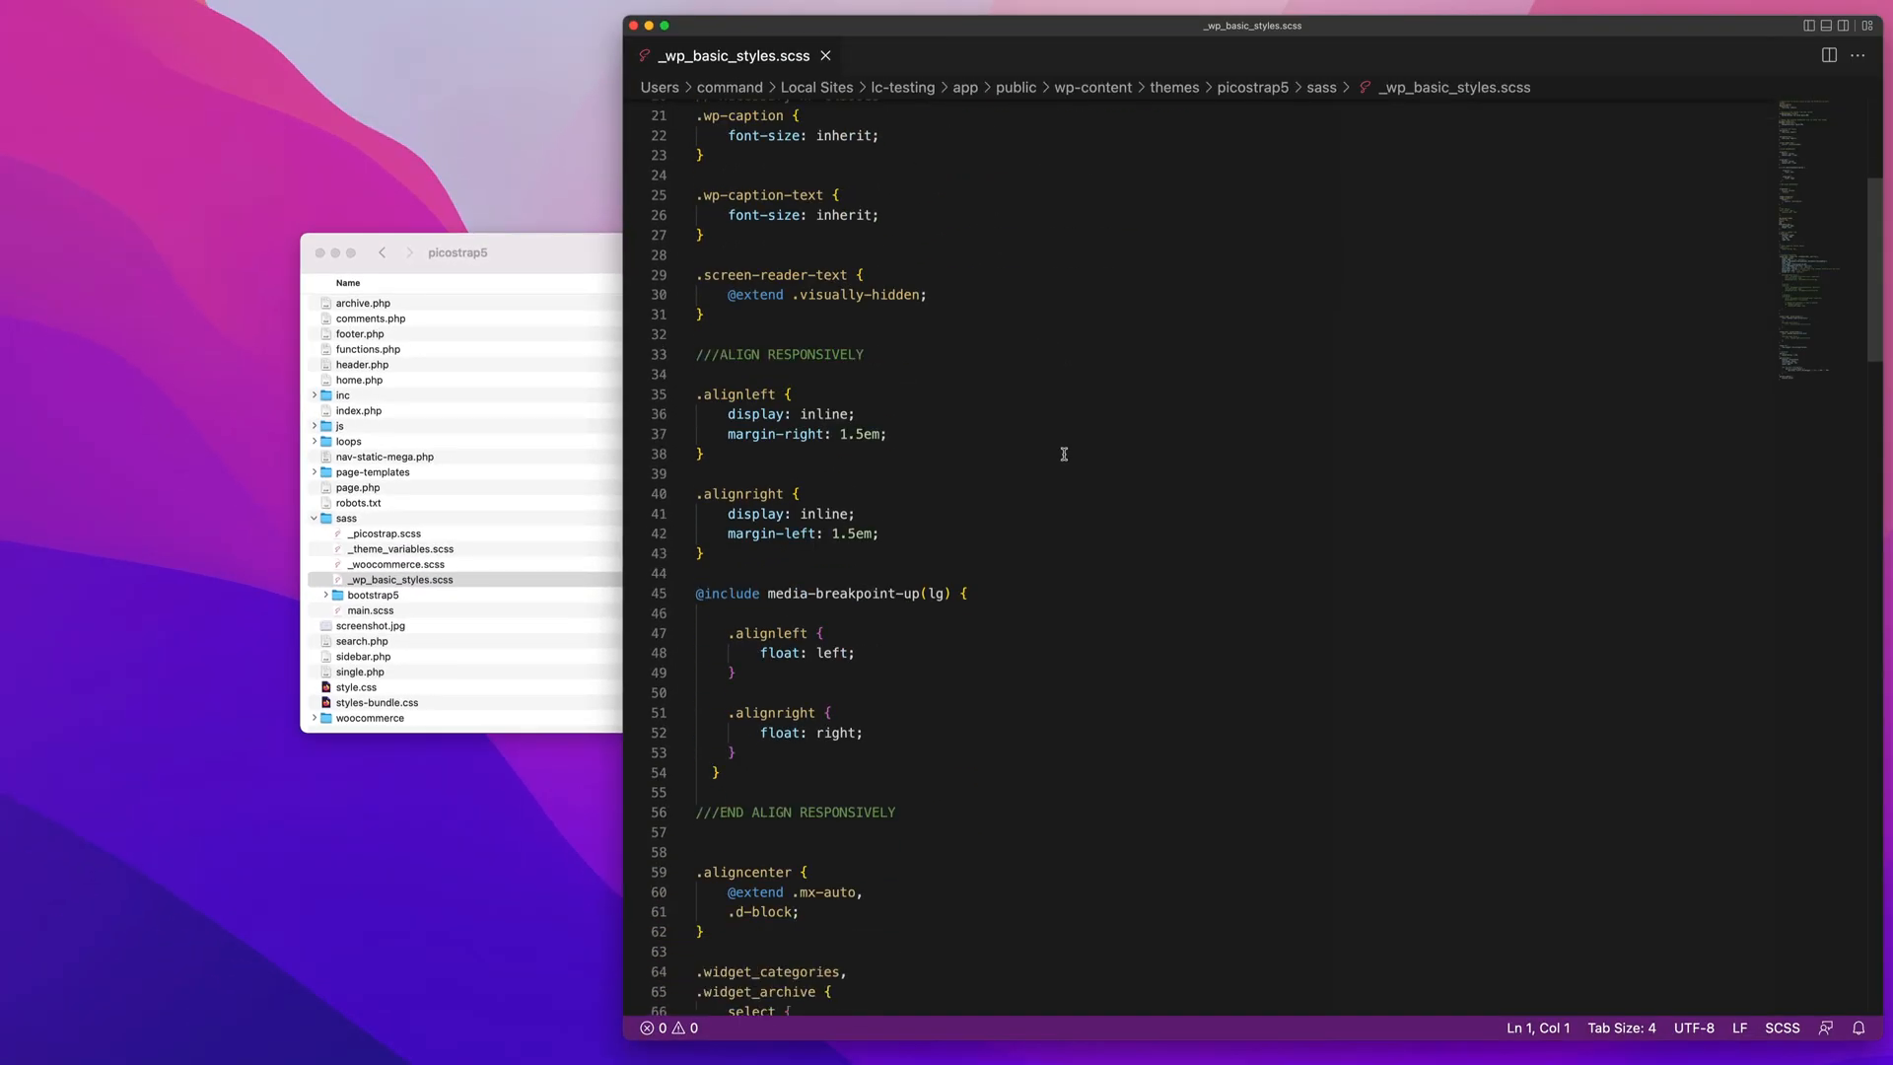
scroll("down", 3)
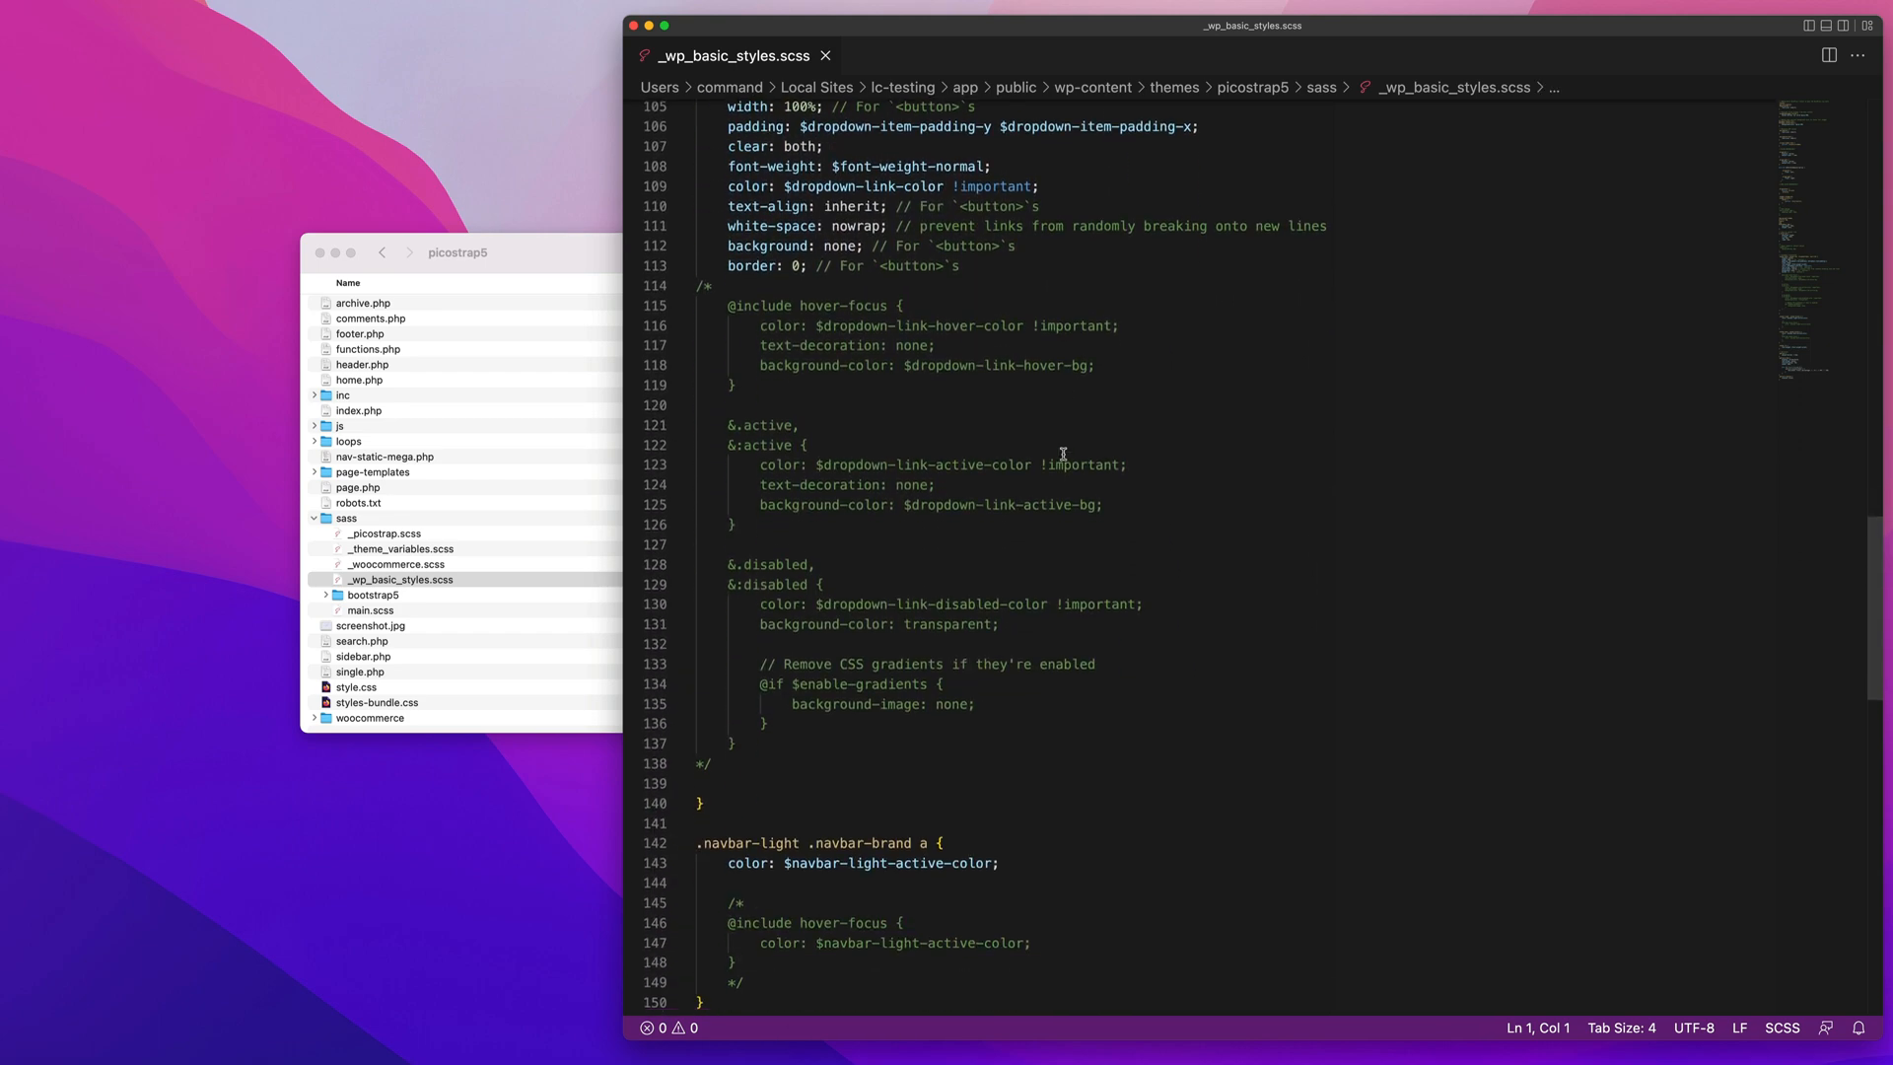
scroll("down", 3)
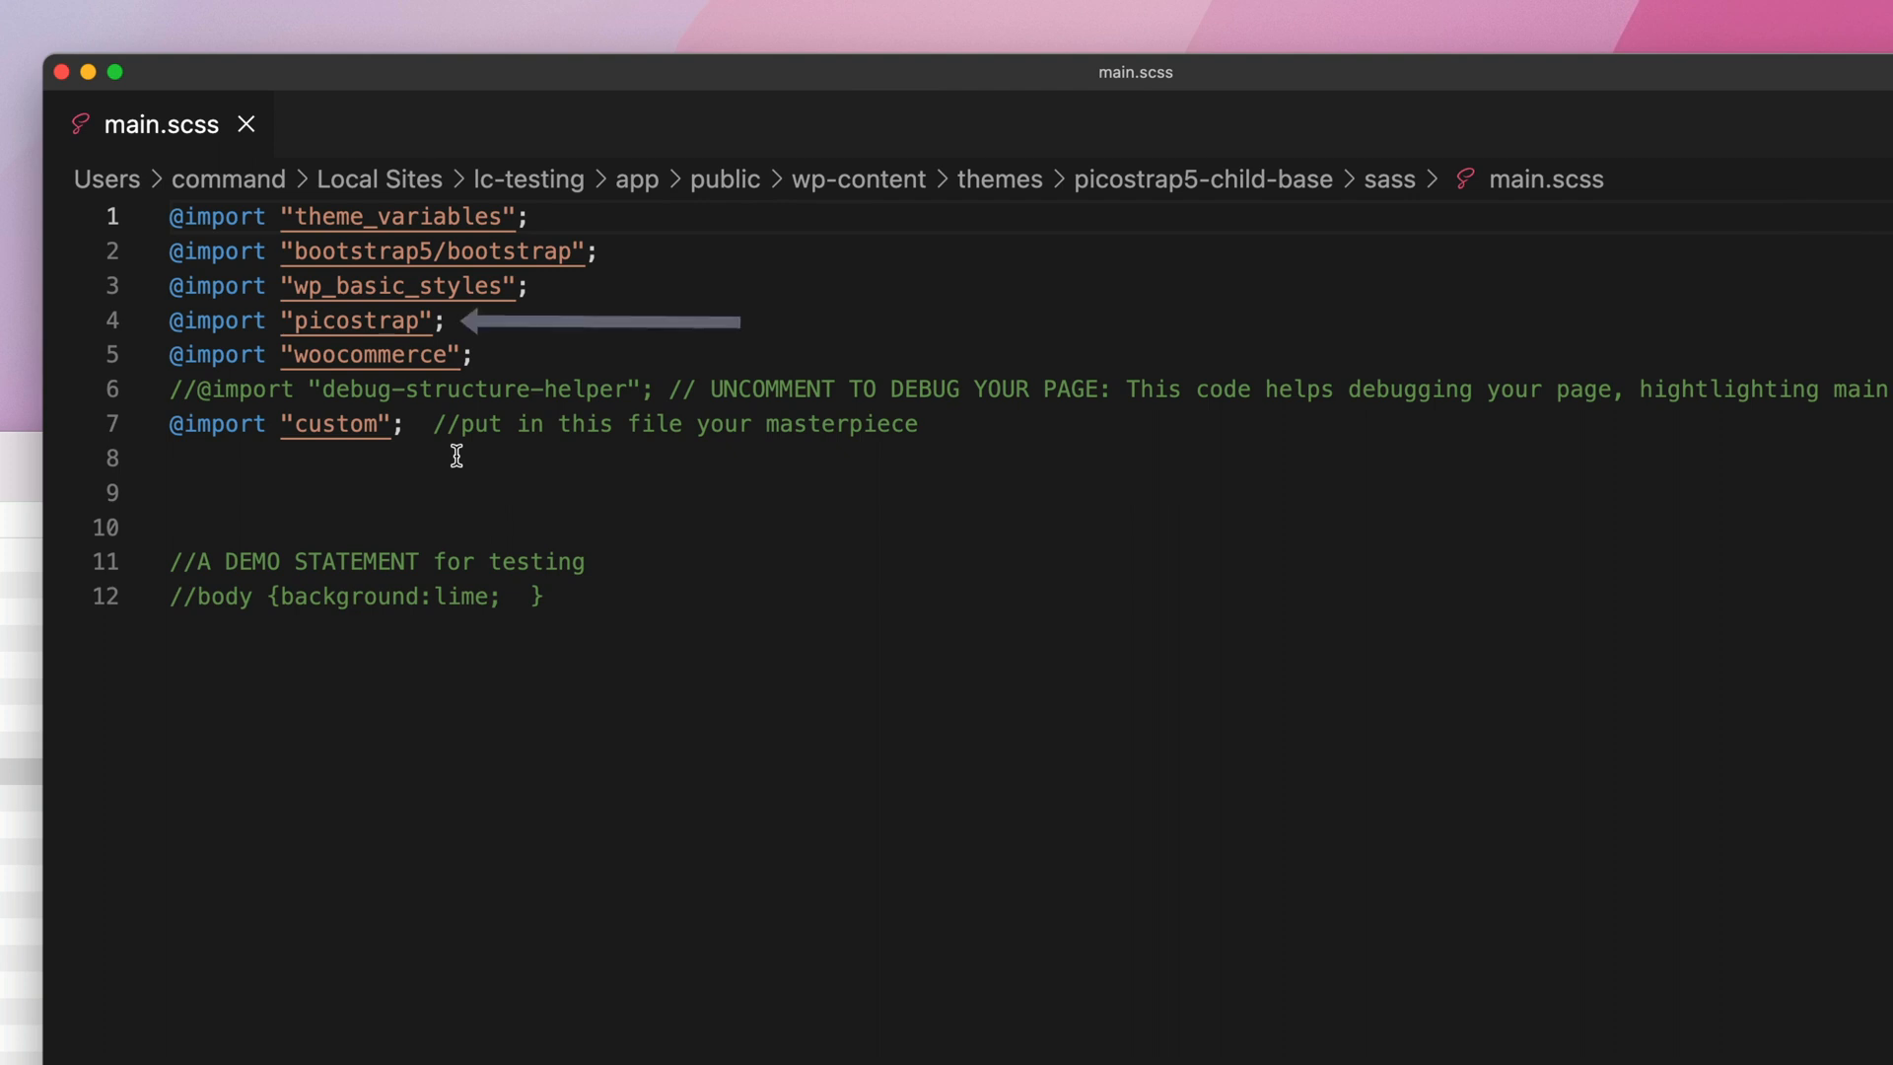
mouse_move(354, 319)
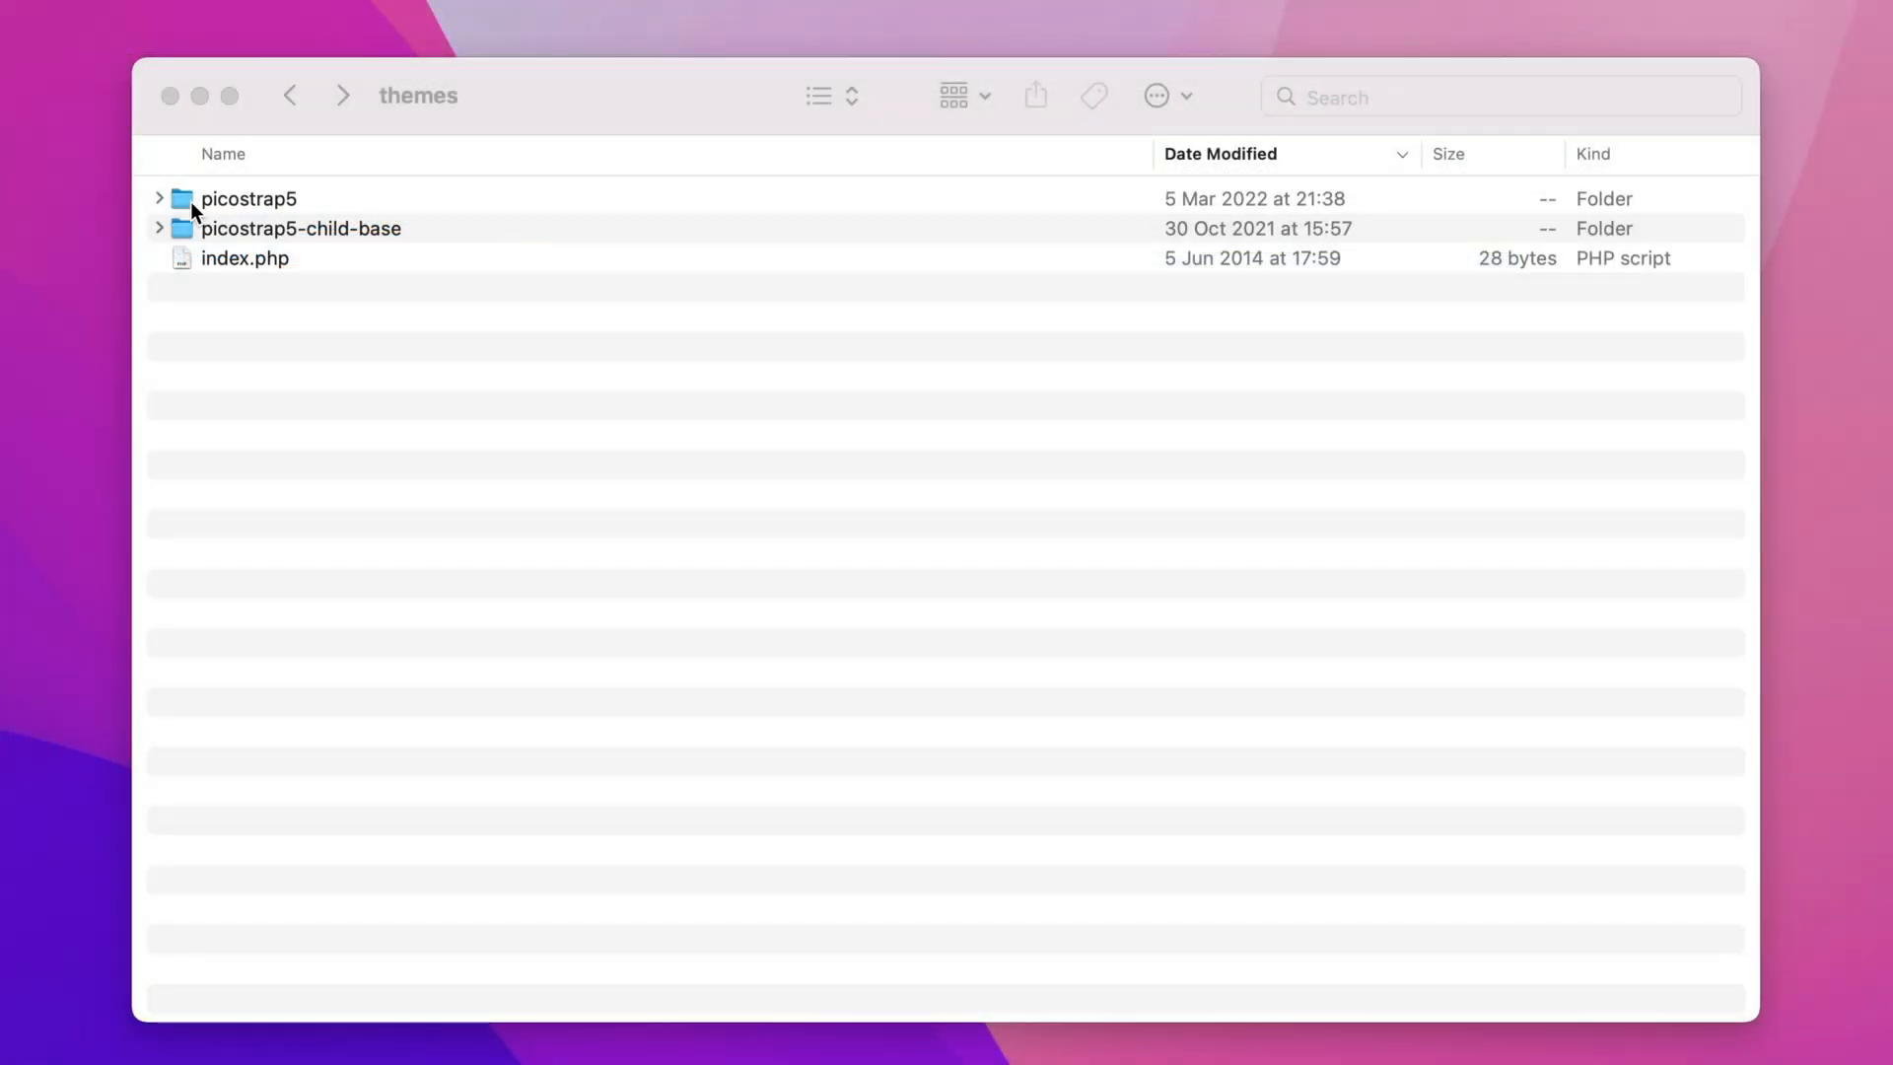
Step: Expand the parent picostrap5 sass folder and open two of its SCSS files
left_click(158, 198)
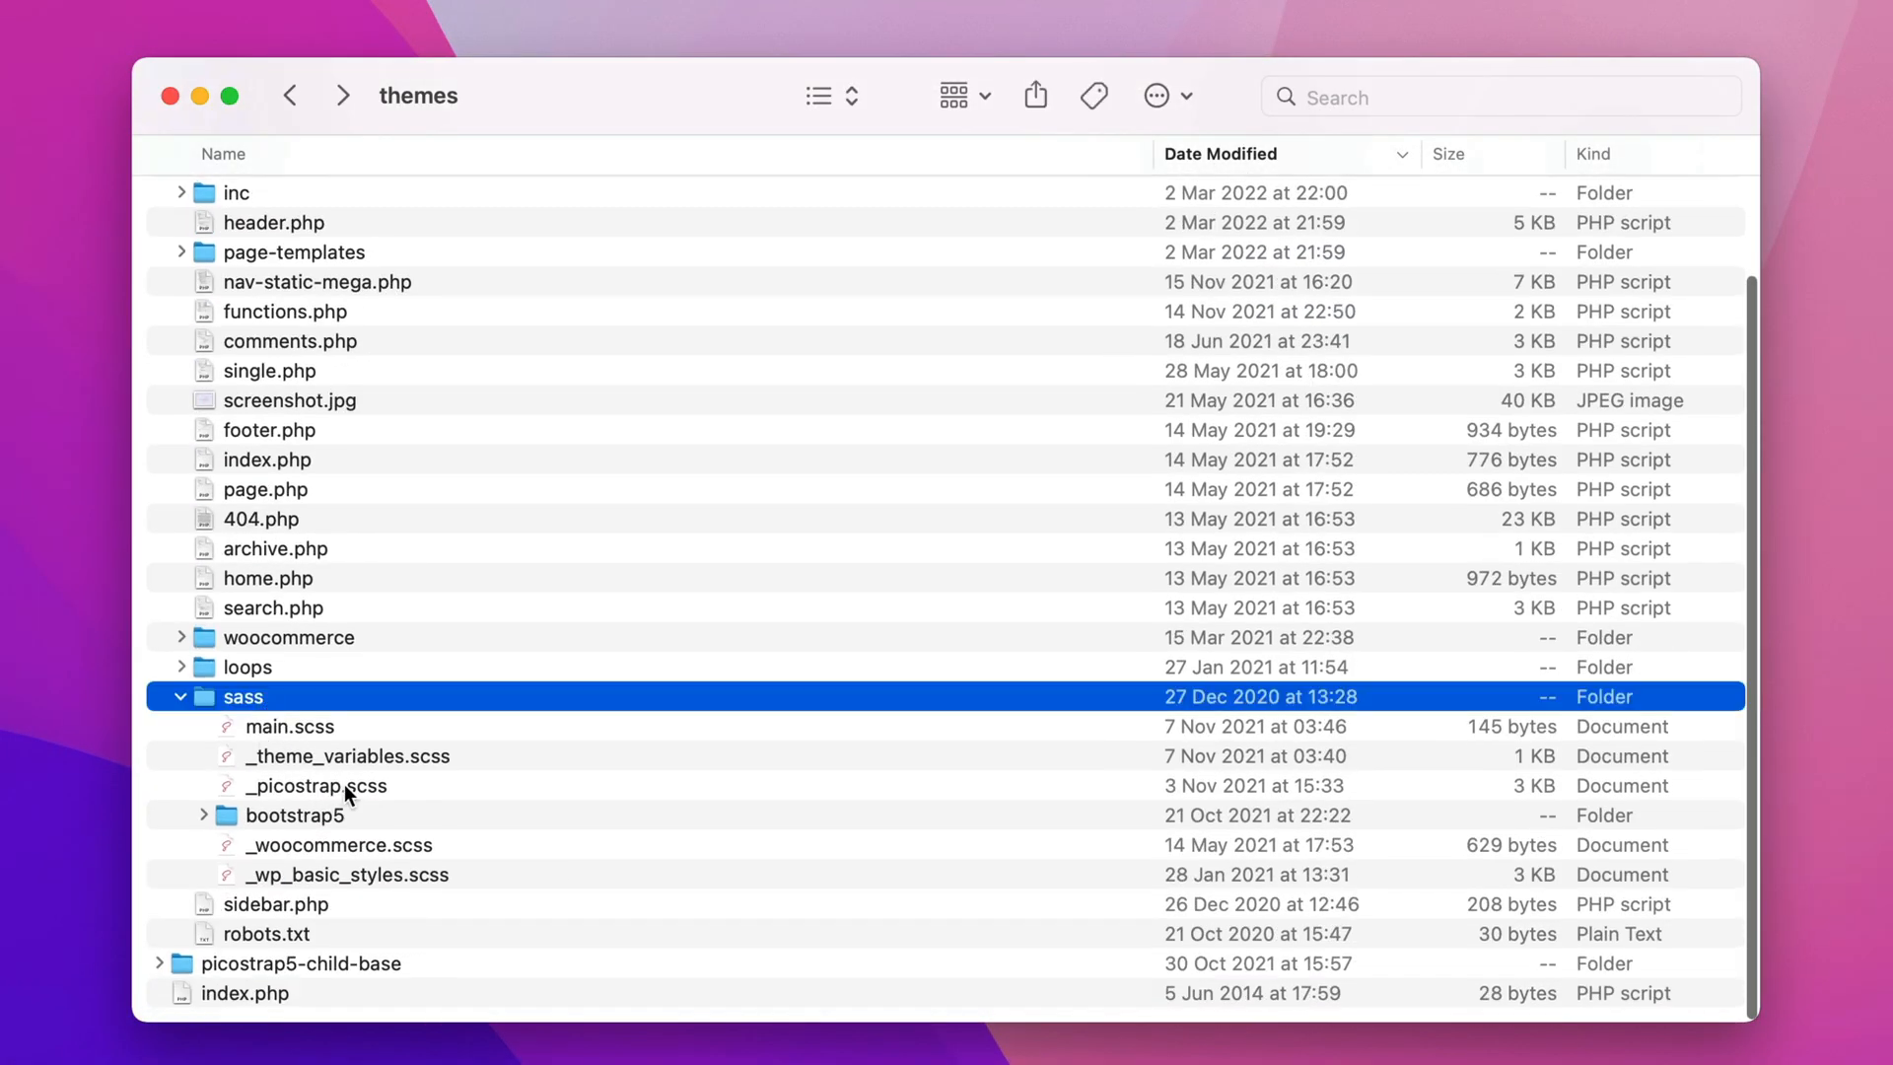
double_click(316, 785)
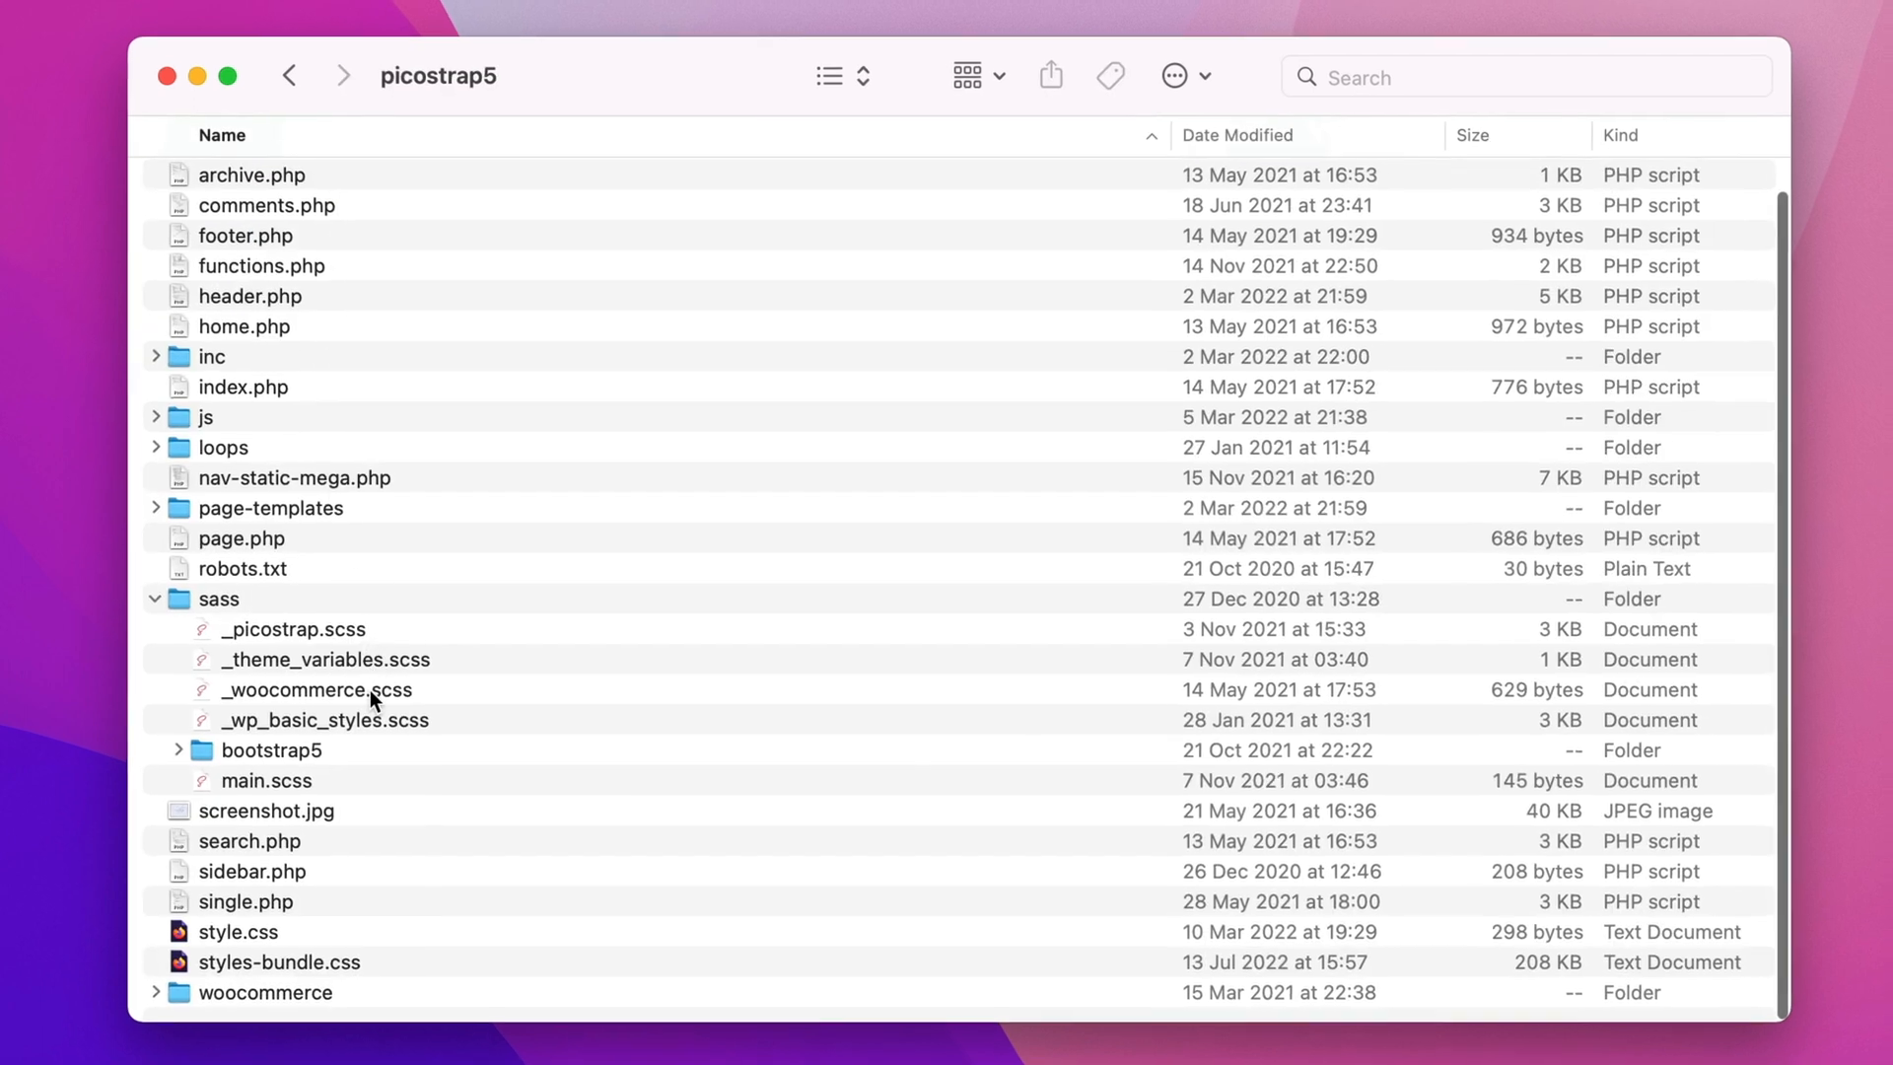
double_click(317, 690)
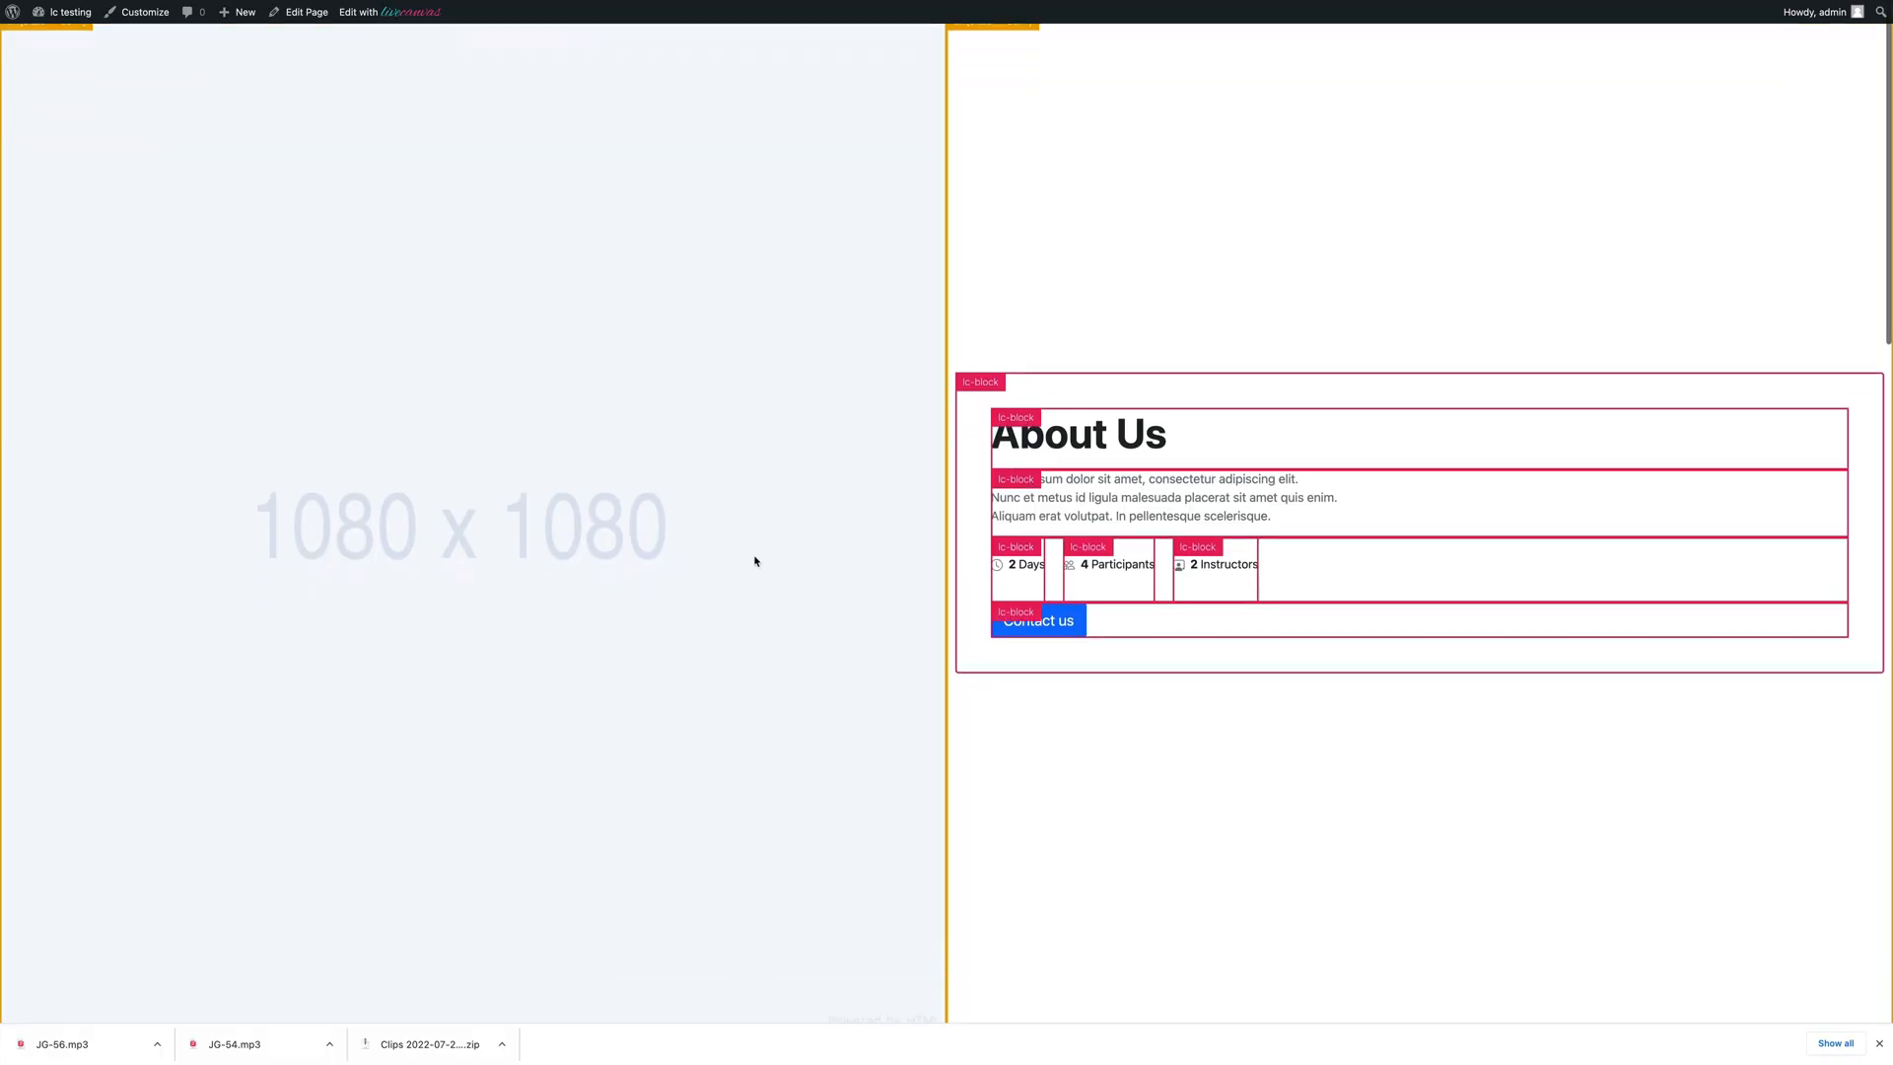
scroll("down", 3)
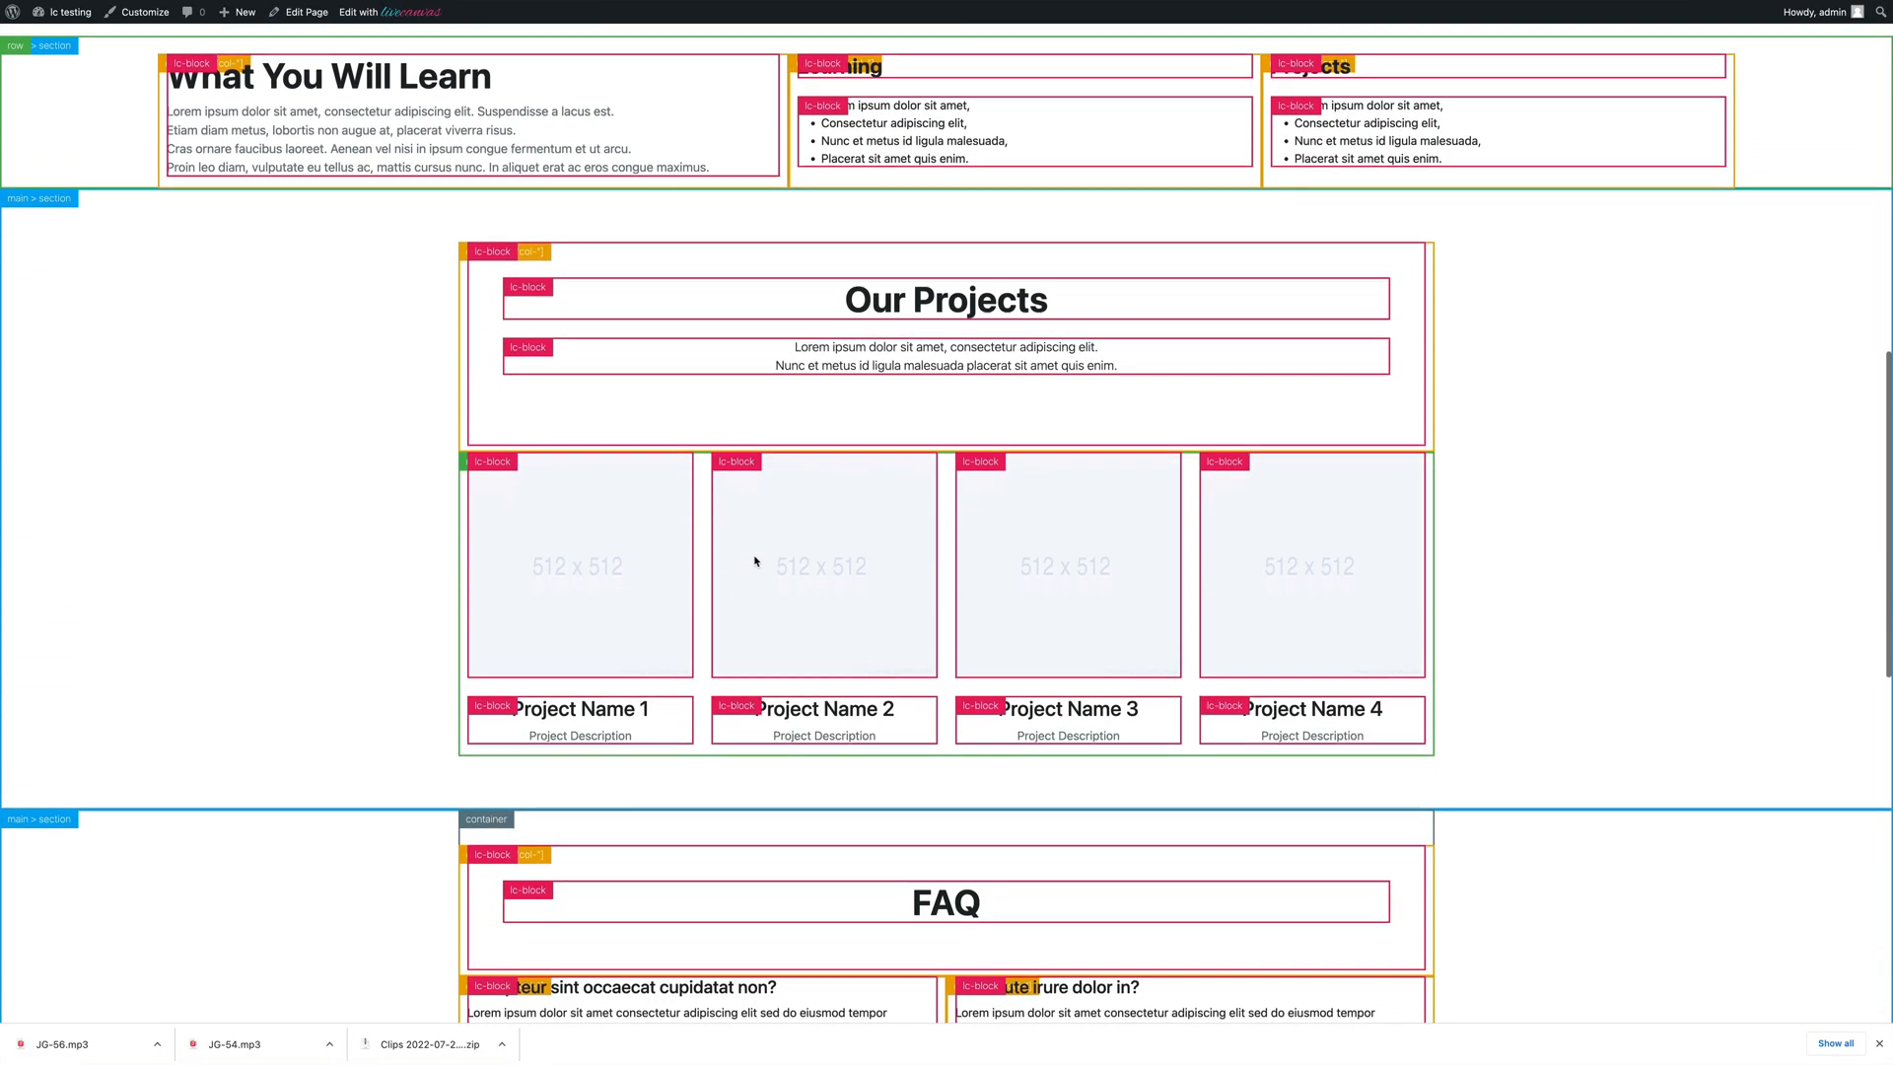
scroll("down", 3)
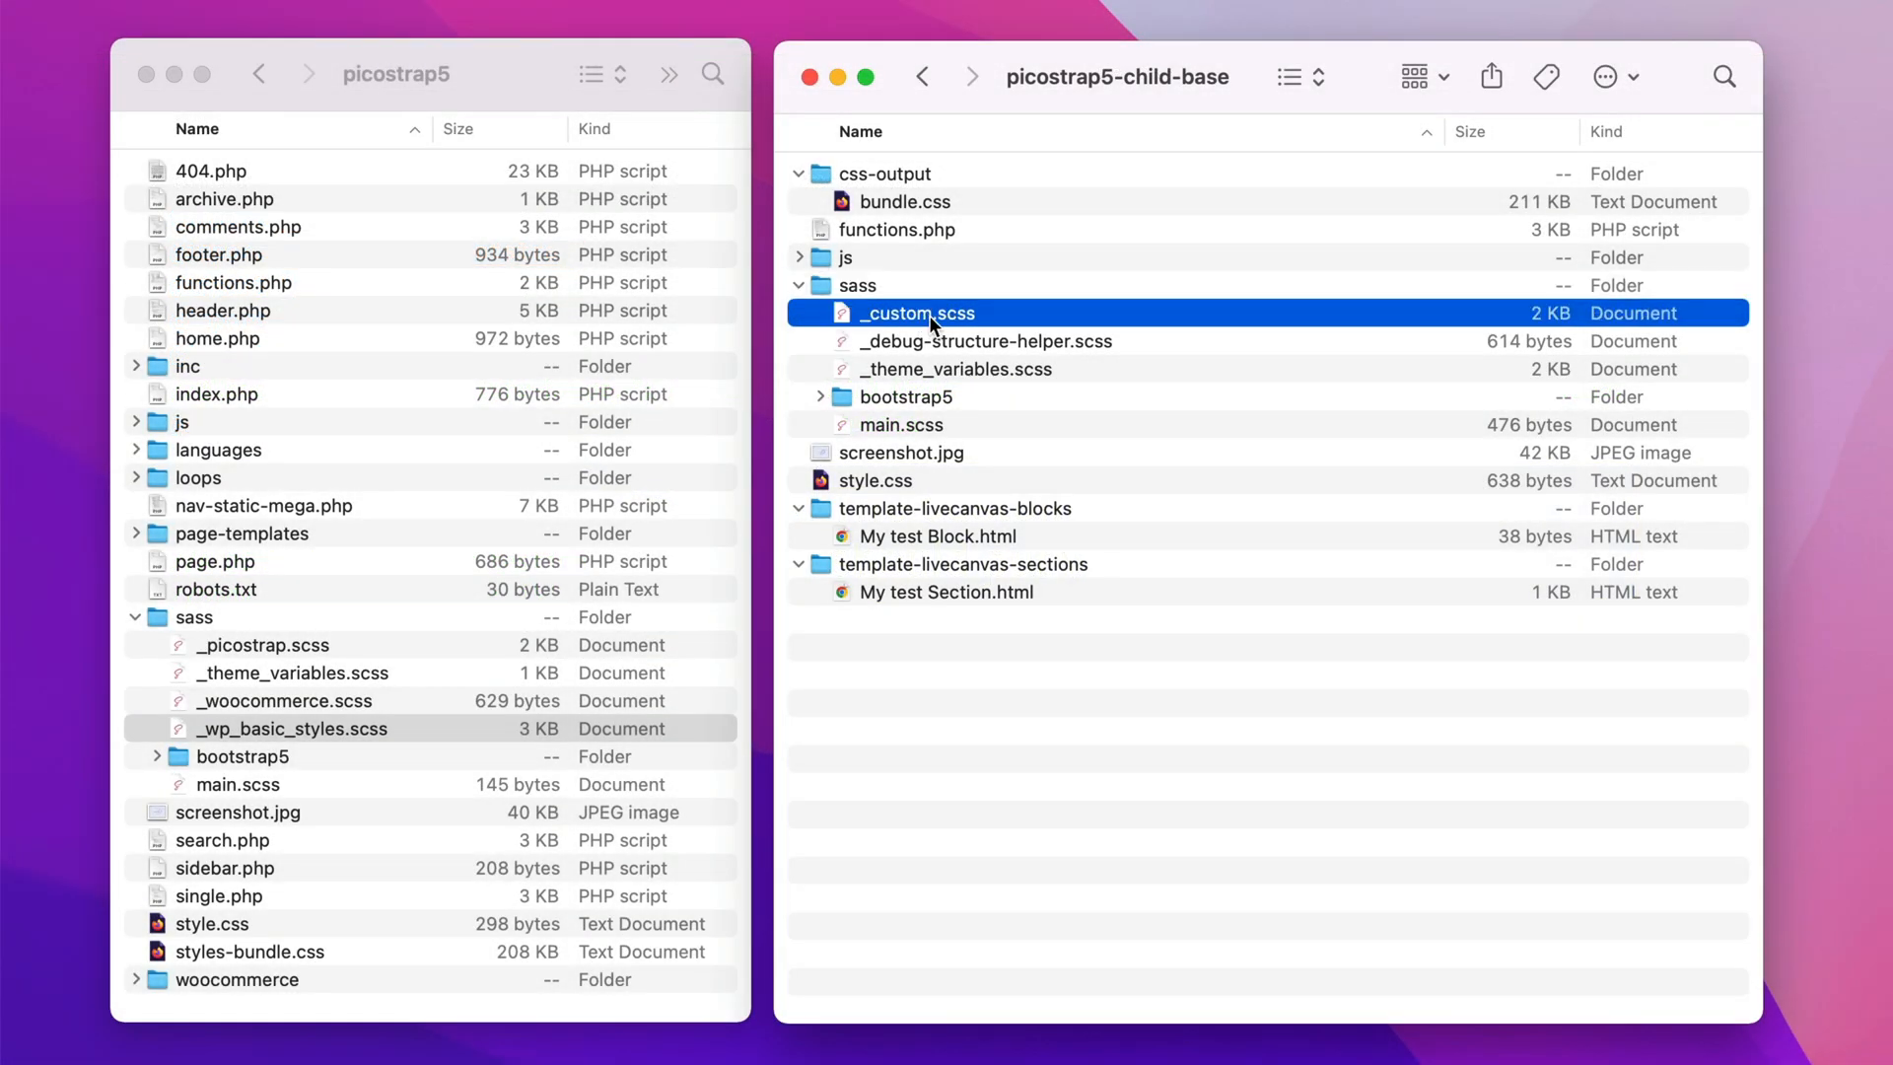
Step: Open the child theme's _custom.scss in VS Code and scroll through its comments
double_click(916, 312)
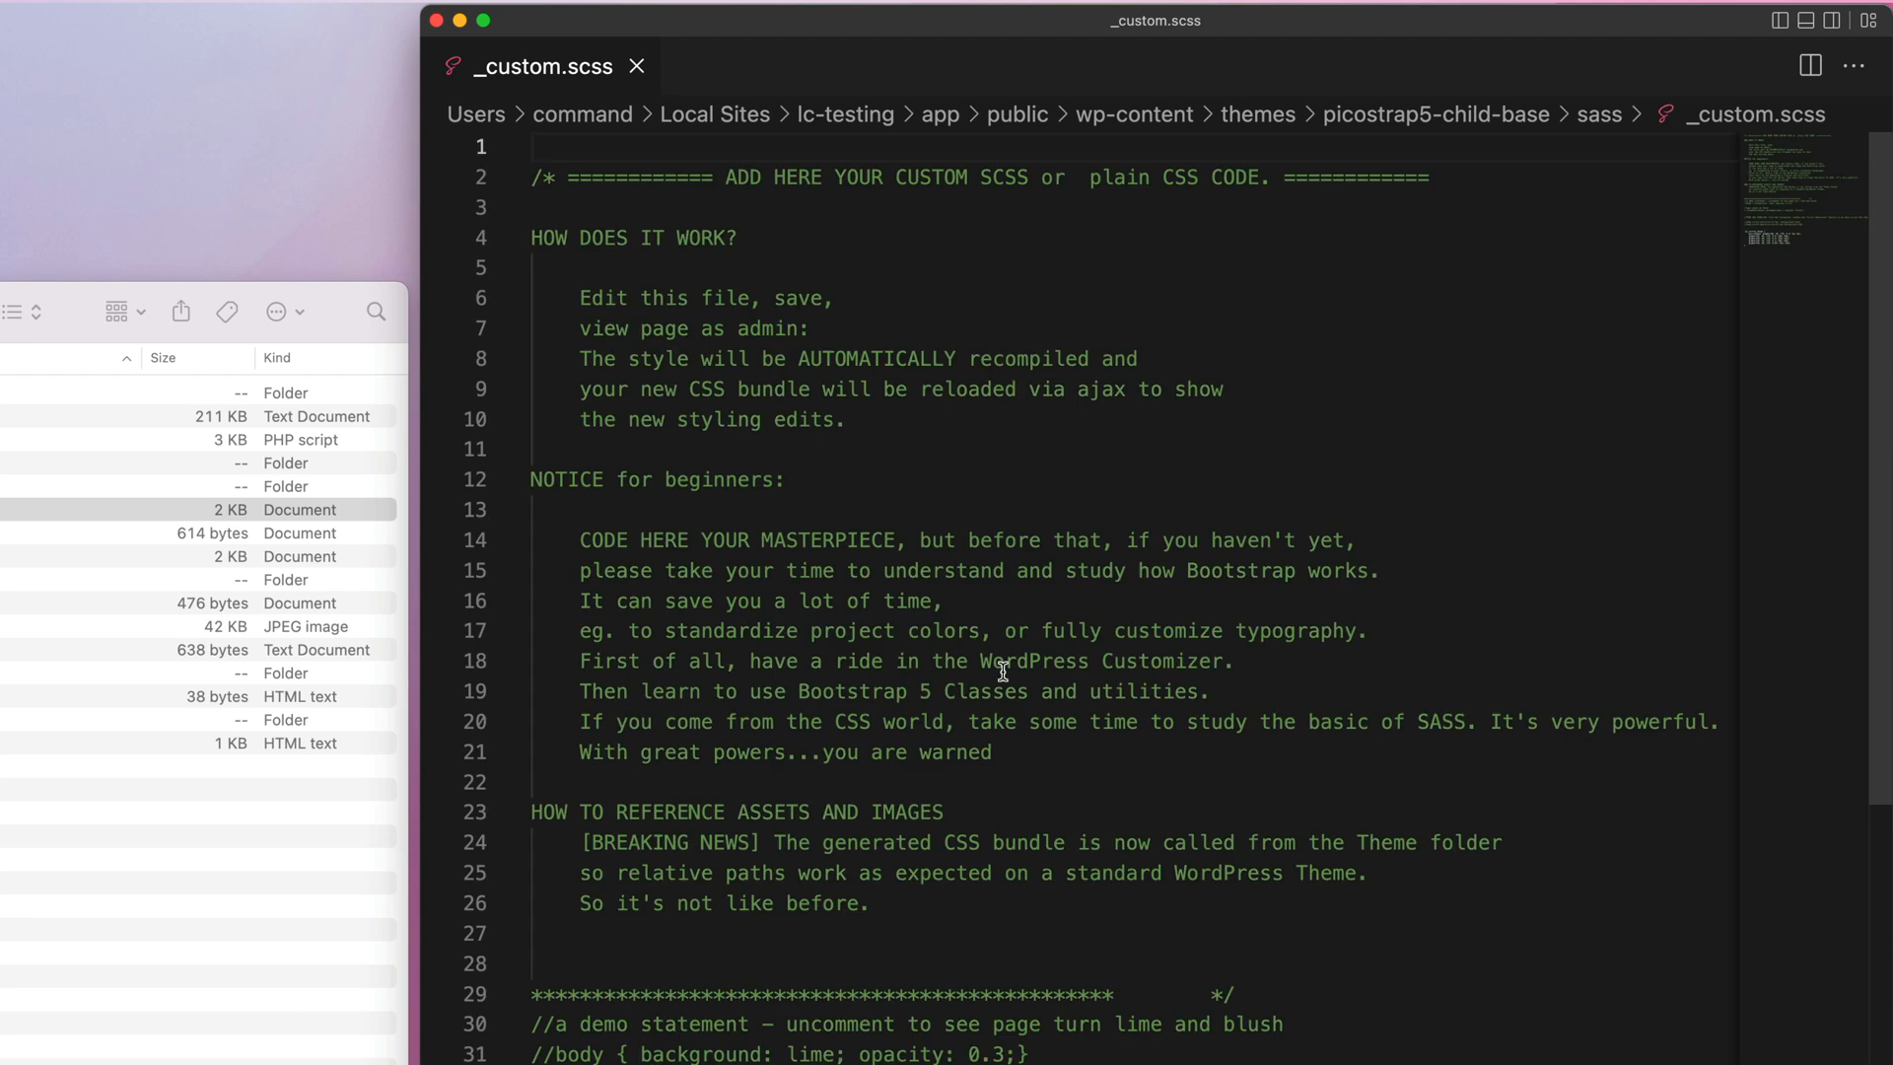
scroll("down", 3)
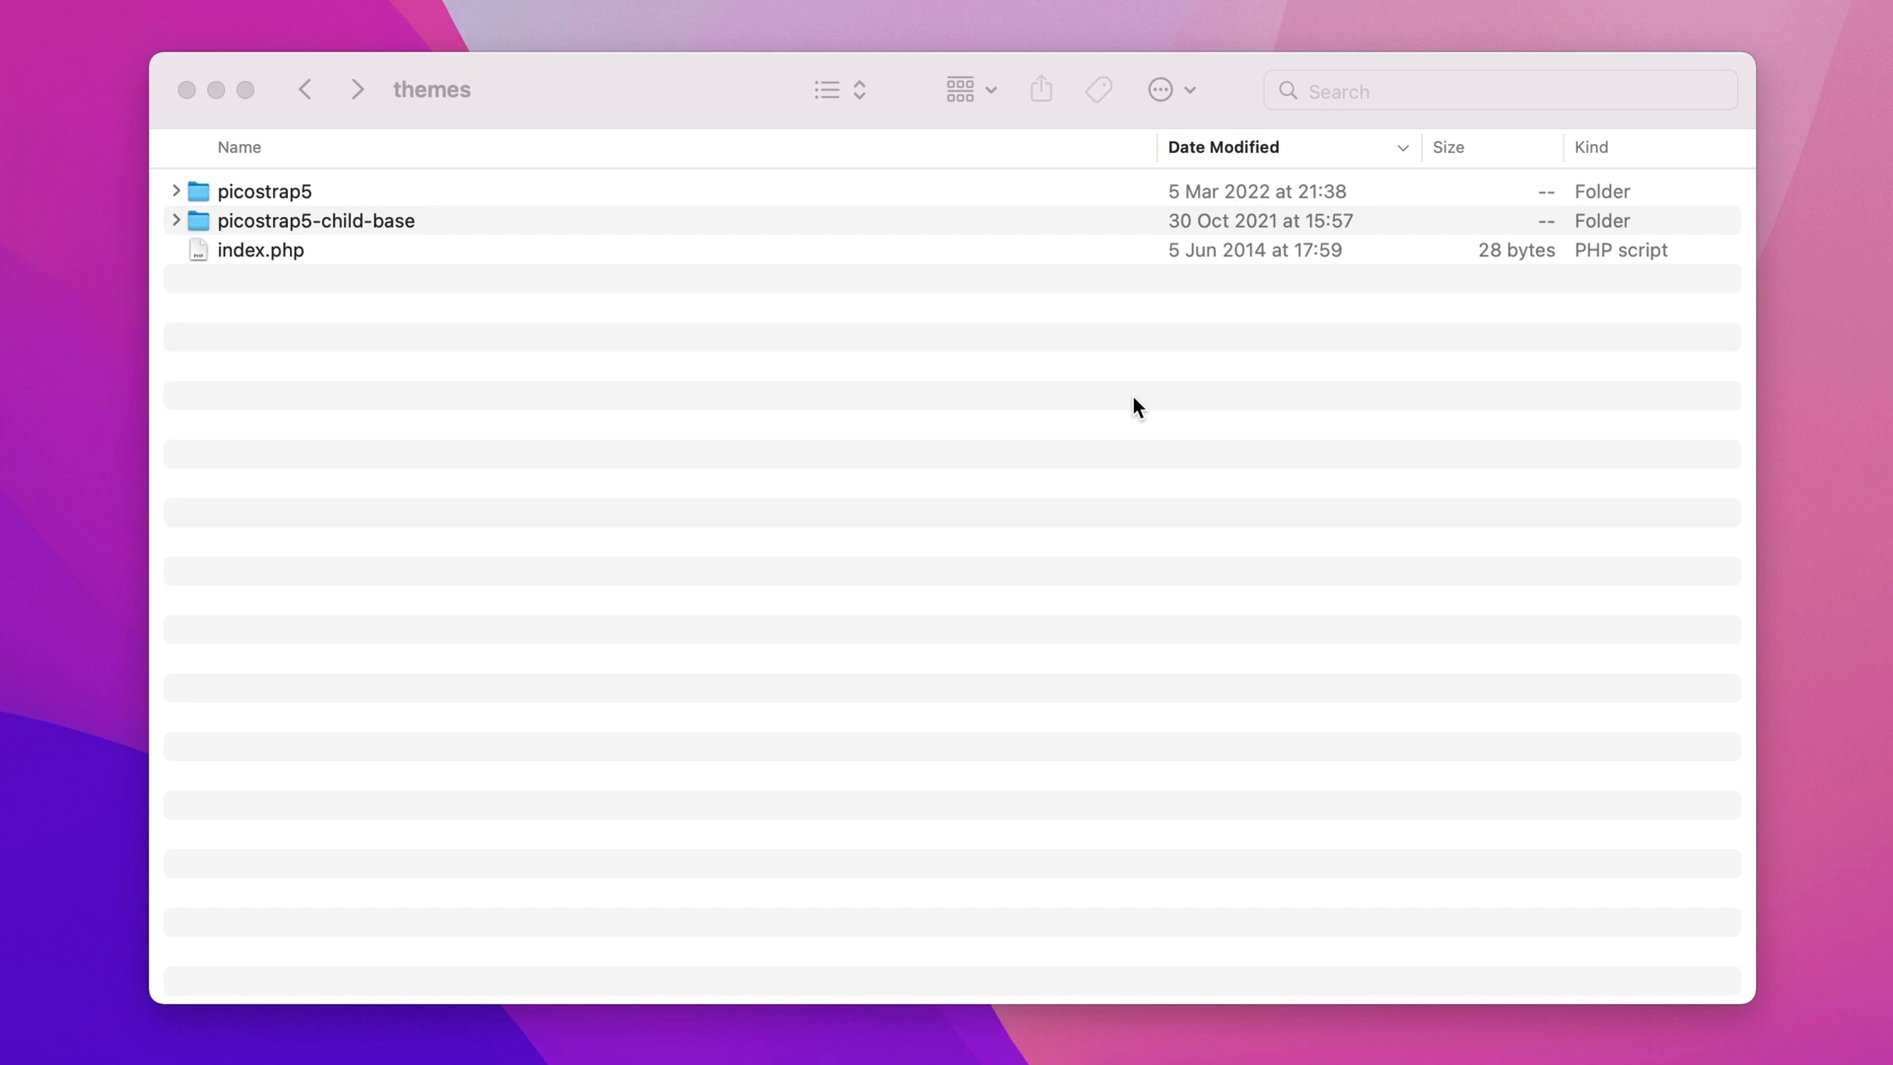
mouse_move(319, 232)
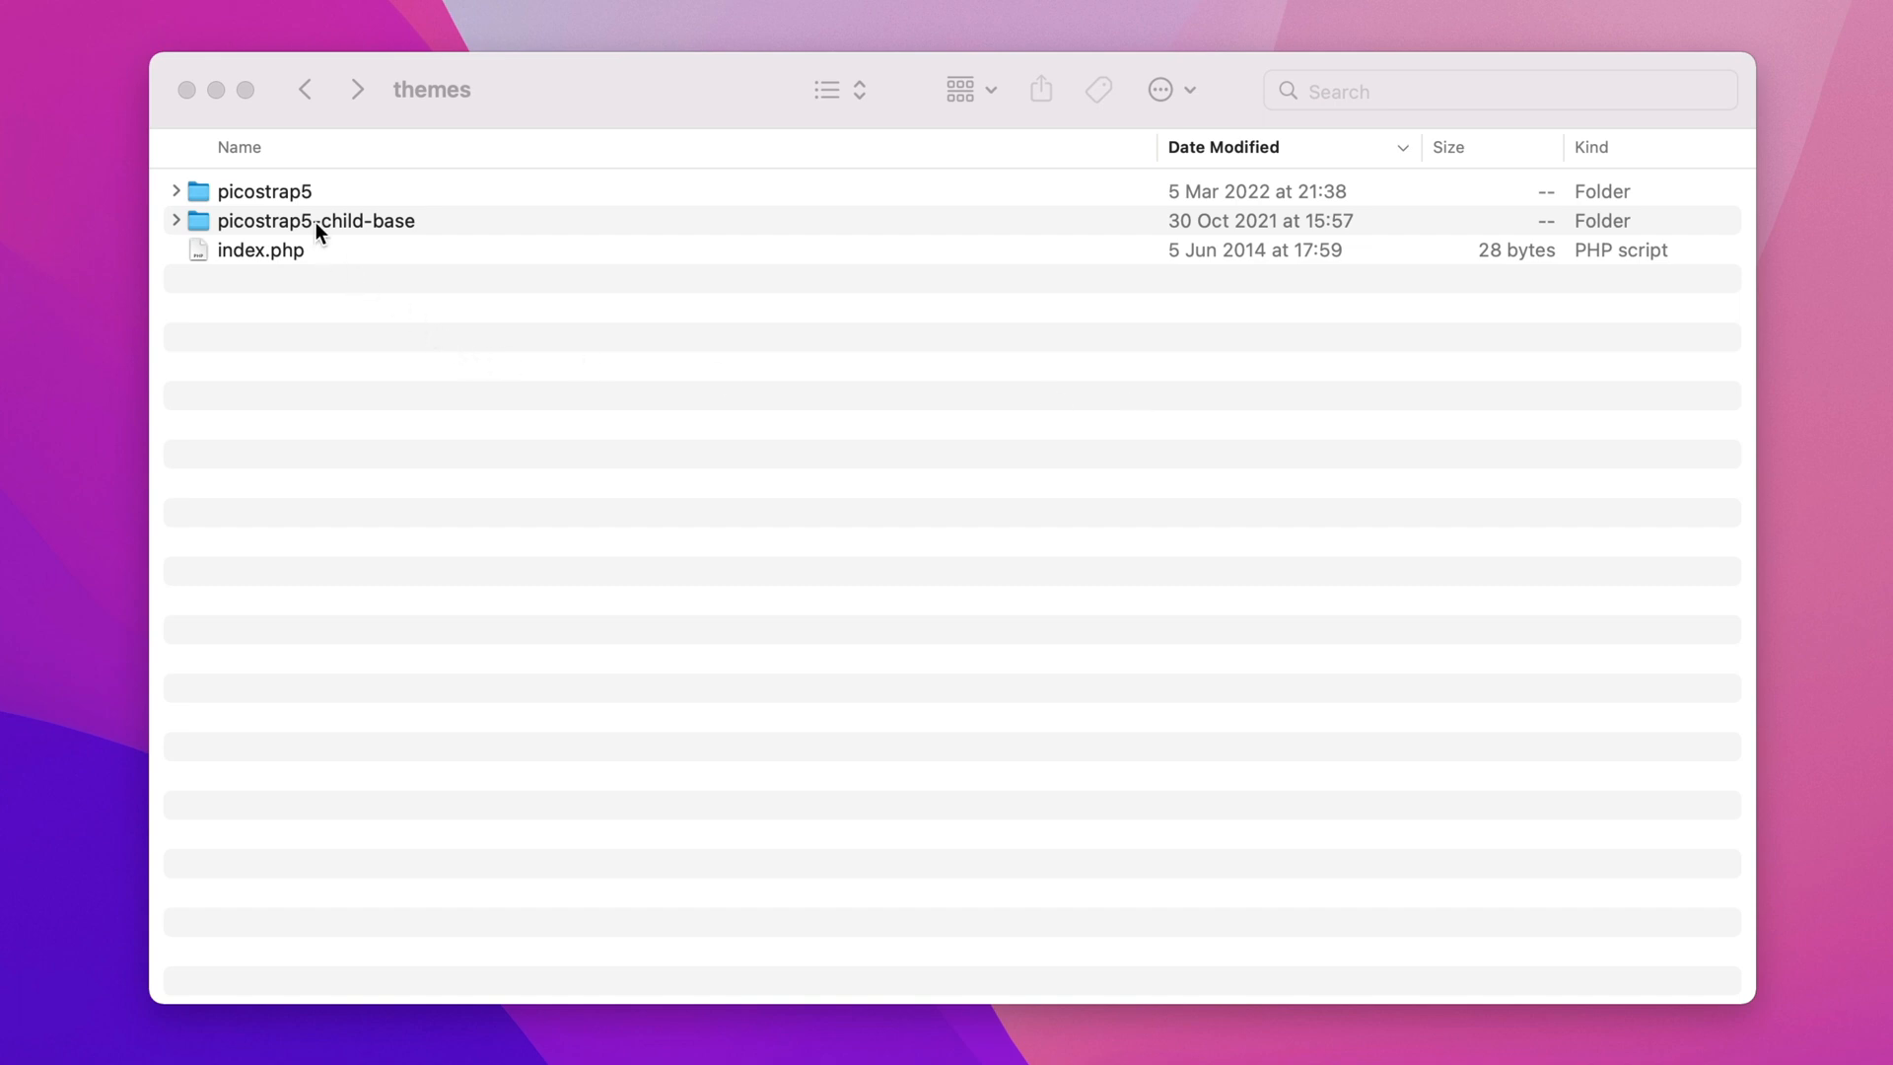
Step: Open picostrap5-child-base's sass folder beside Chrome and open _custom.scss for editing
double_click(316, 221)
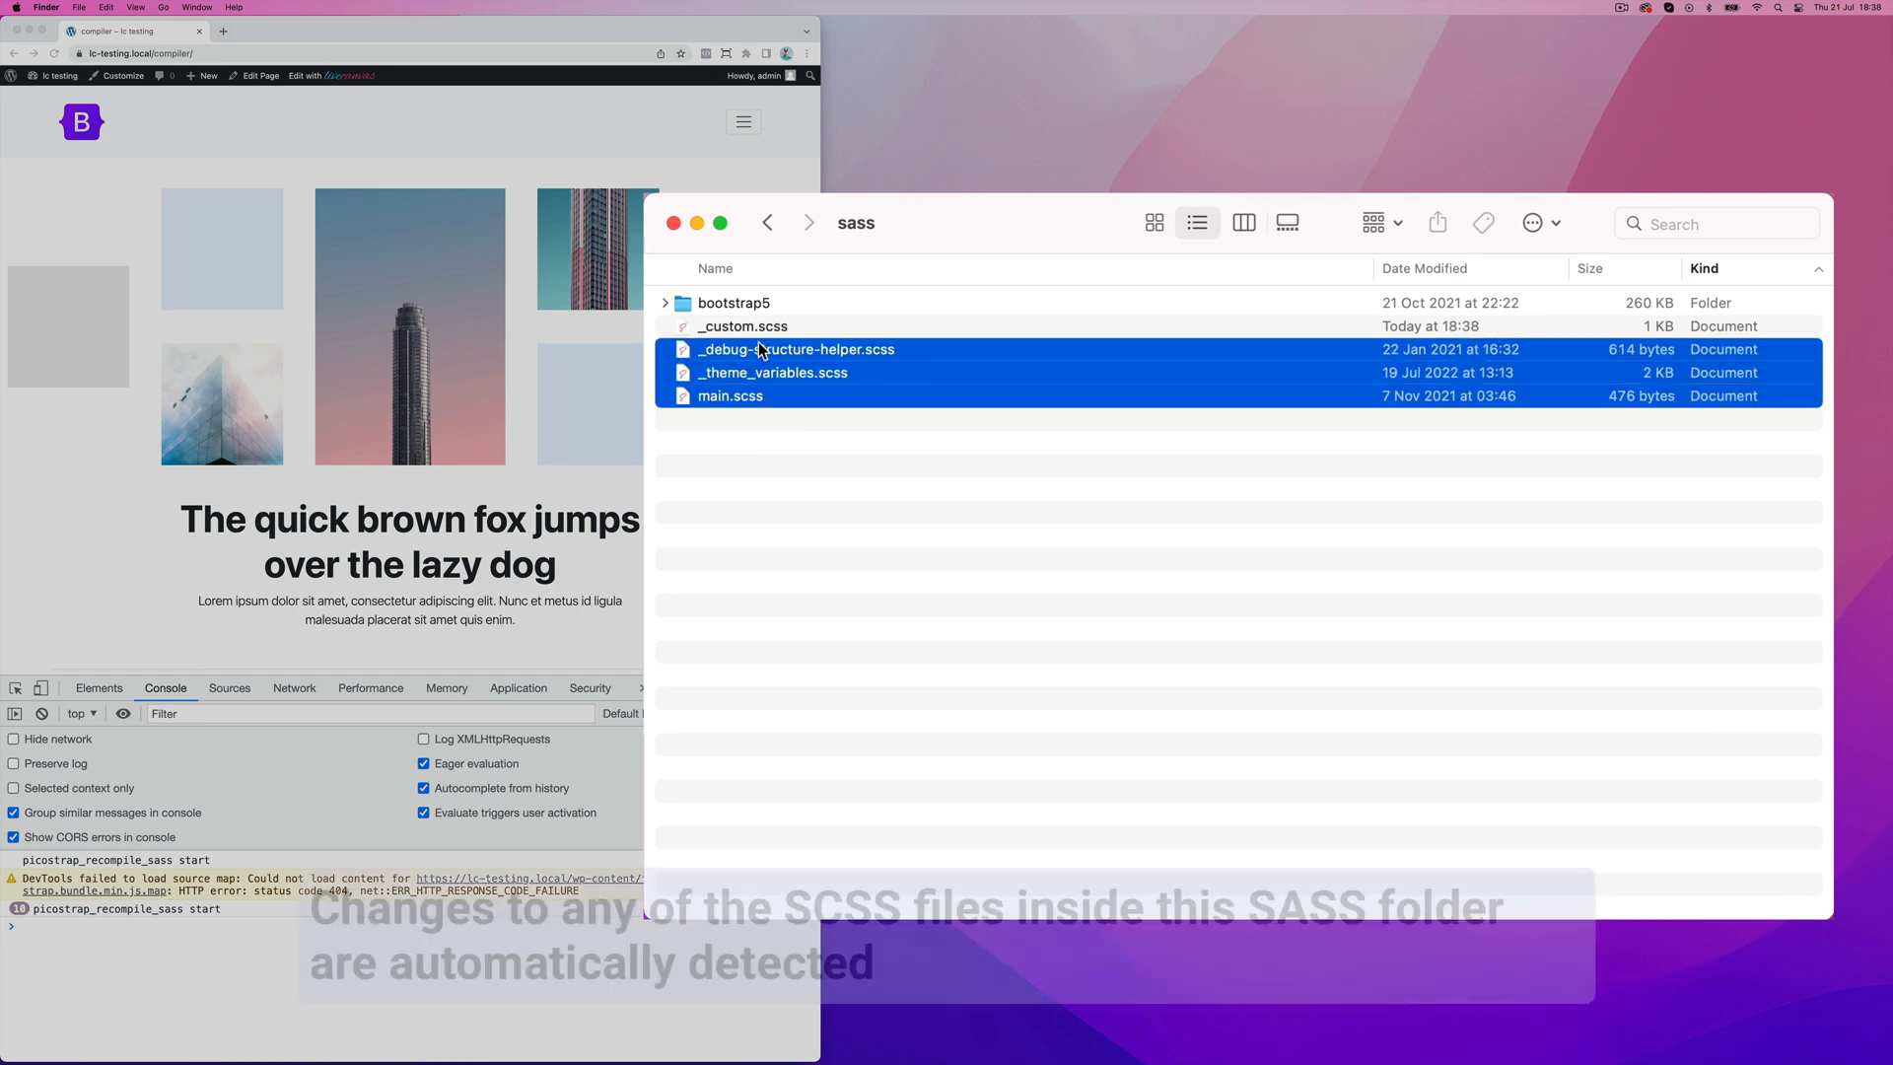
left_click(729, 397)
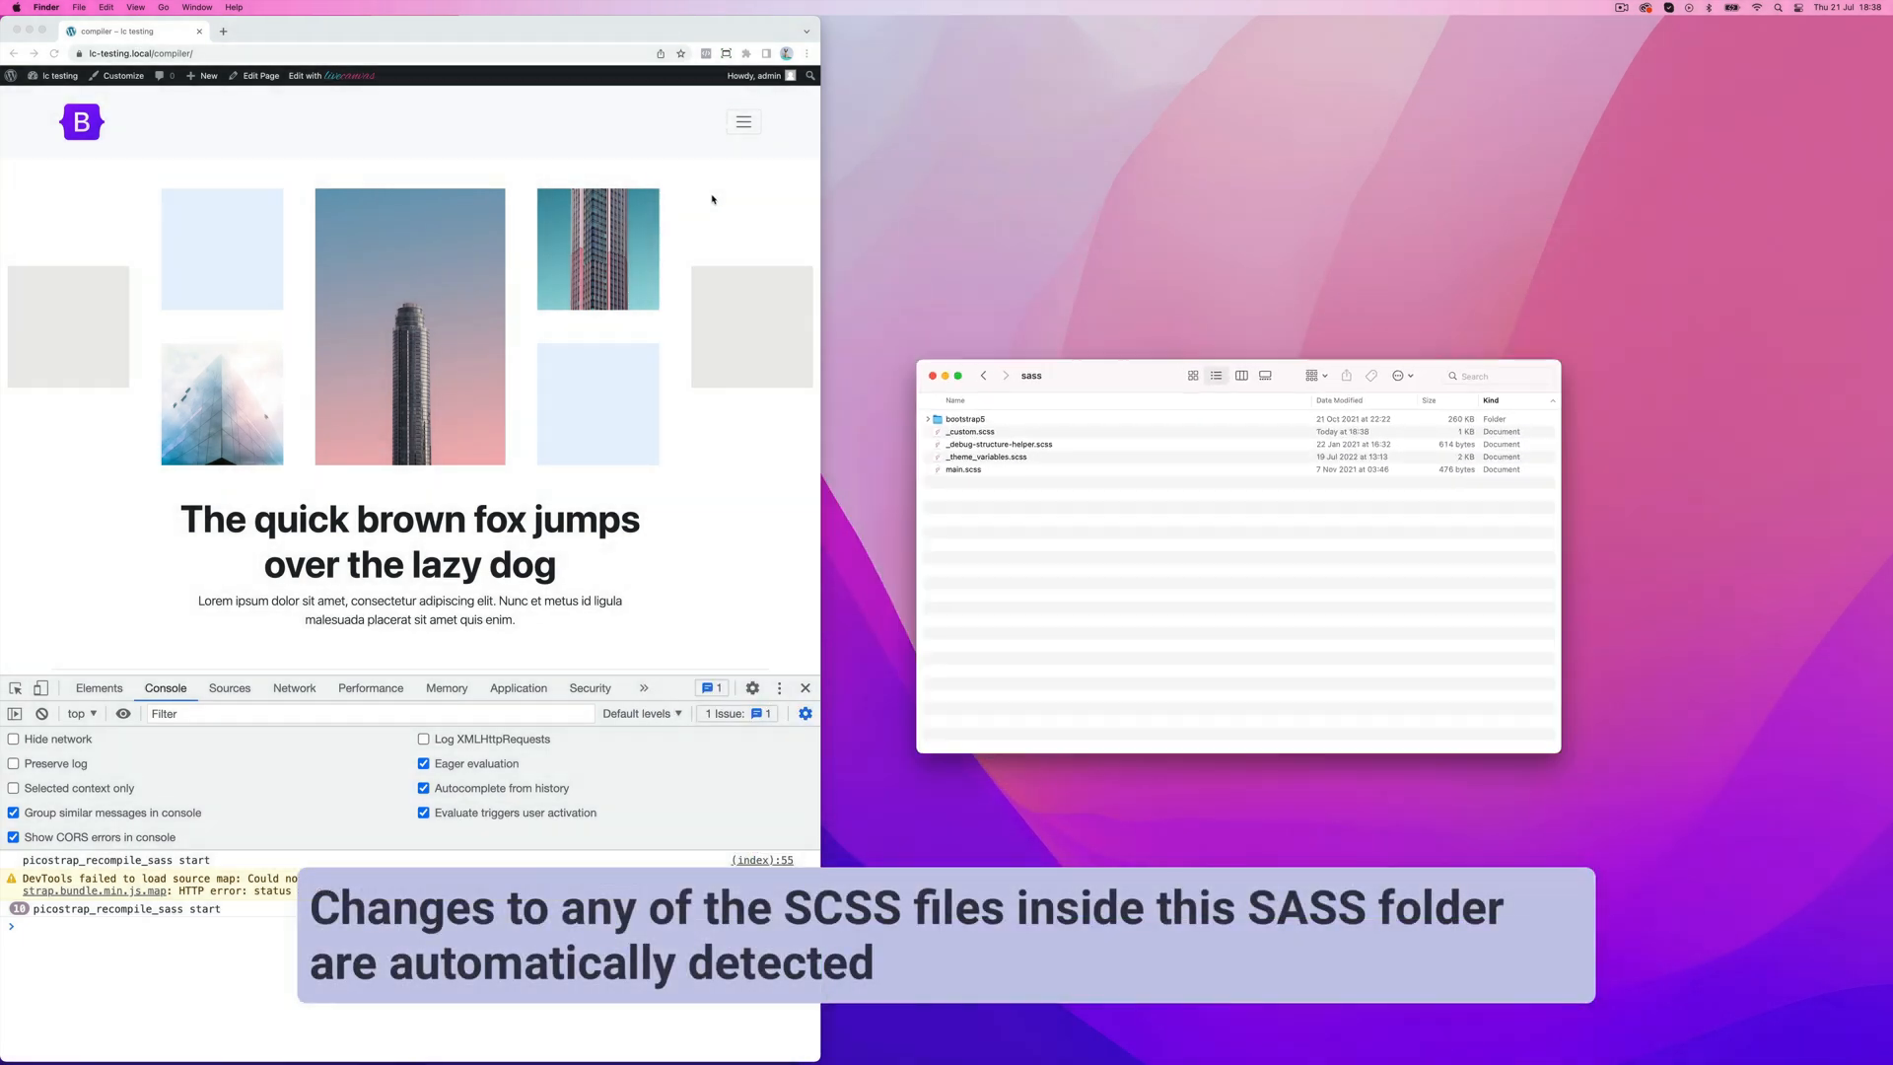
left_click(763, 76)
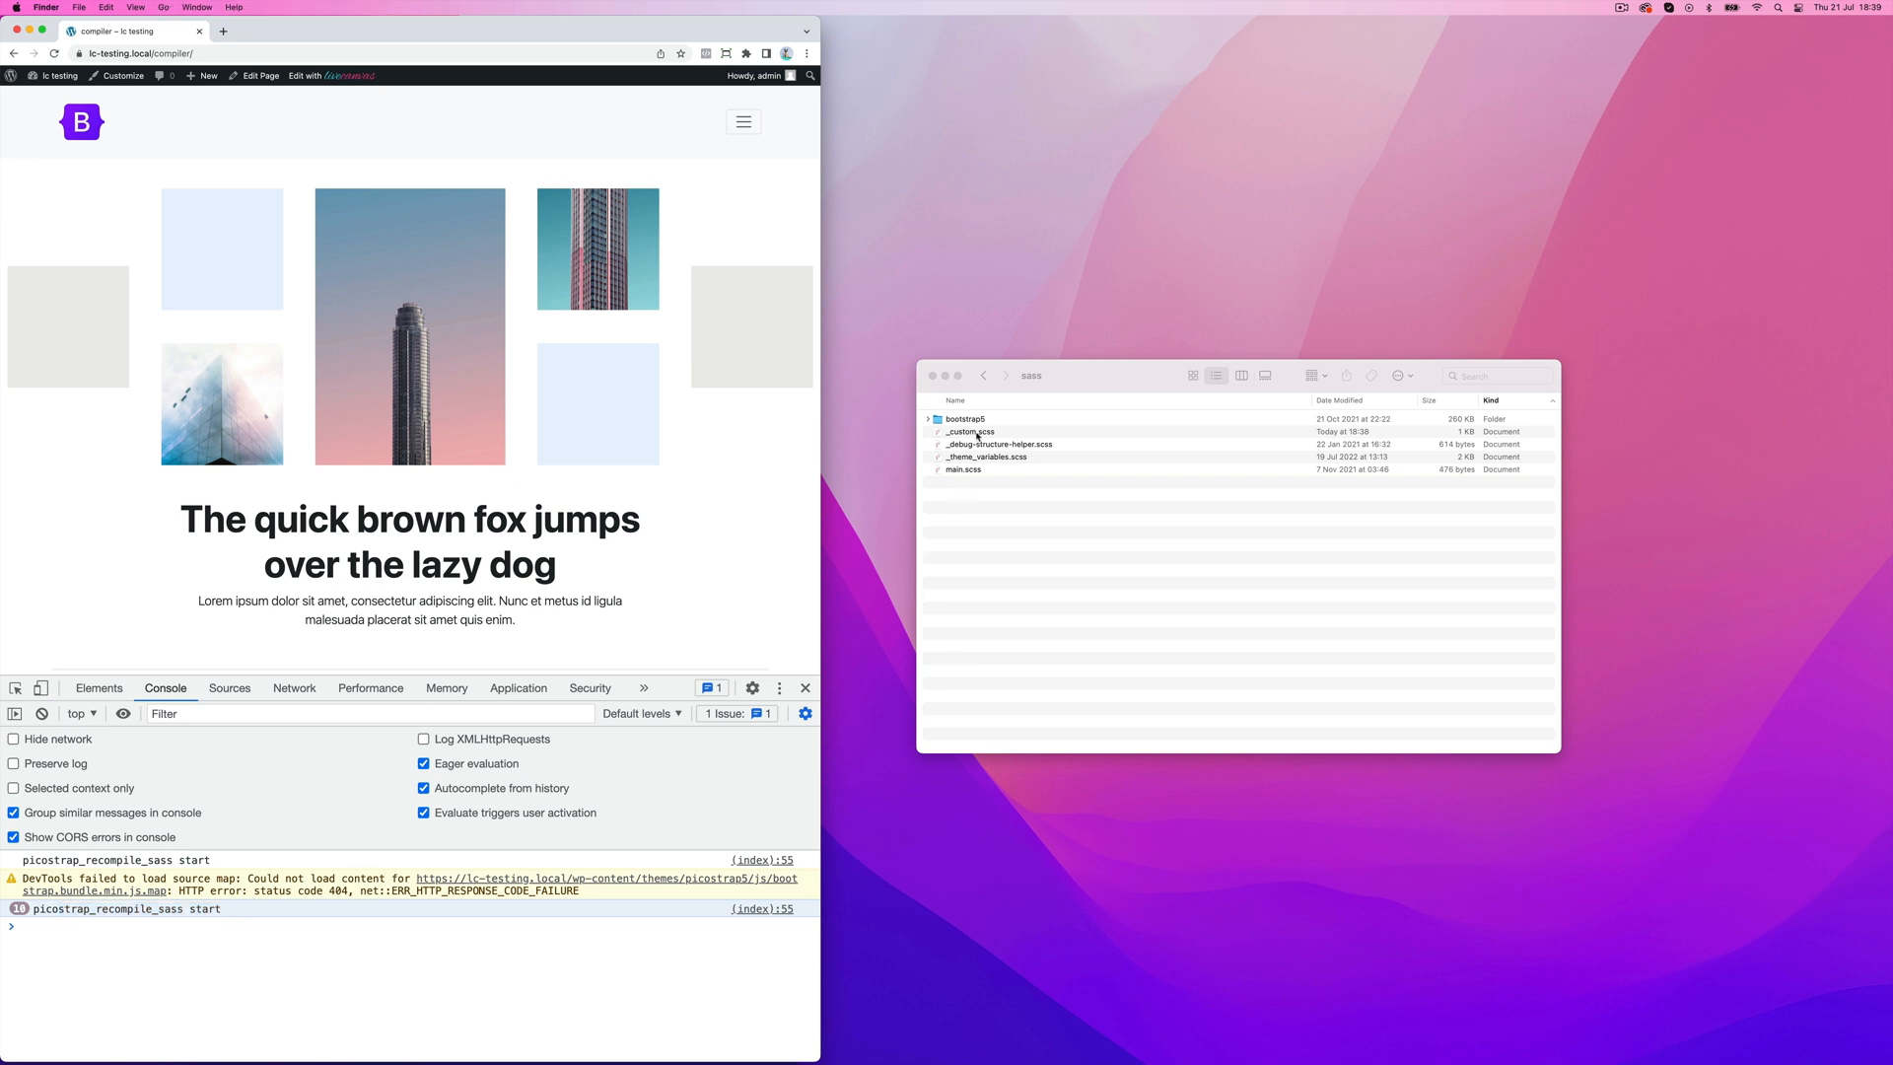
double_click(973, 431)
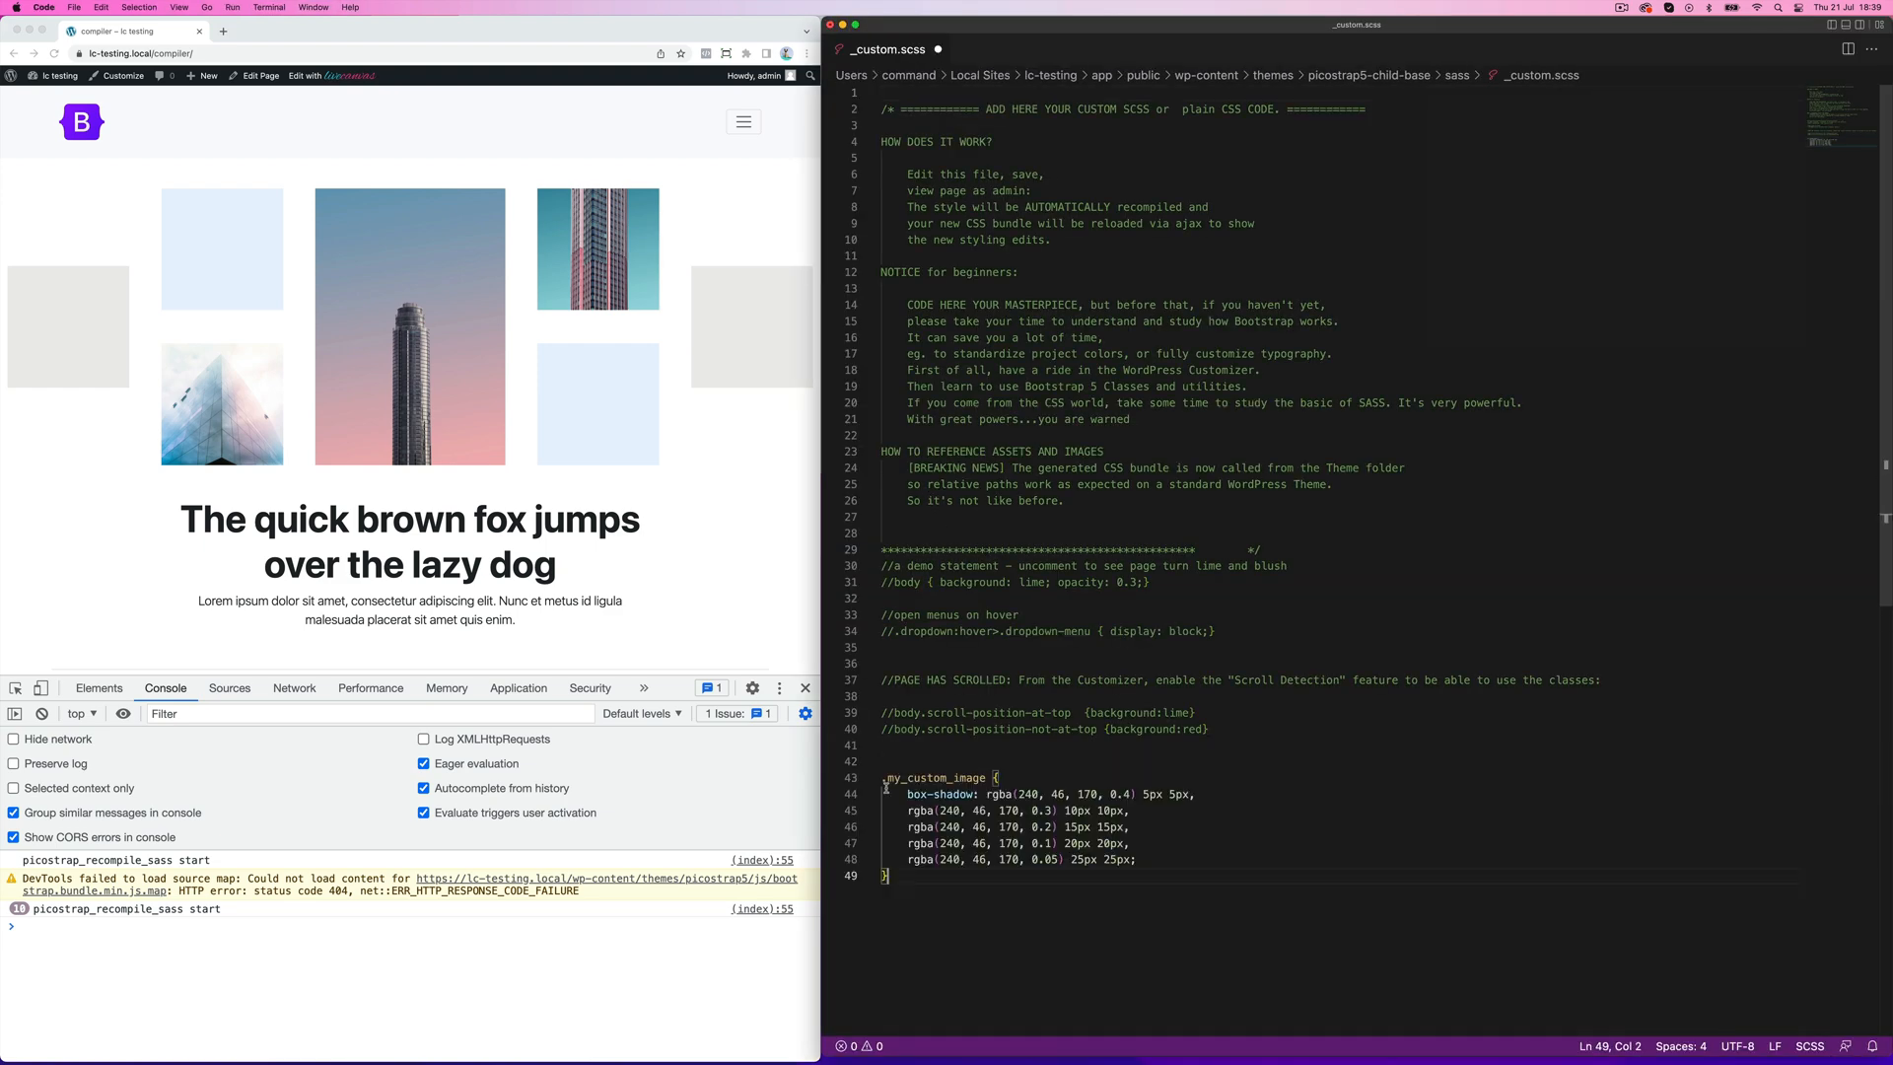
Step: Save _custom.scss with the new .my_custom_image box-shadow rule
key("cmd+s")
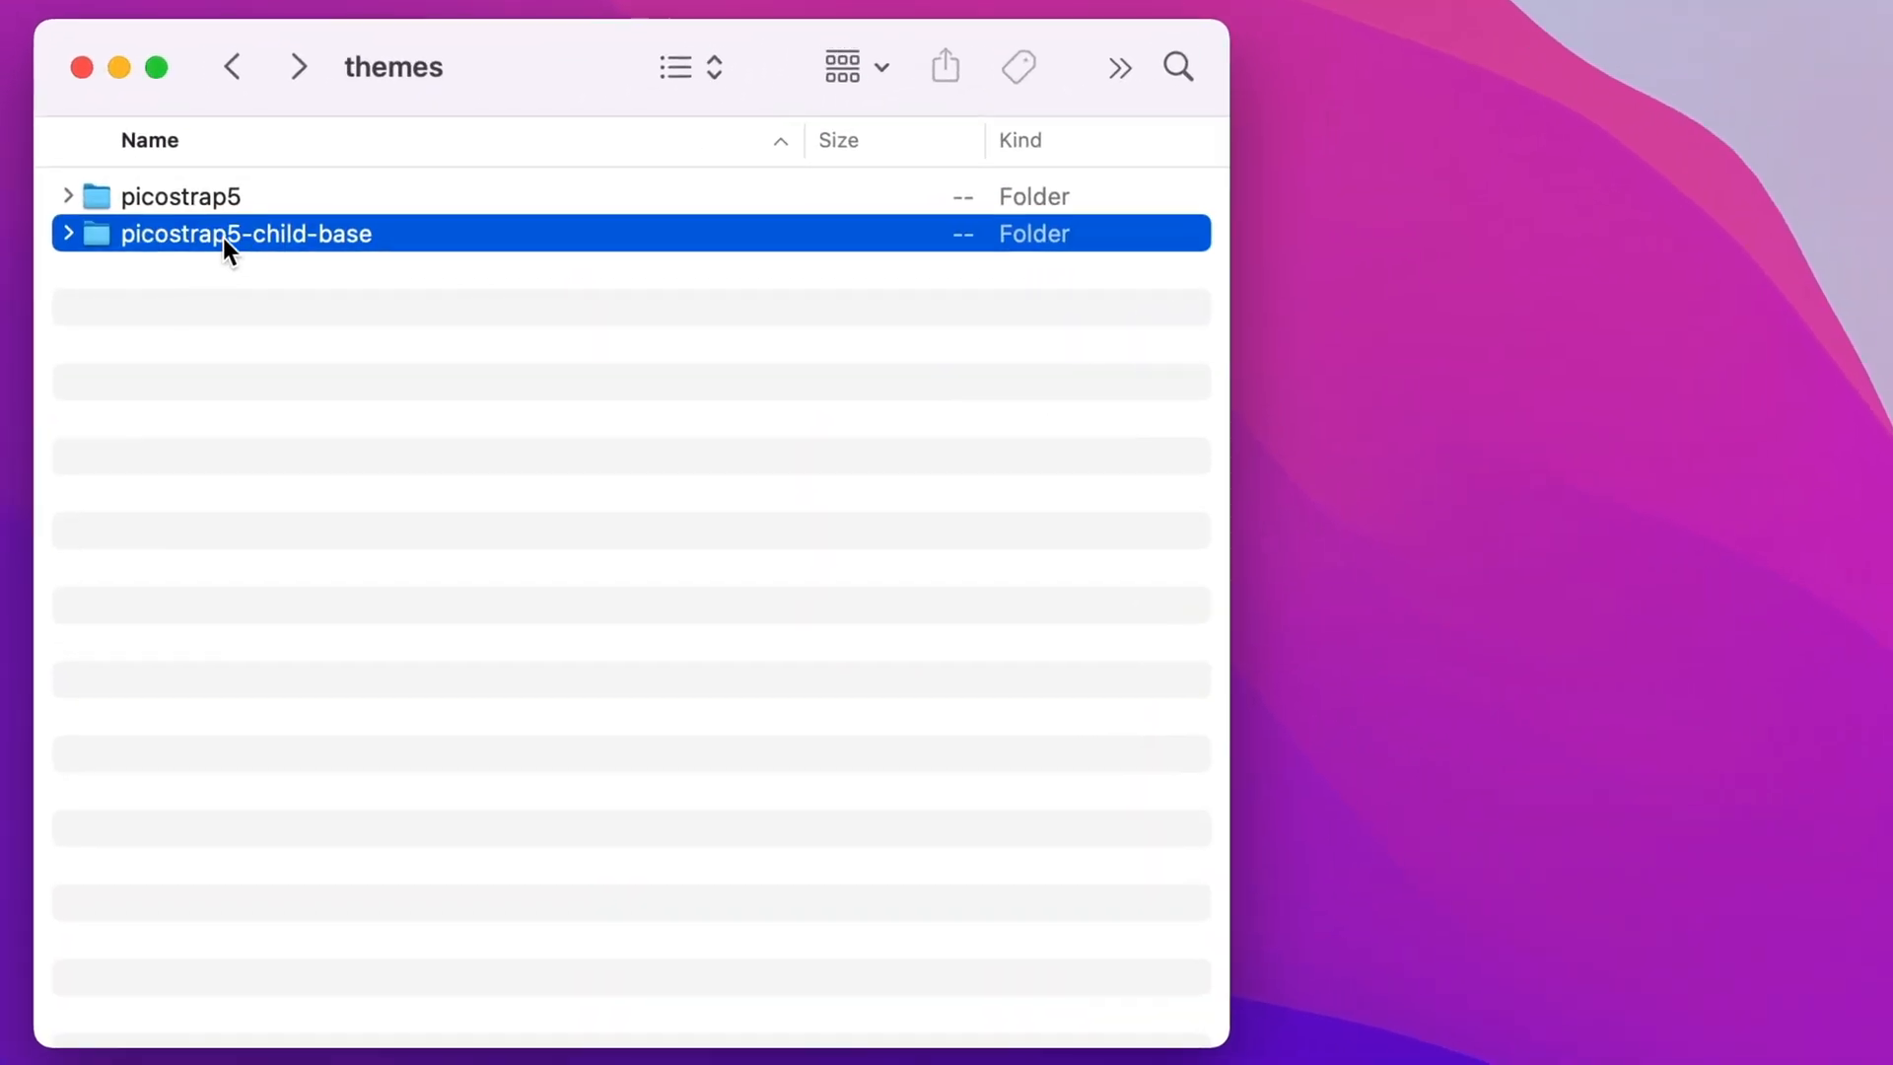
Step: Open picostrap5-child-base's functions.php and js/custom.js in VS Code for editing
left_click(69, 233)
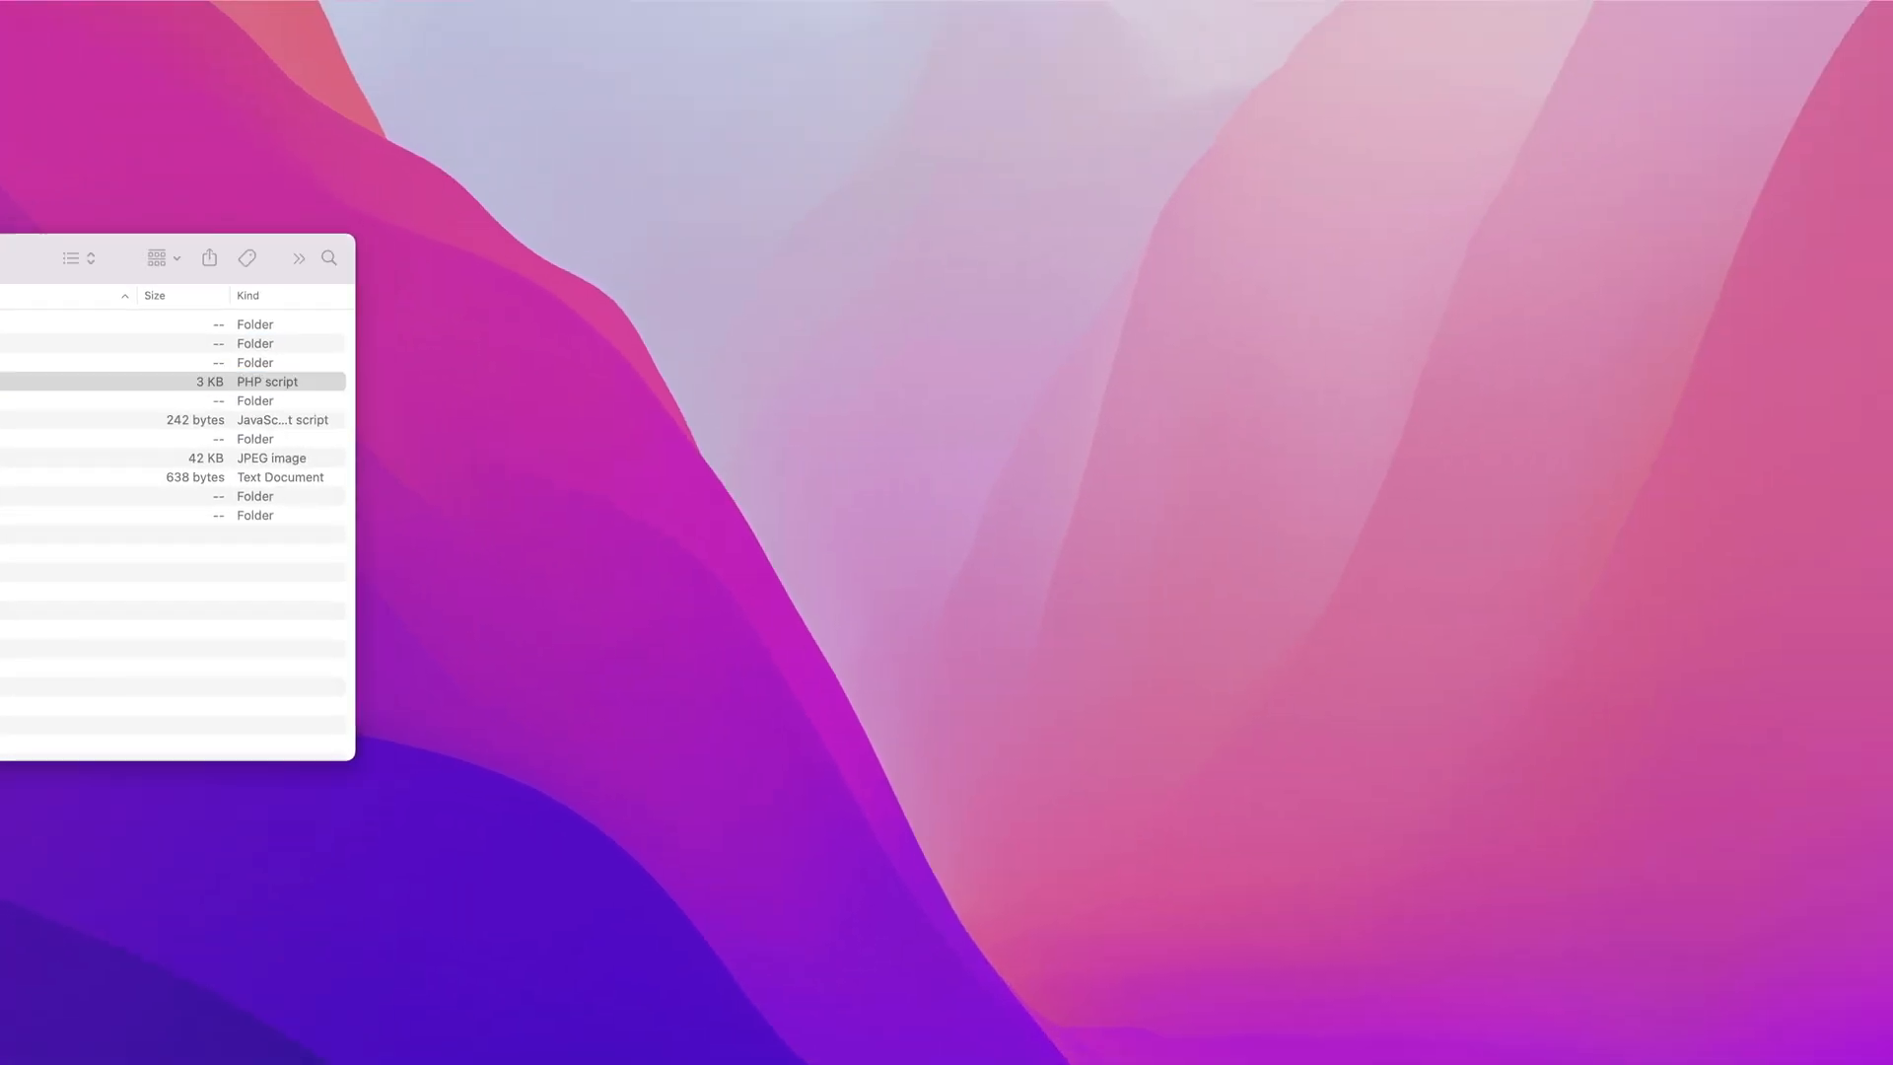
double_click(265, 382)
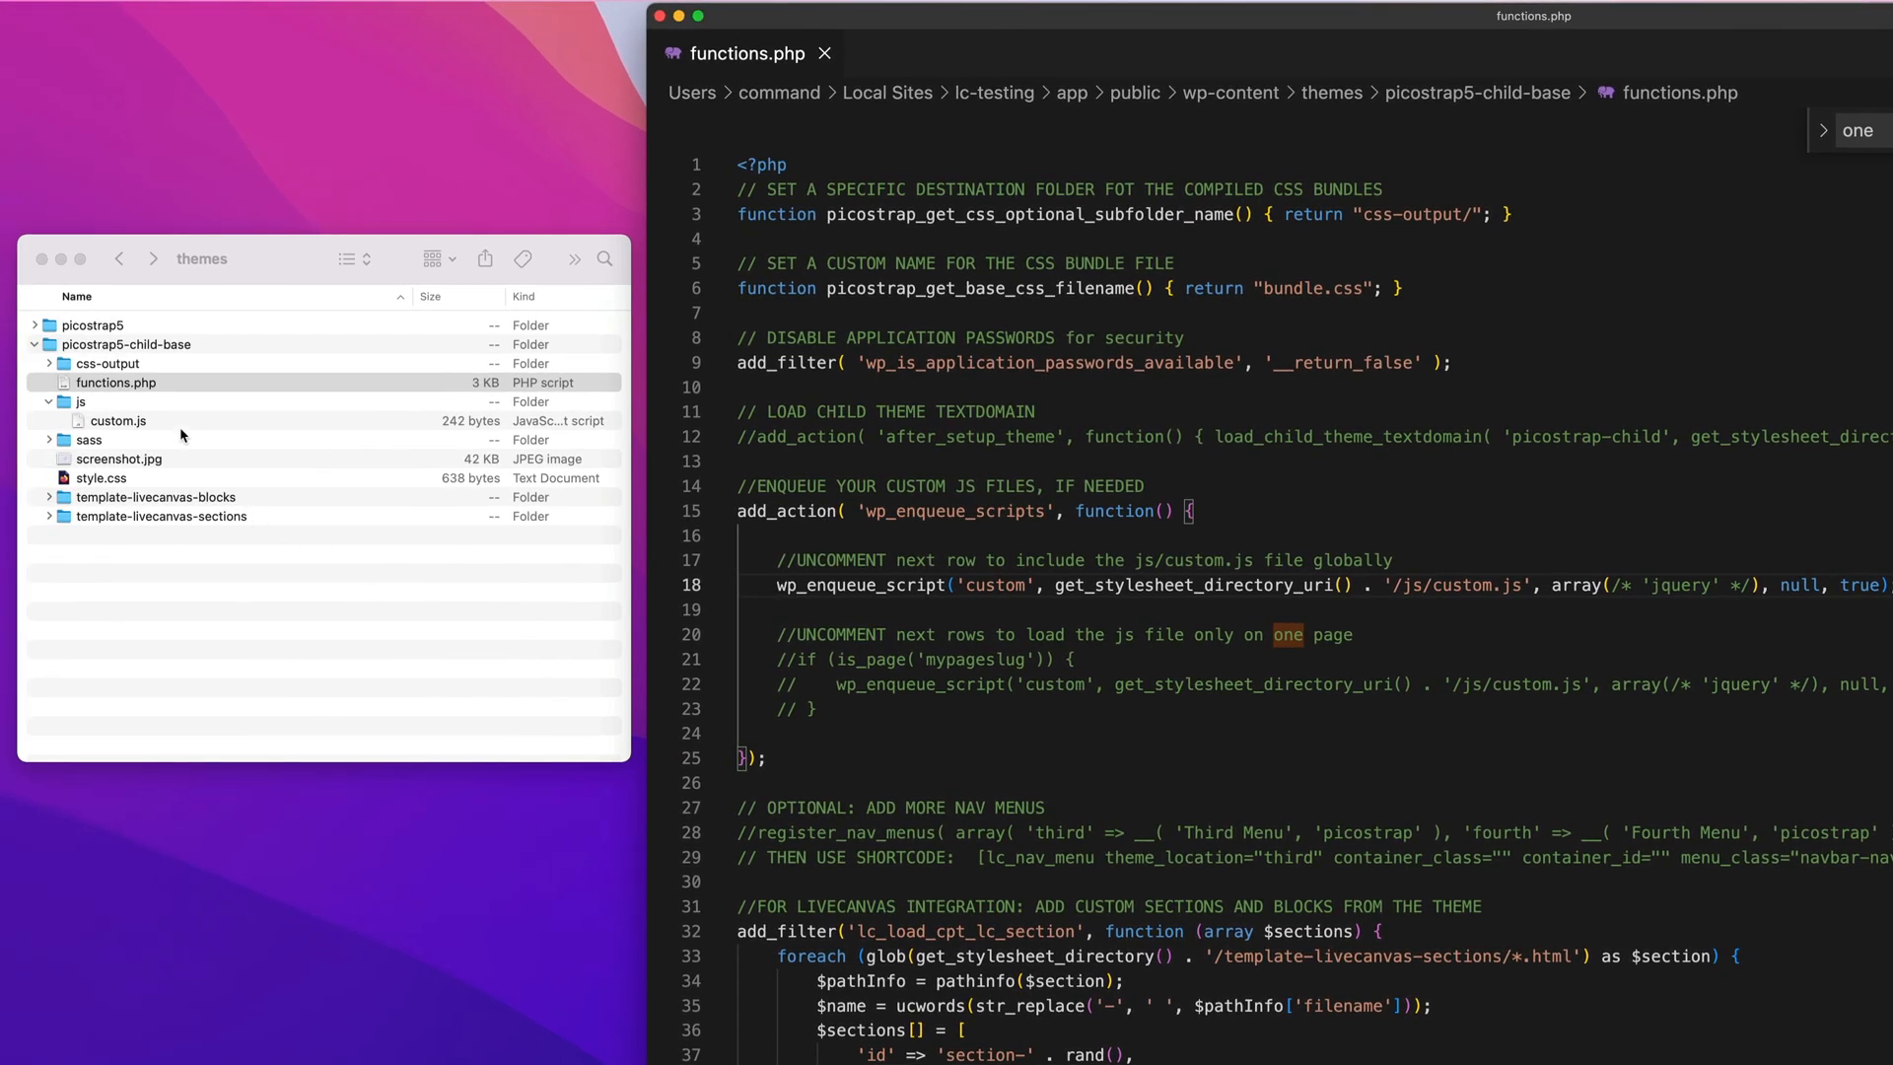
left_click(118, 420)
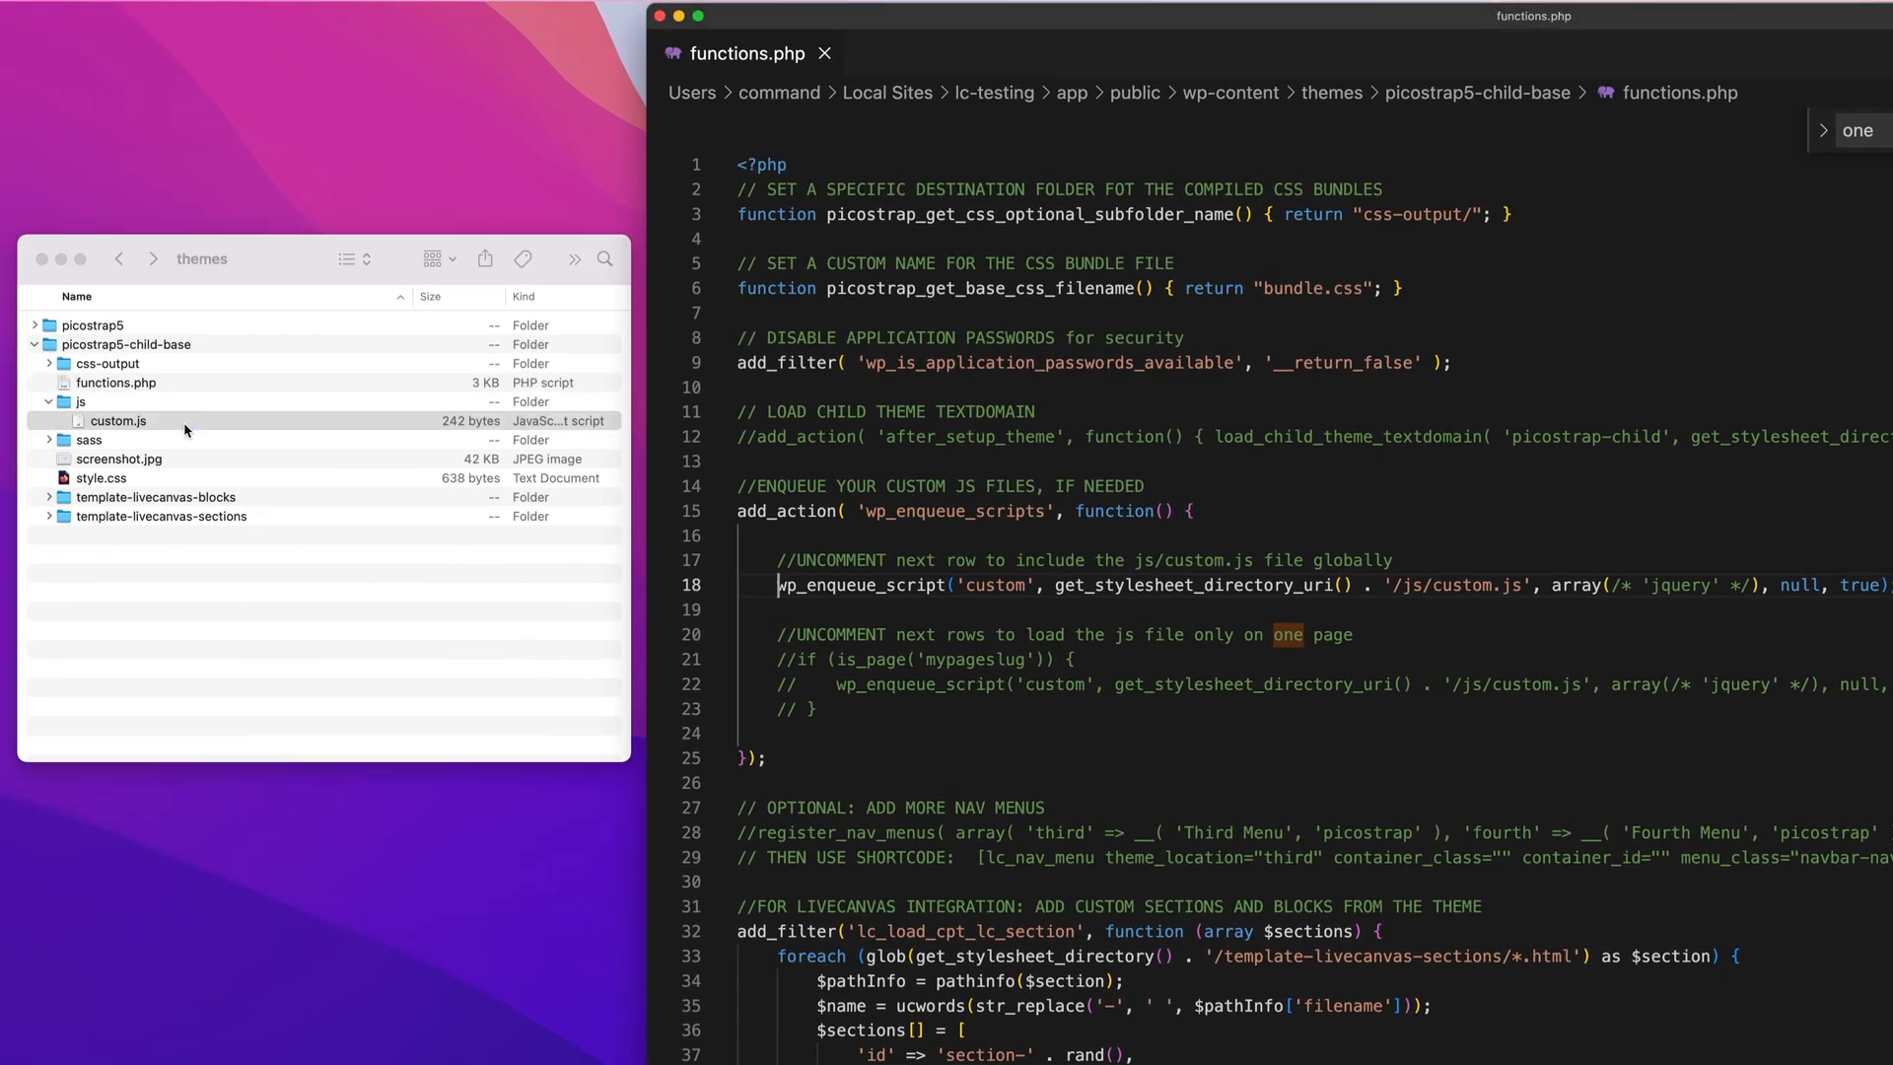
double_click(118, 420)
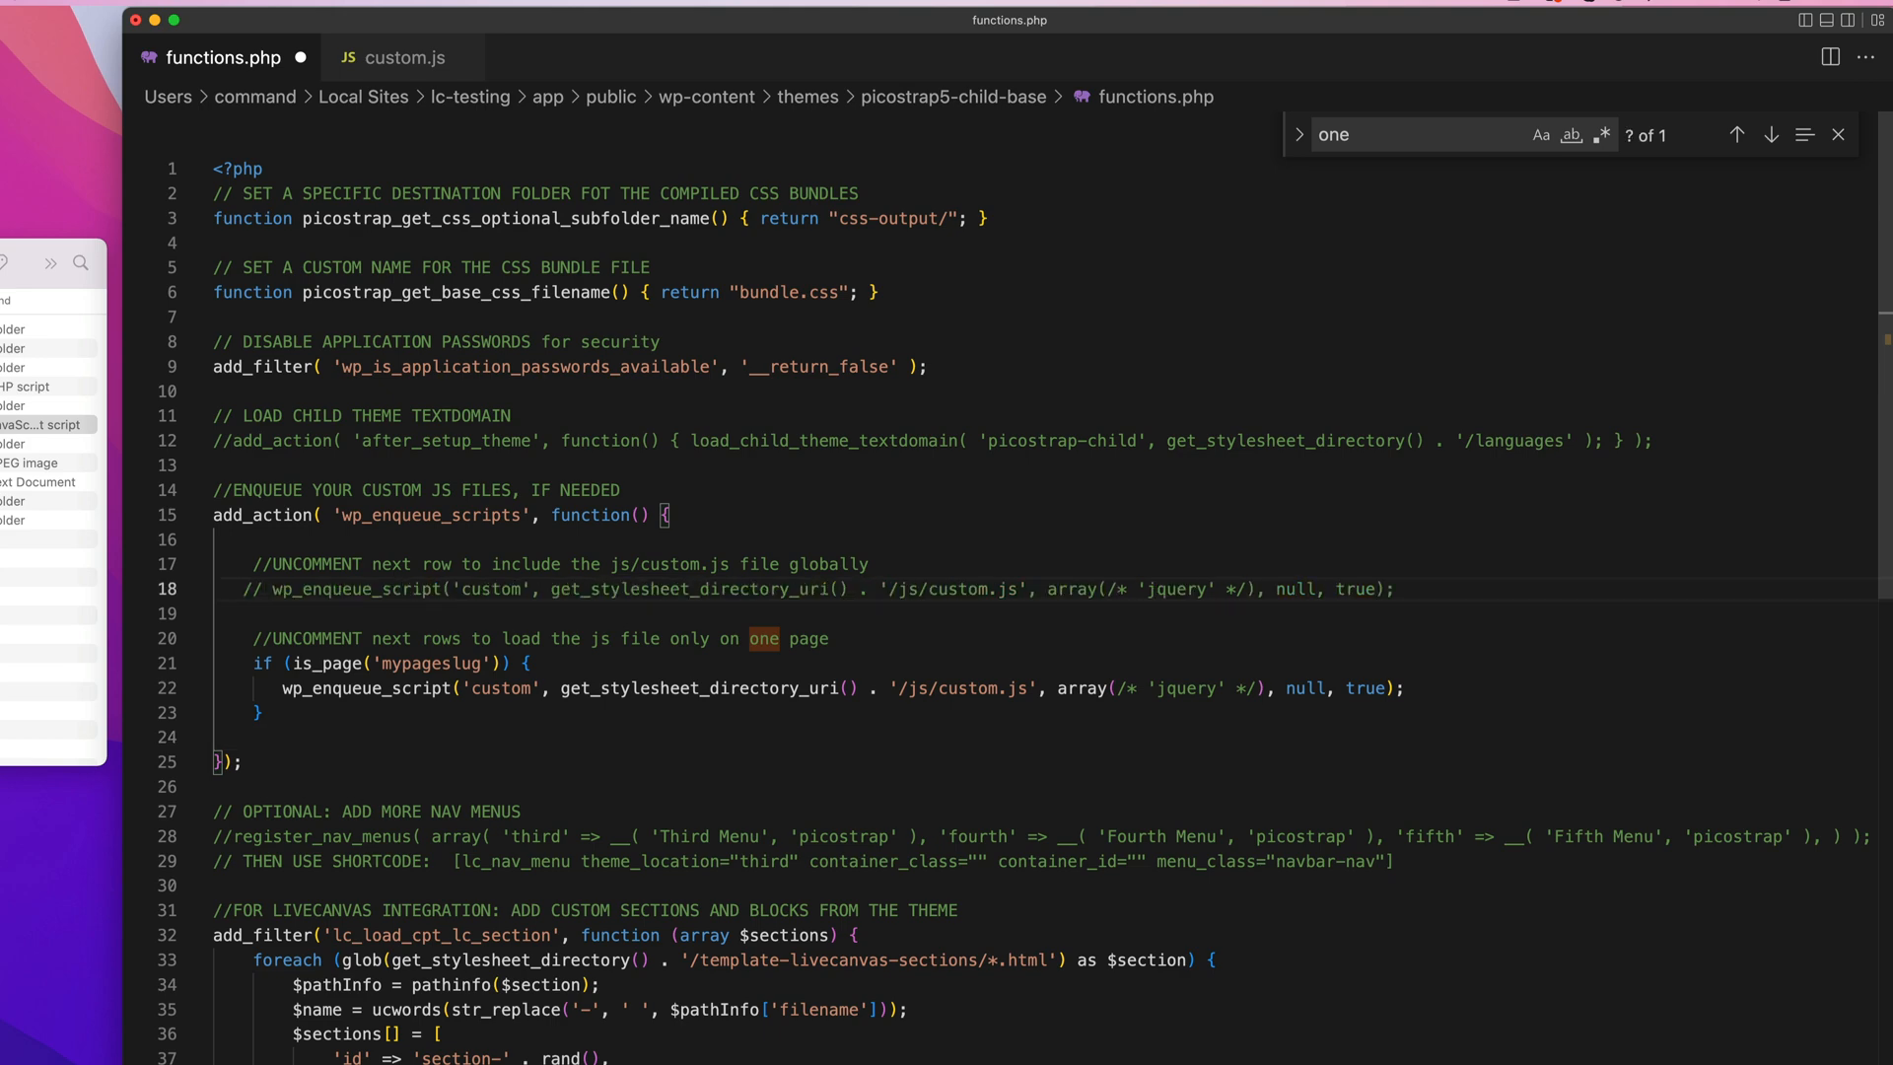
mouse_move(385, 773)
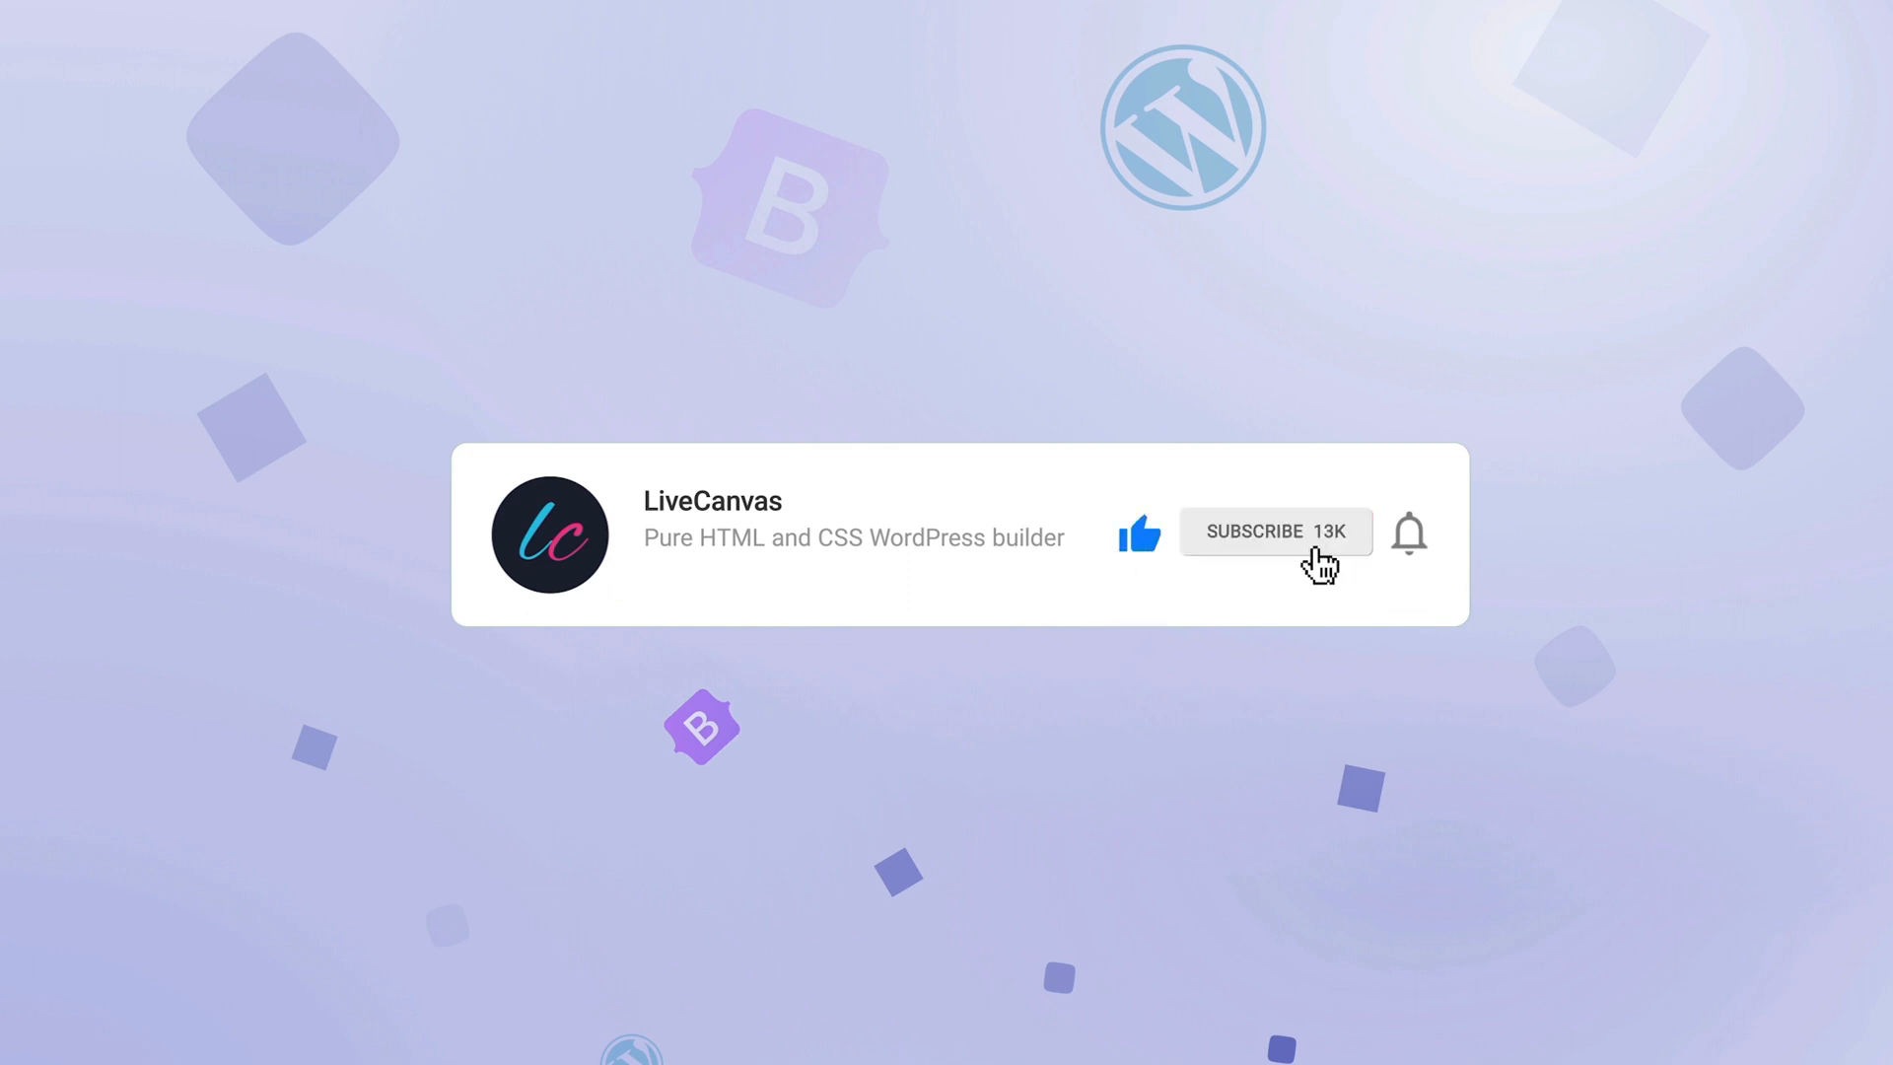
mouse_move(1408, 561)
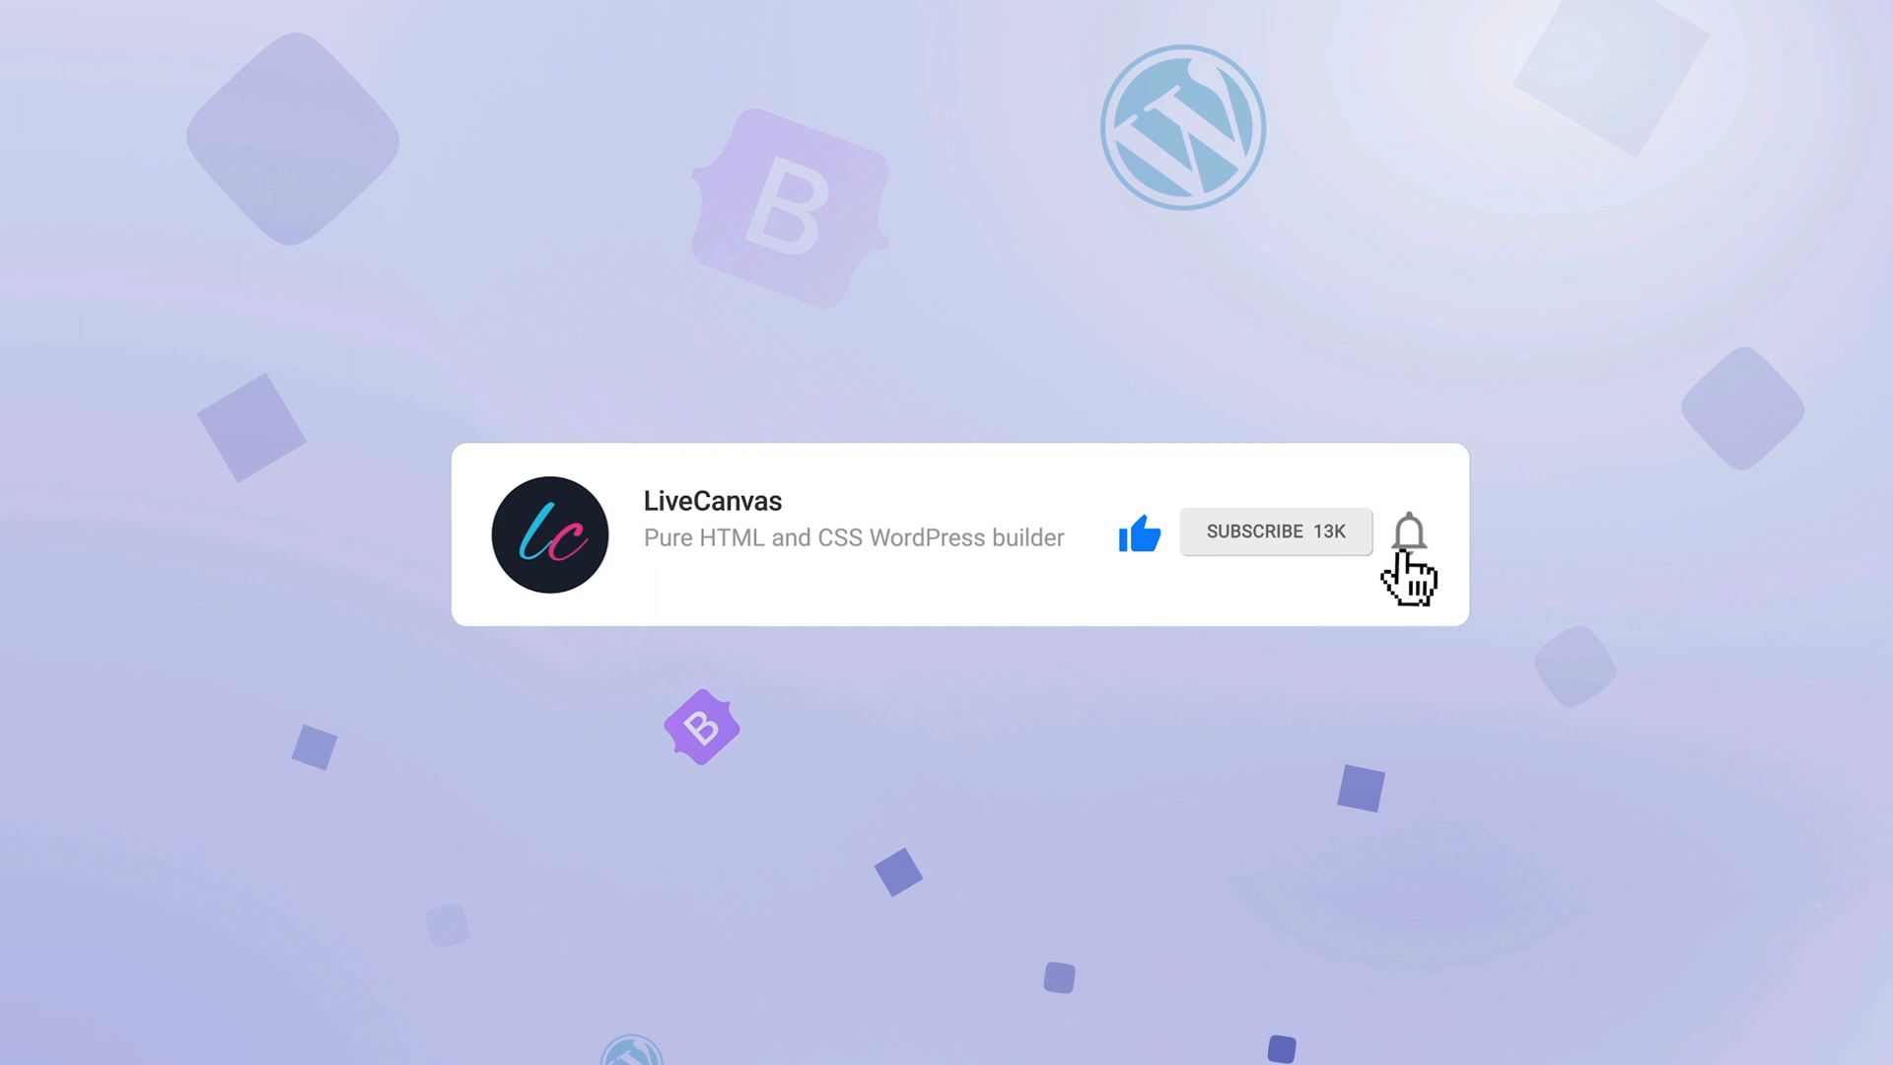
left_click(1410, 529)
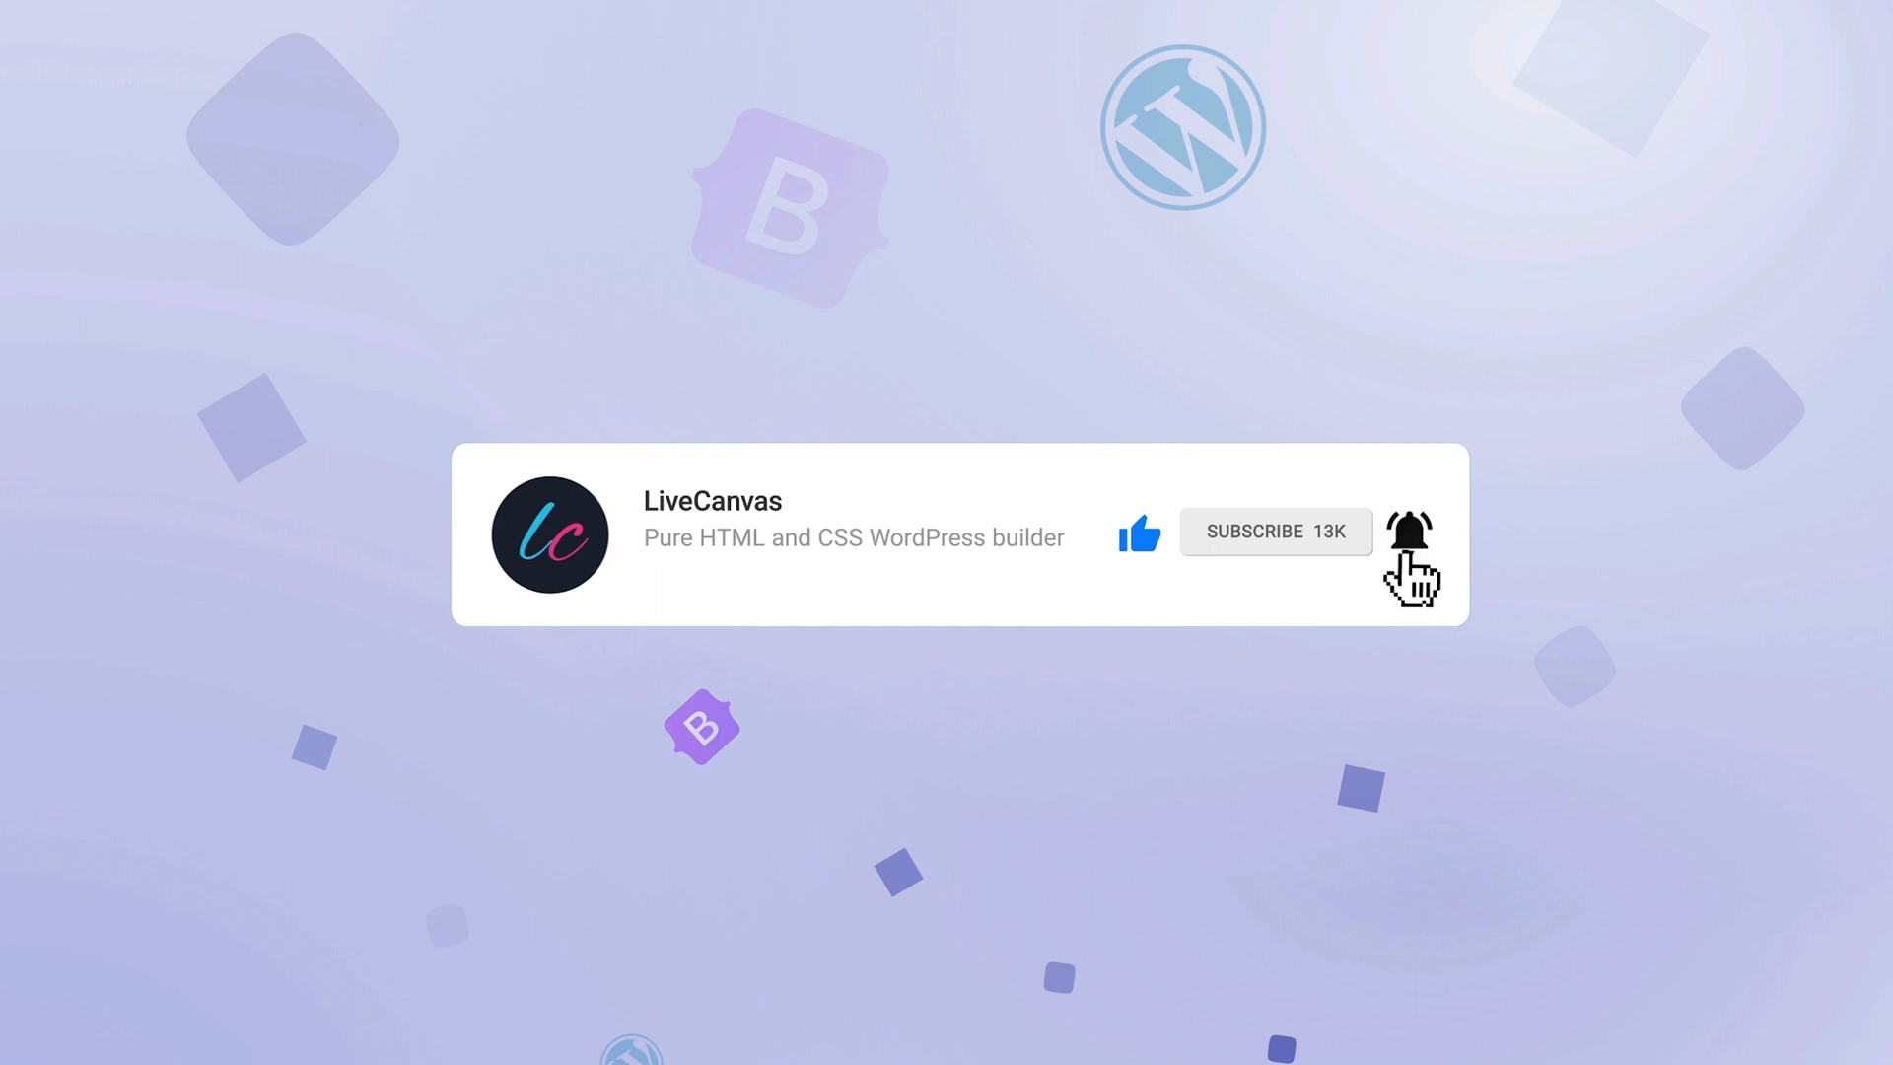